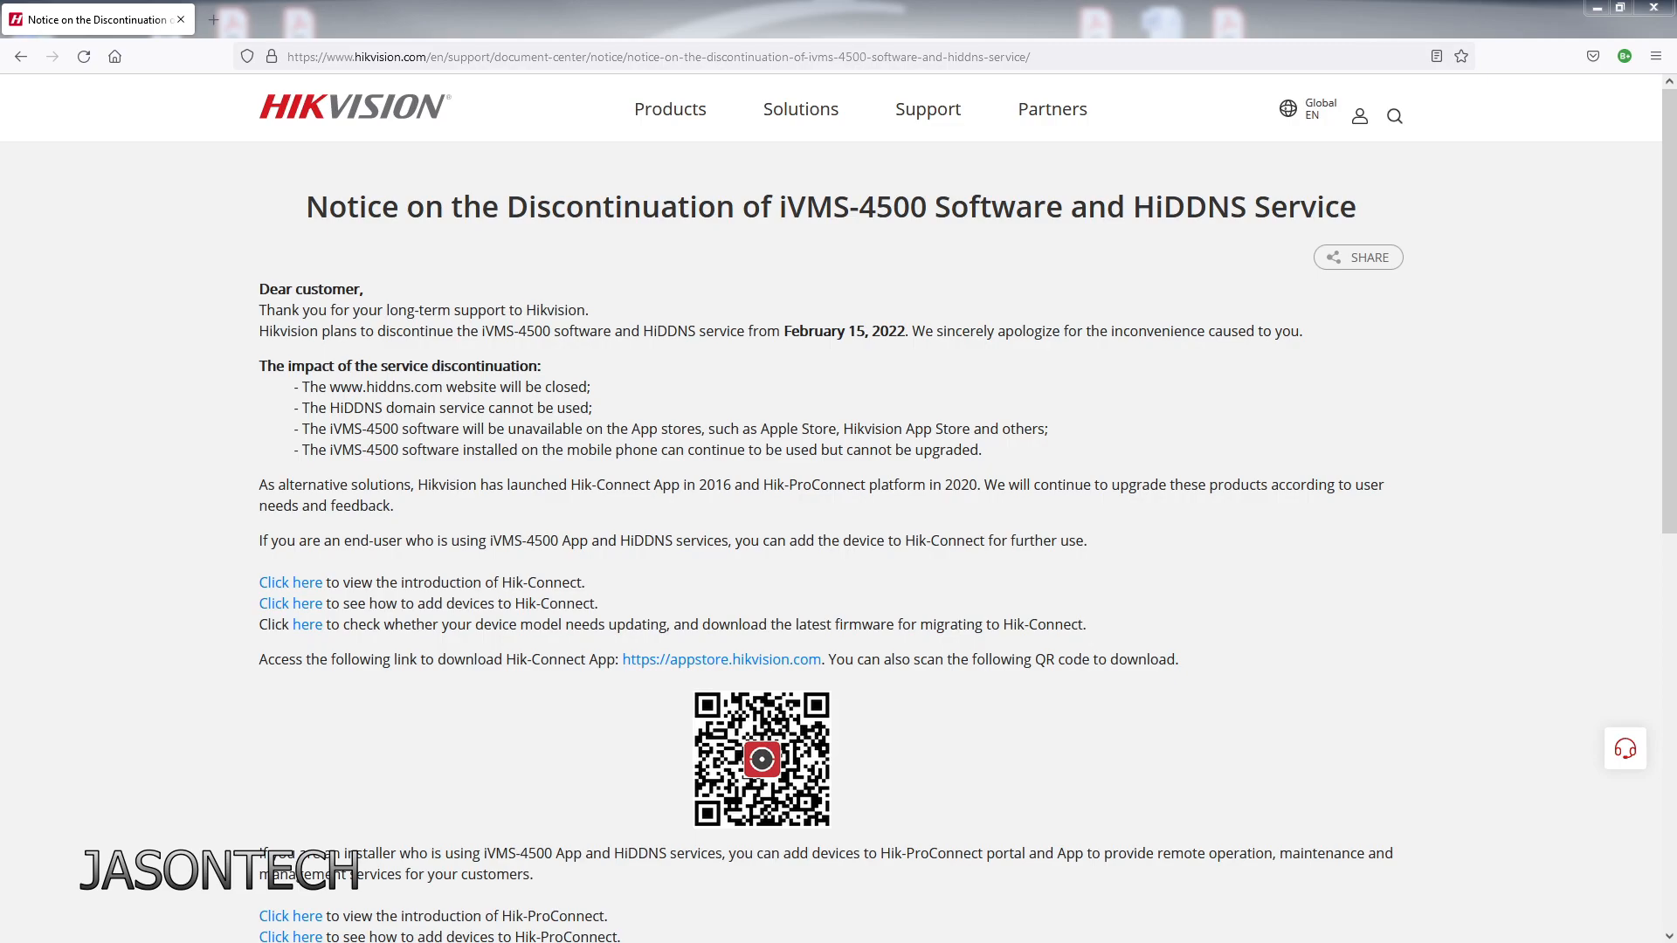
mouse_move(1106, 173)
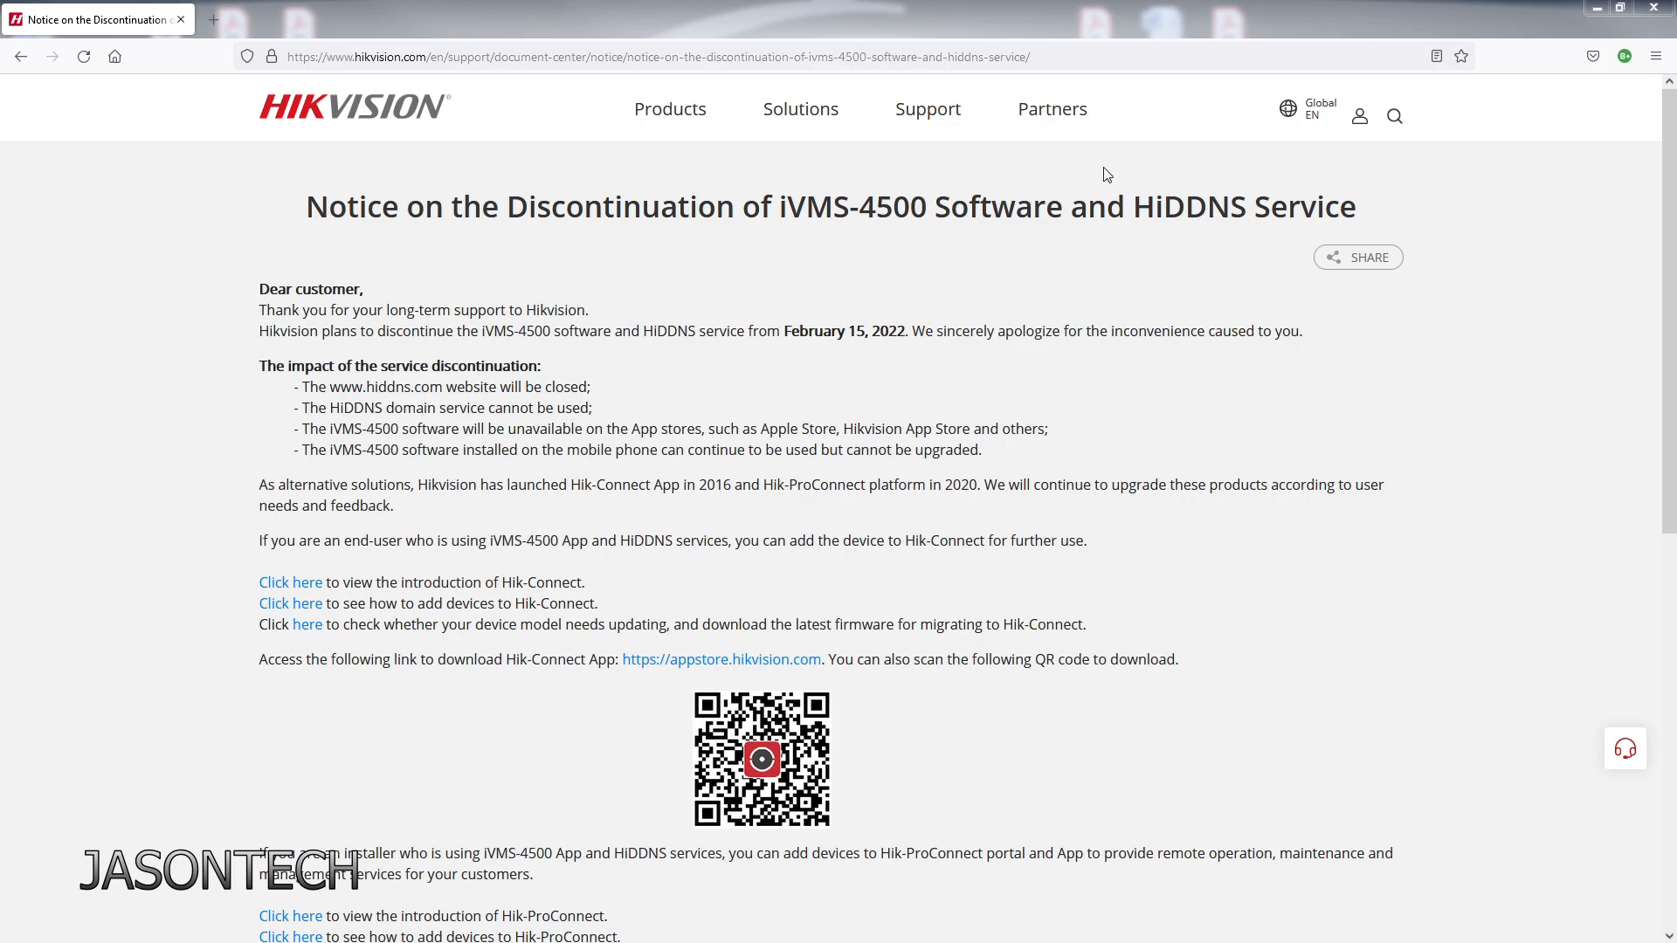
mouse_move(1079, 259)
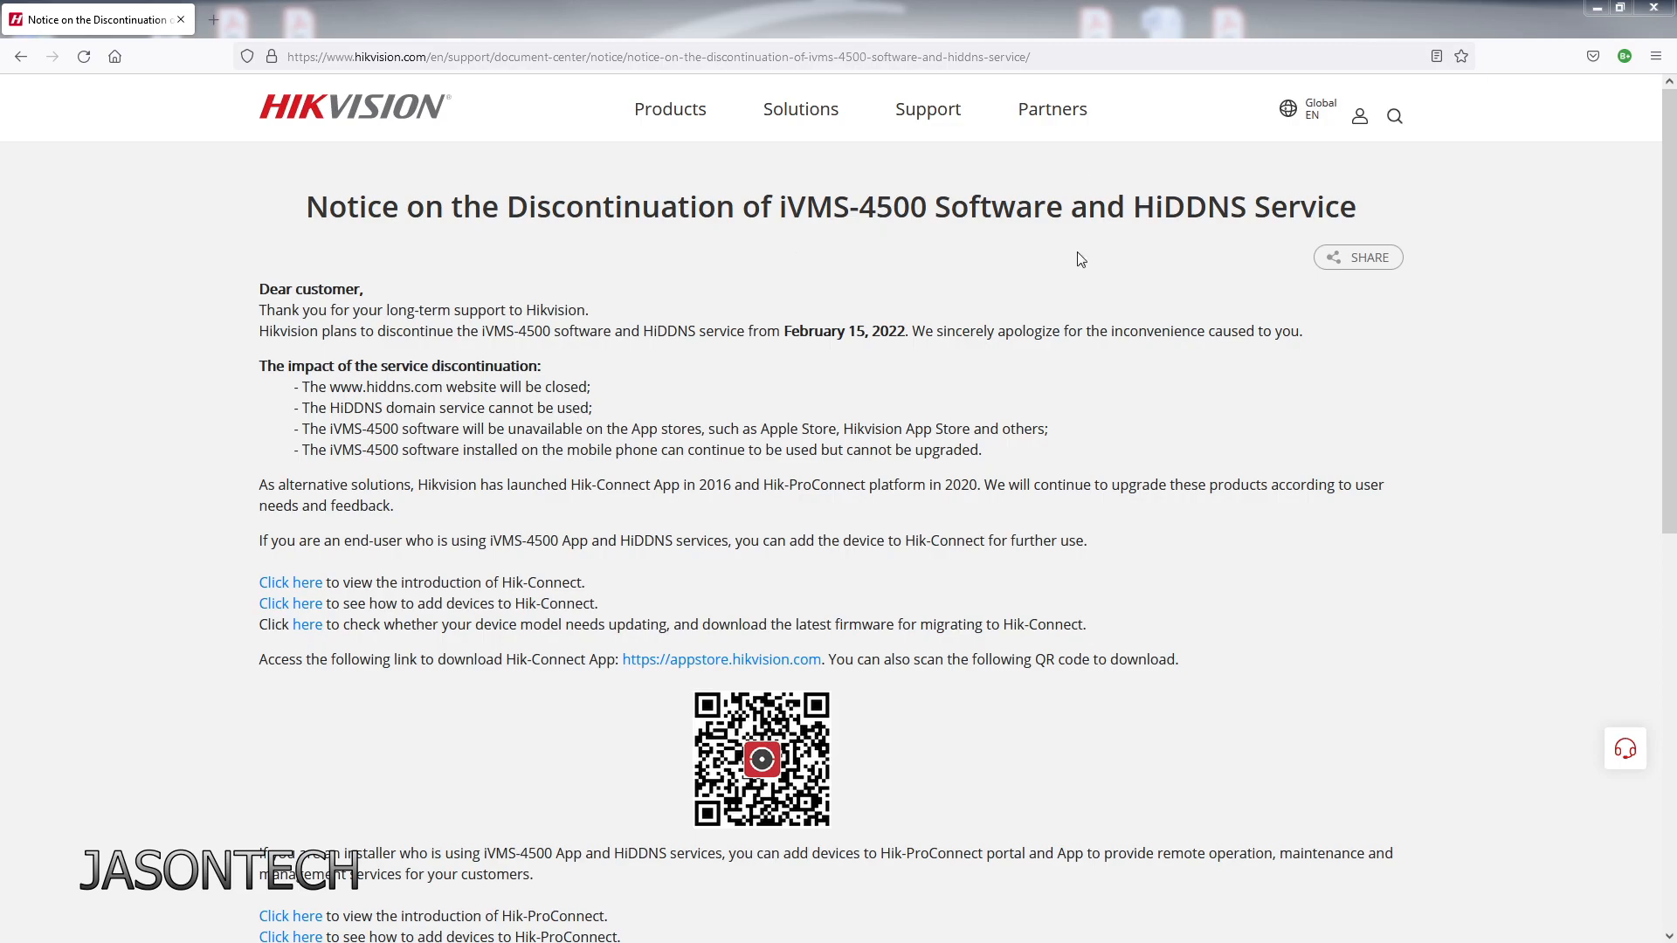
mouse_move(1114, 315)
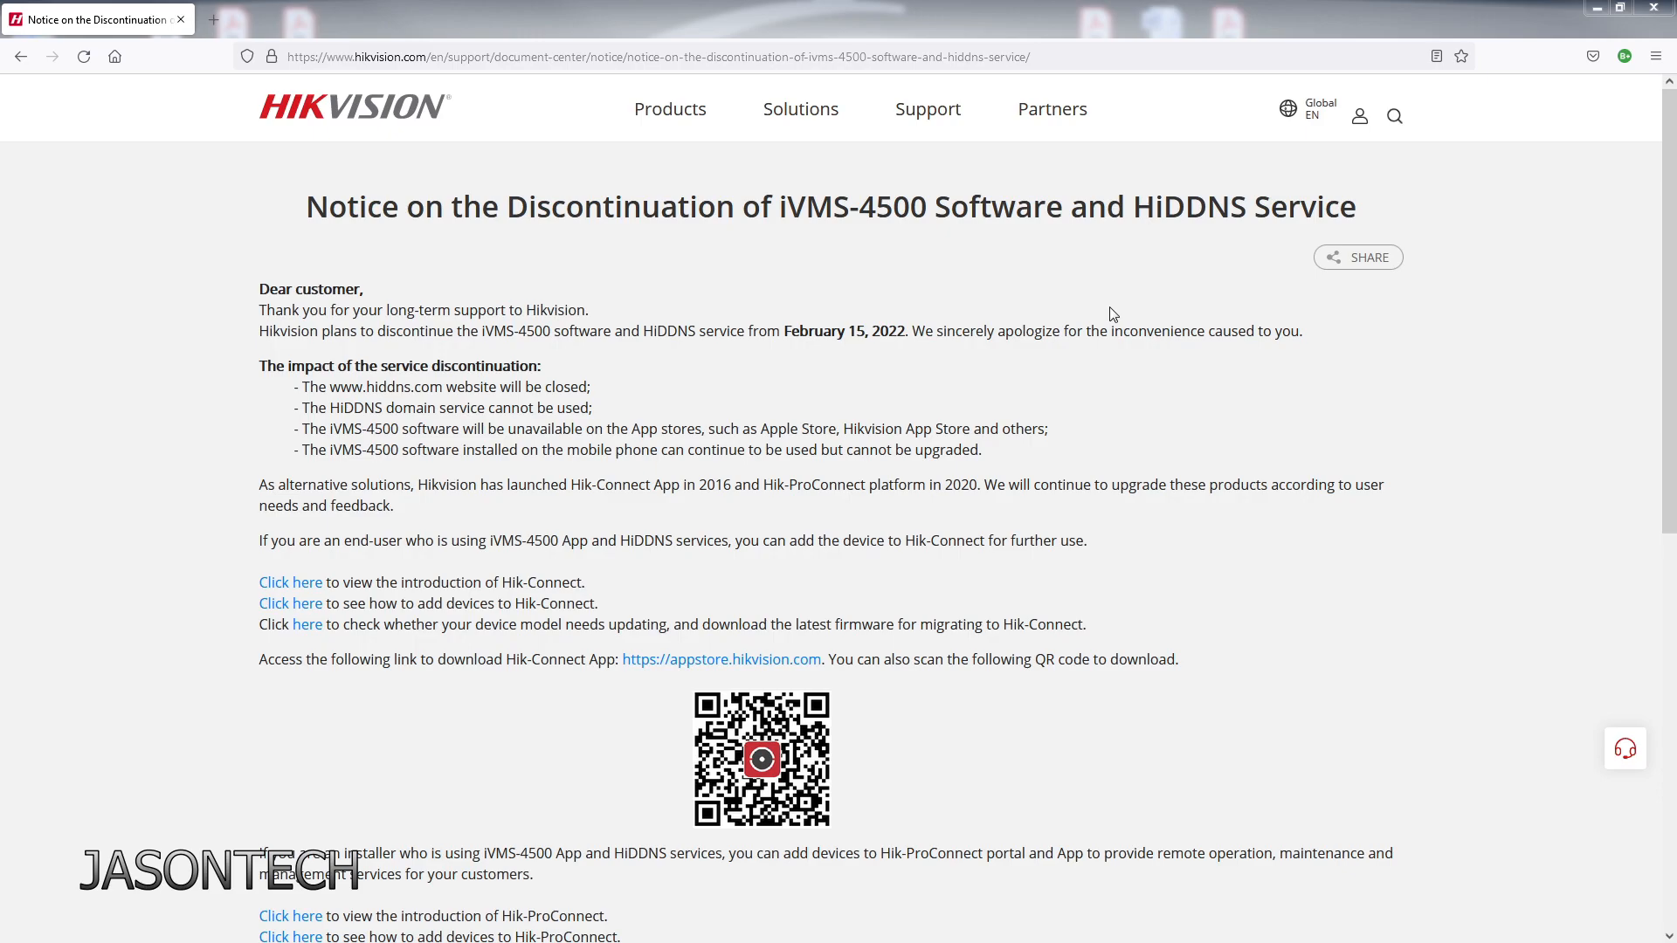
mouse_move(1042, 322)
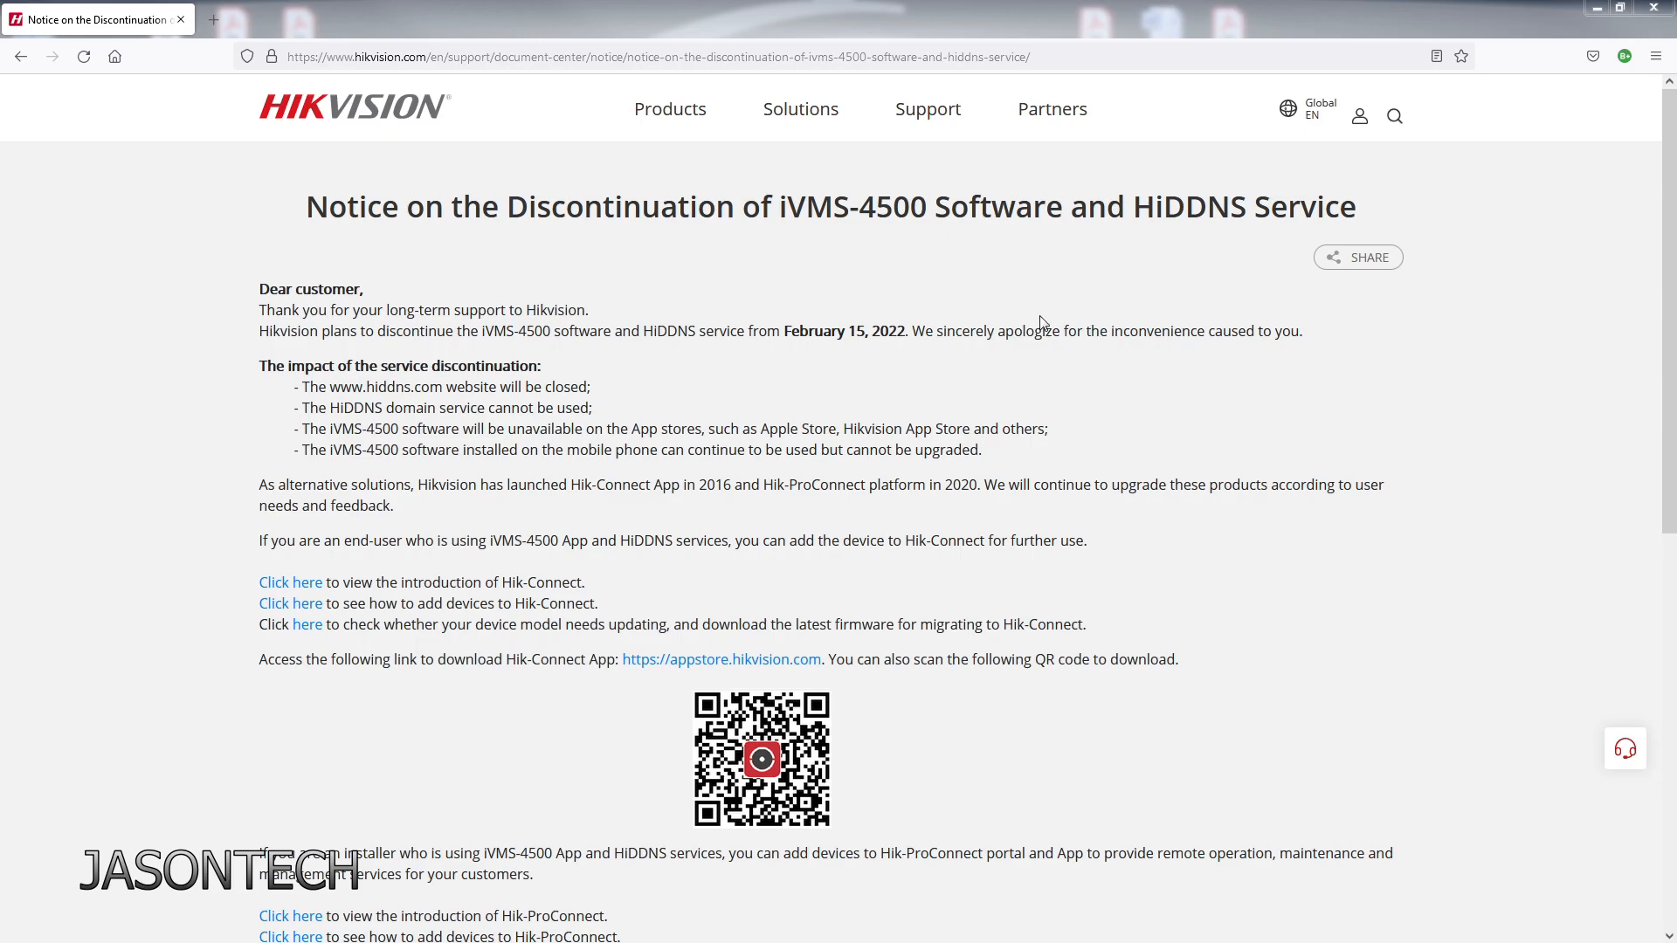
mouse_move(707, 313)
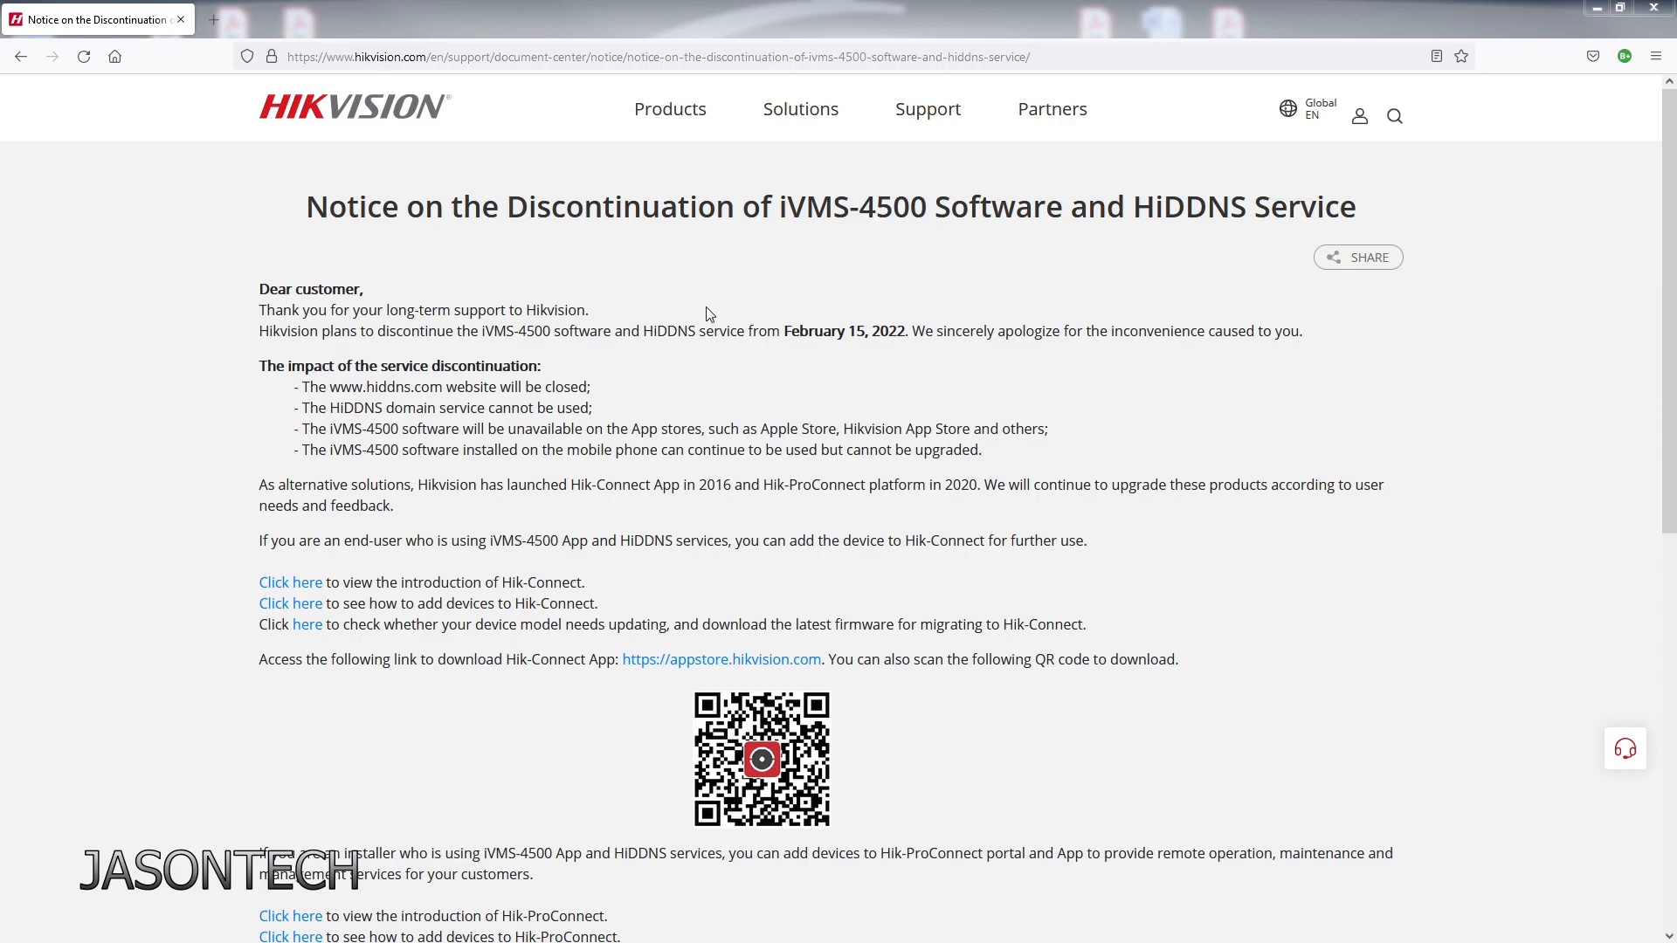
mouse_move(699, 311)
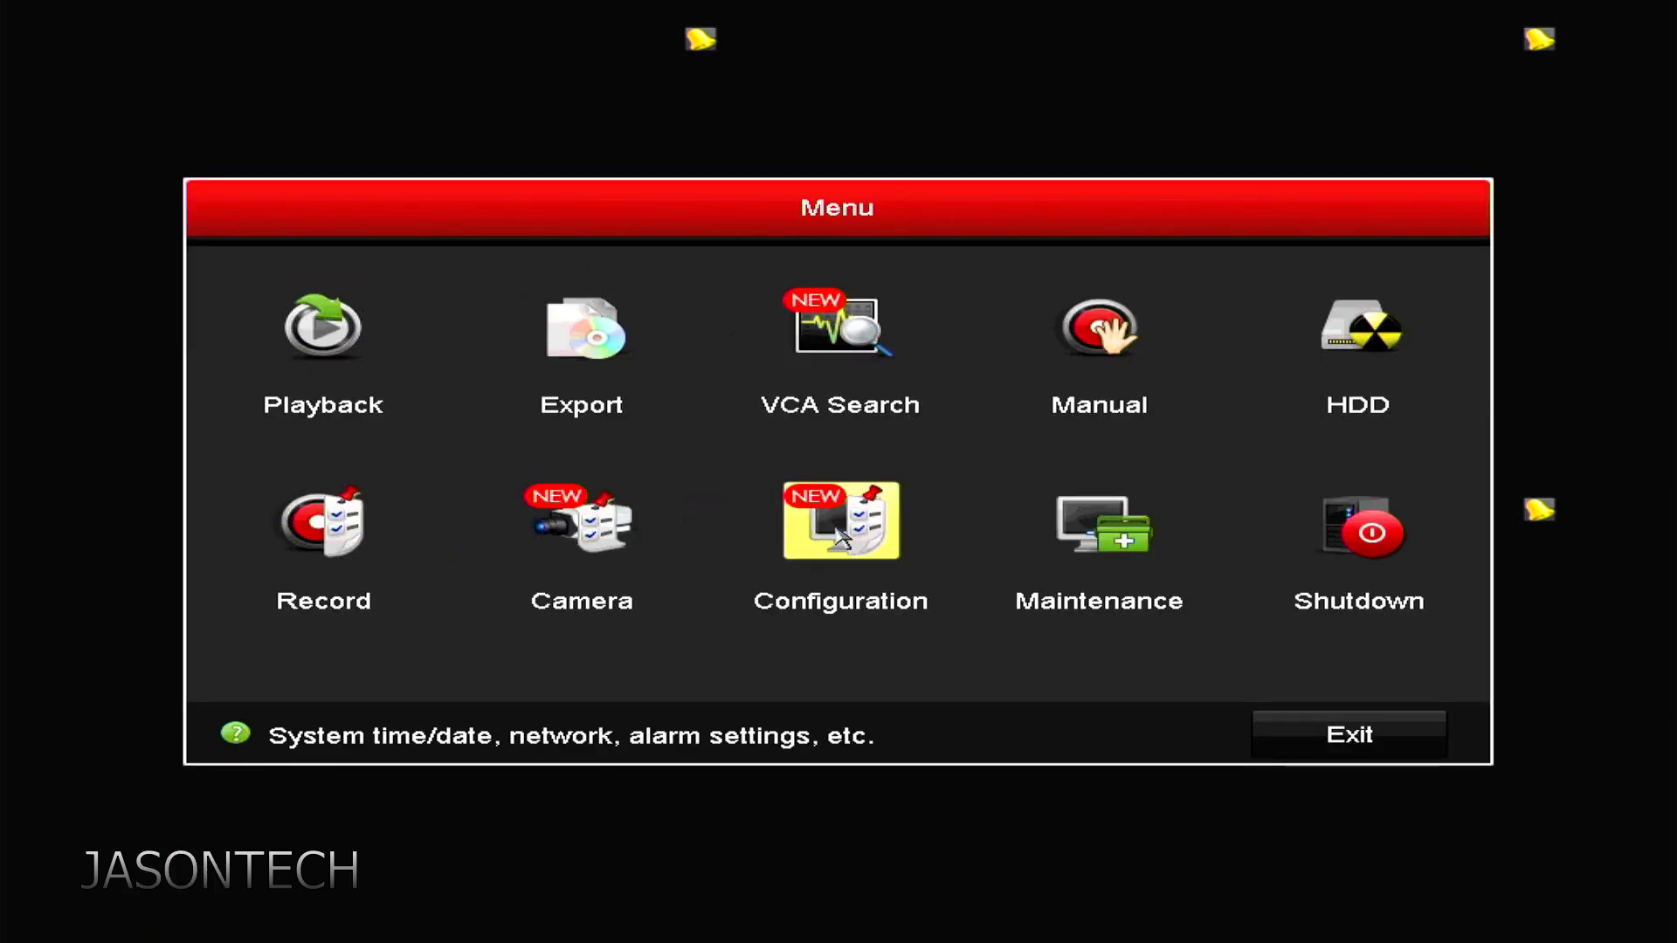
- Go to Configuration > Network to show the recorder's General network settings
click(840, 521)
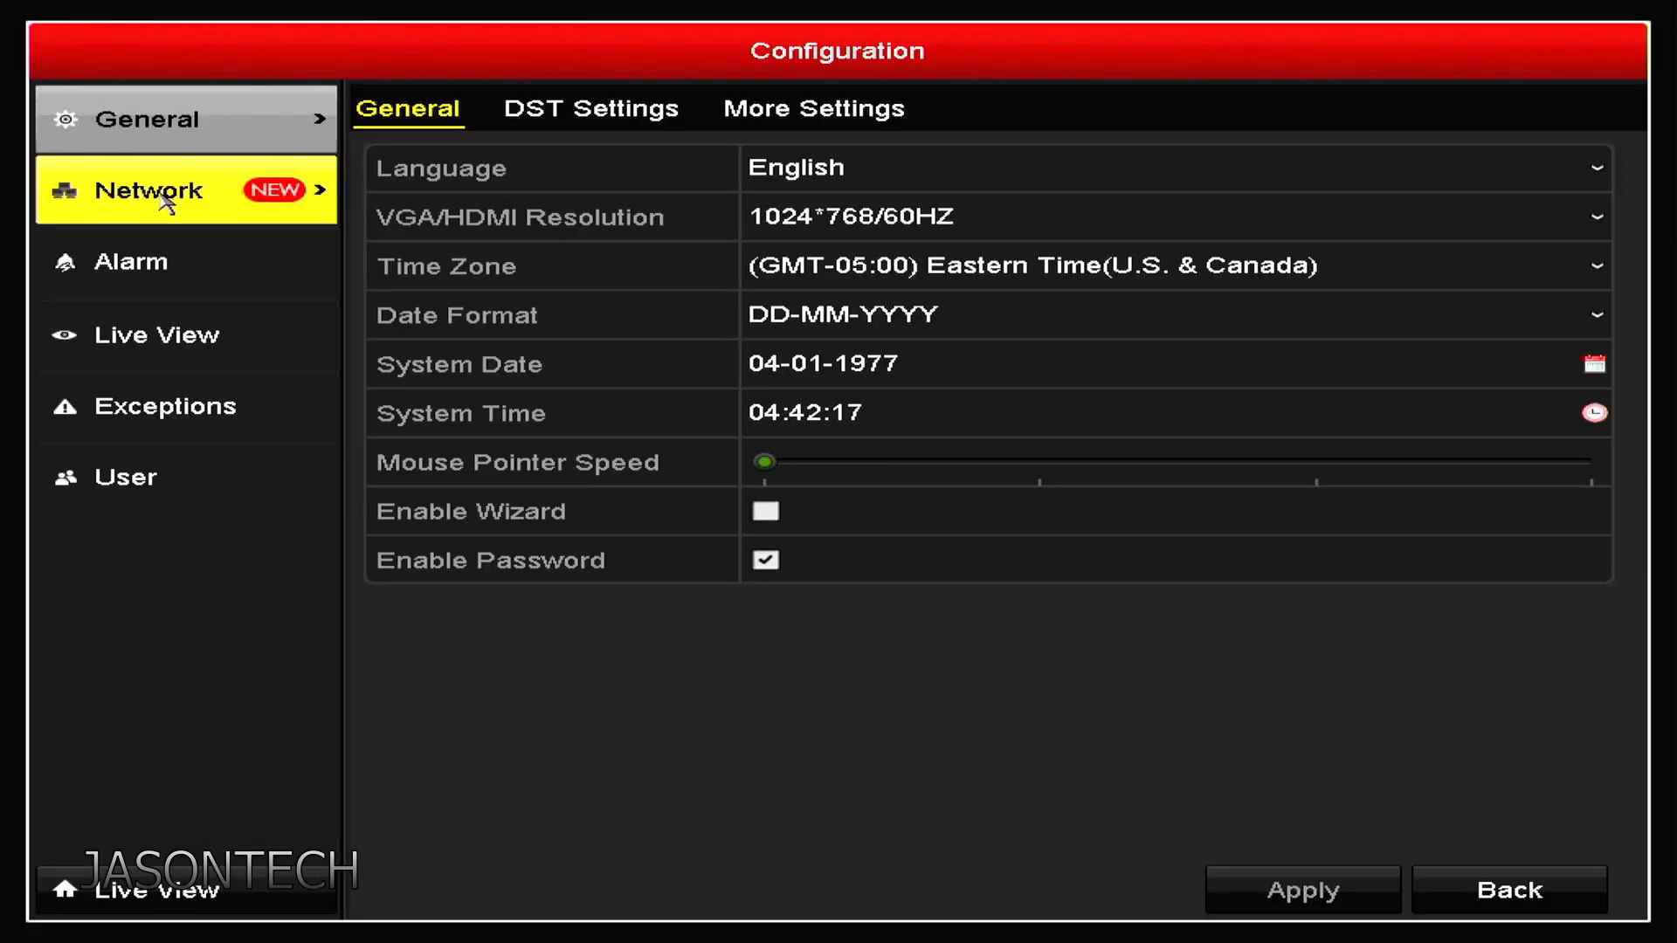
click(150, 191)
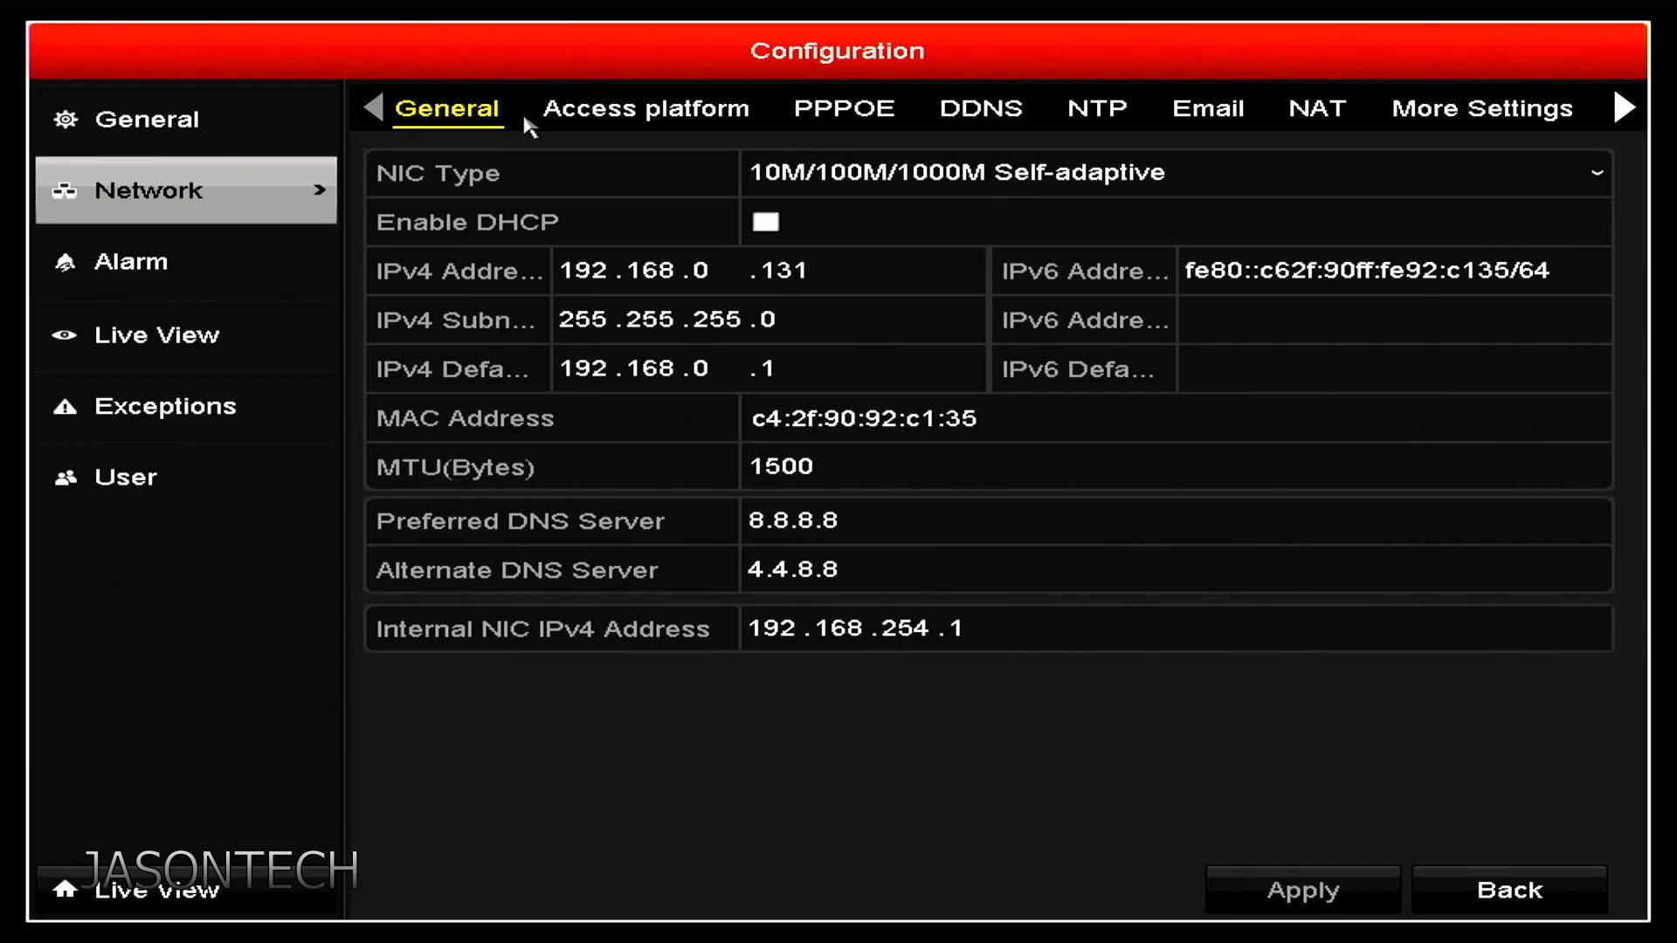
mouse_move(619, 150)
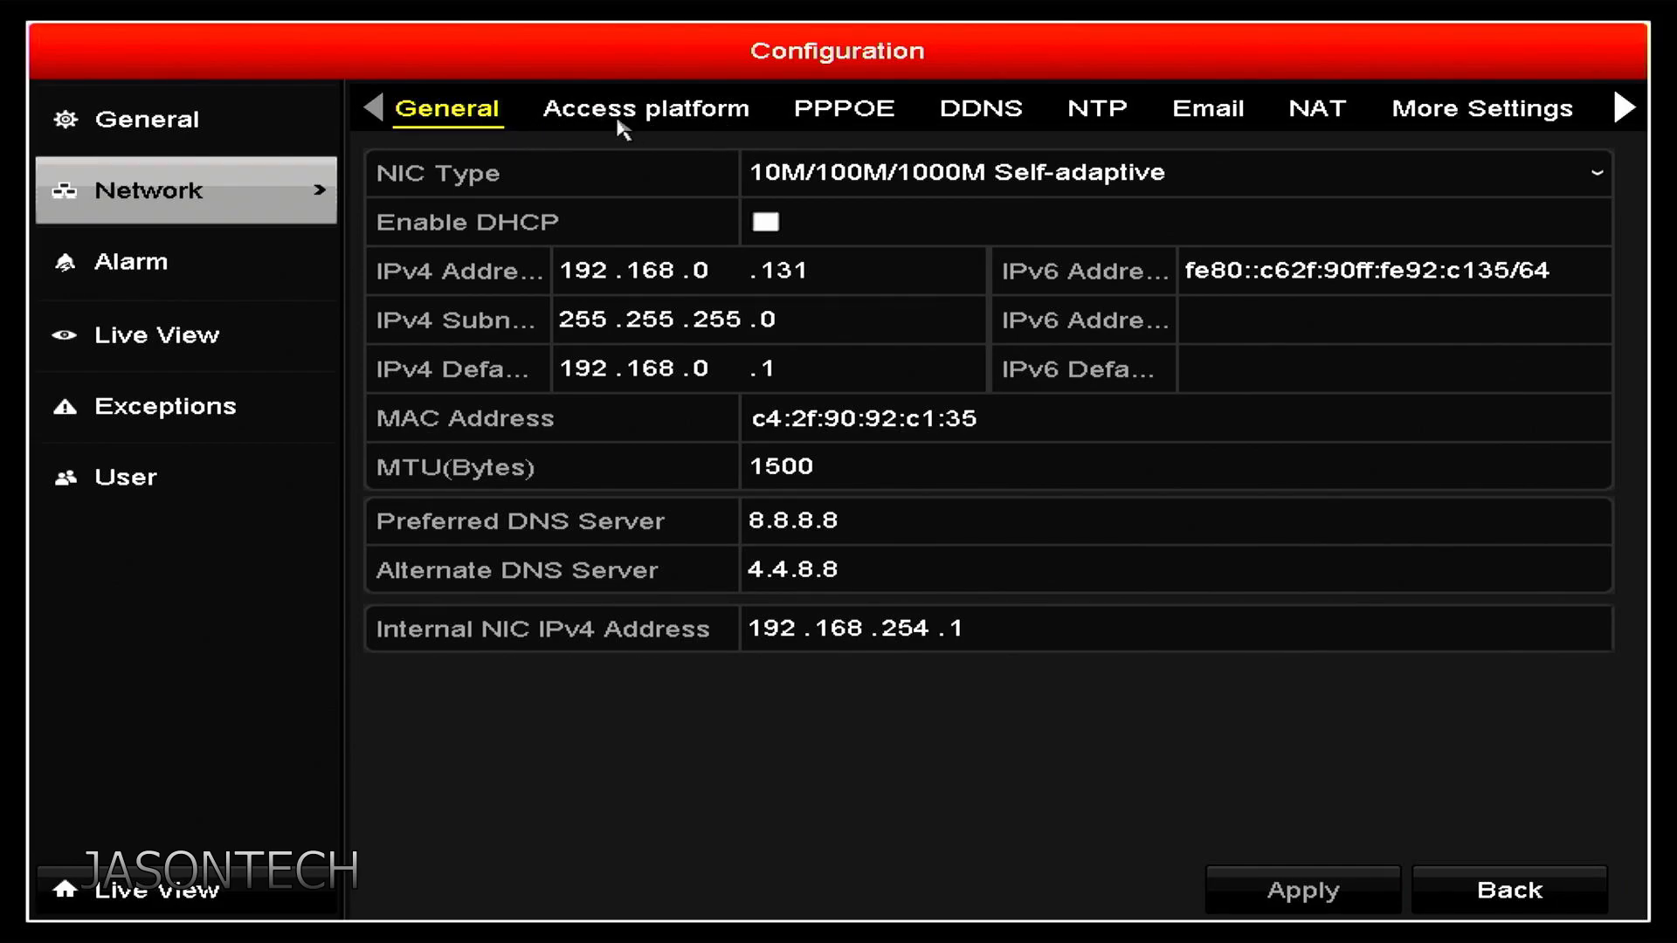
mouse_move(831, 119)
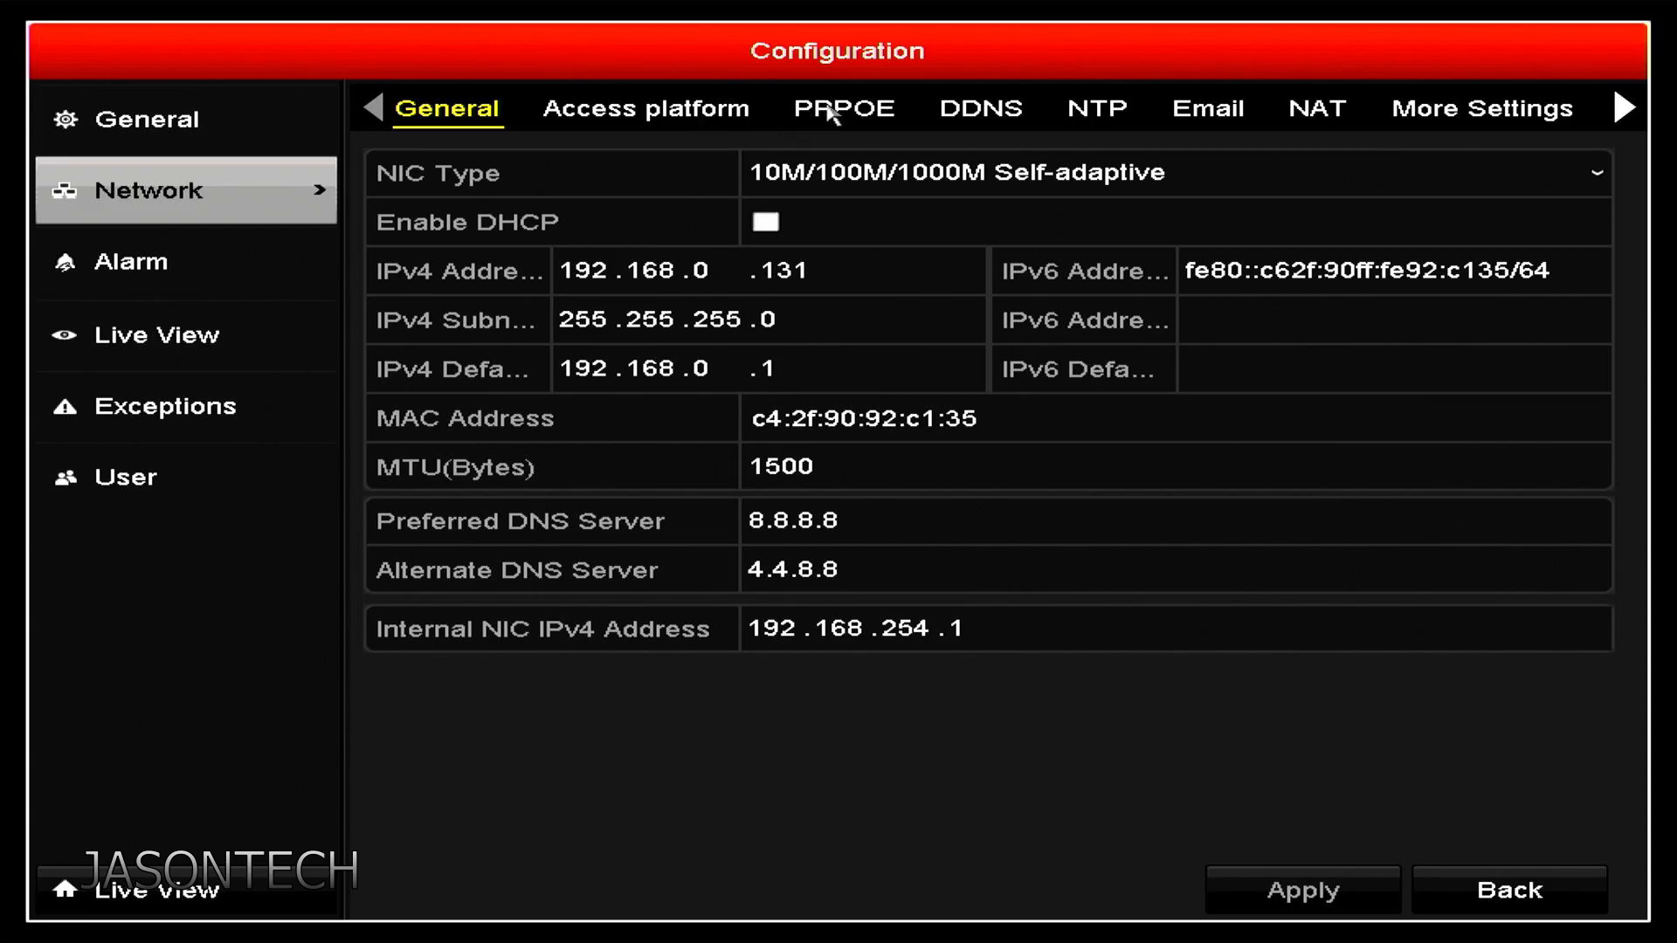
mouse_move(594, 146)
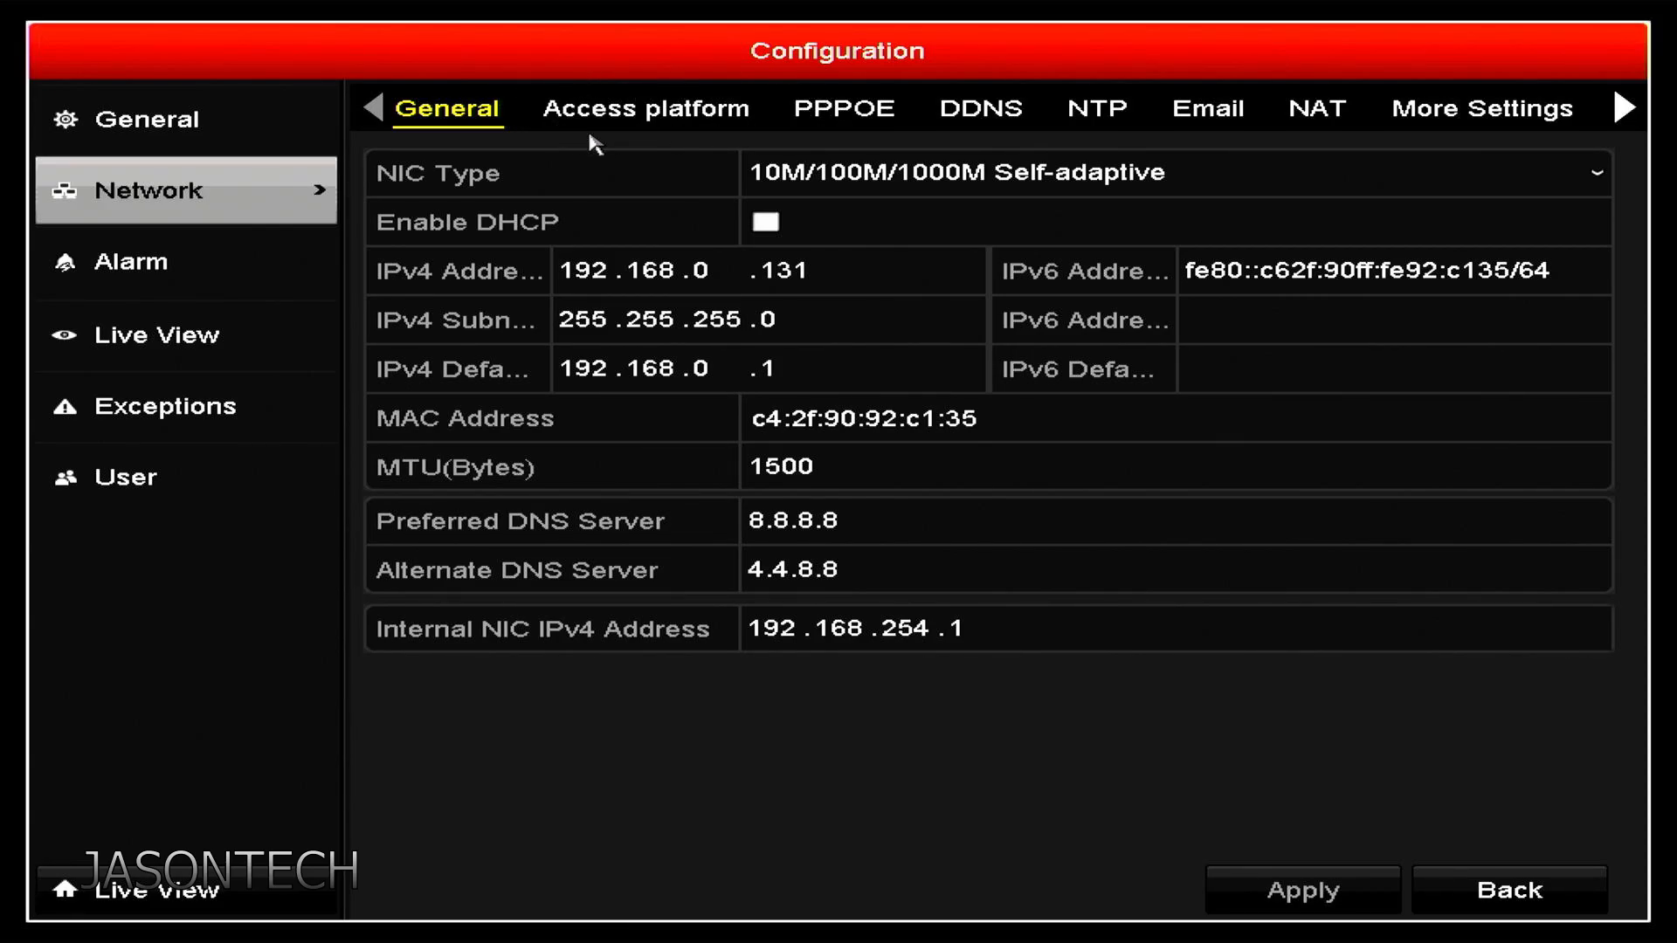
mouse_move(653, 108)
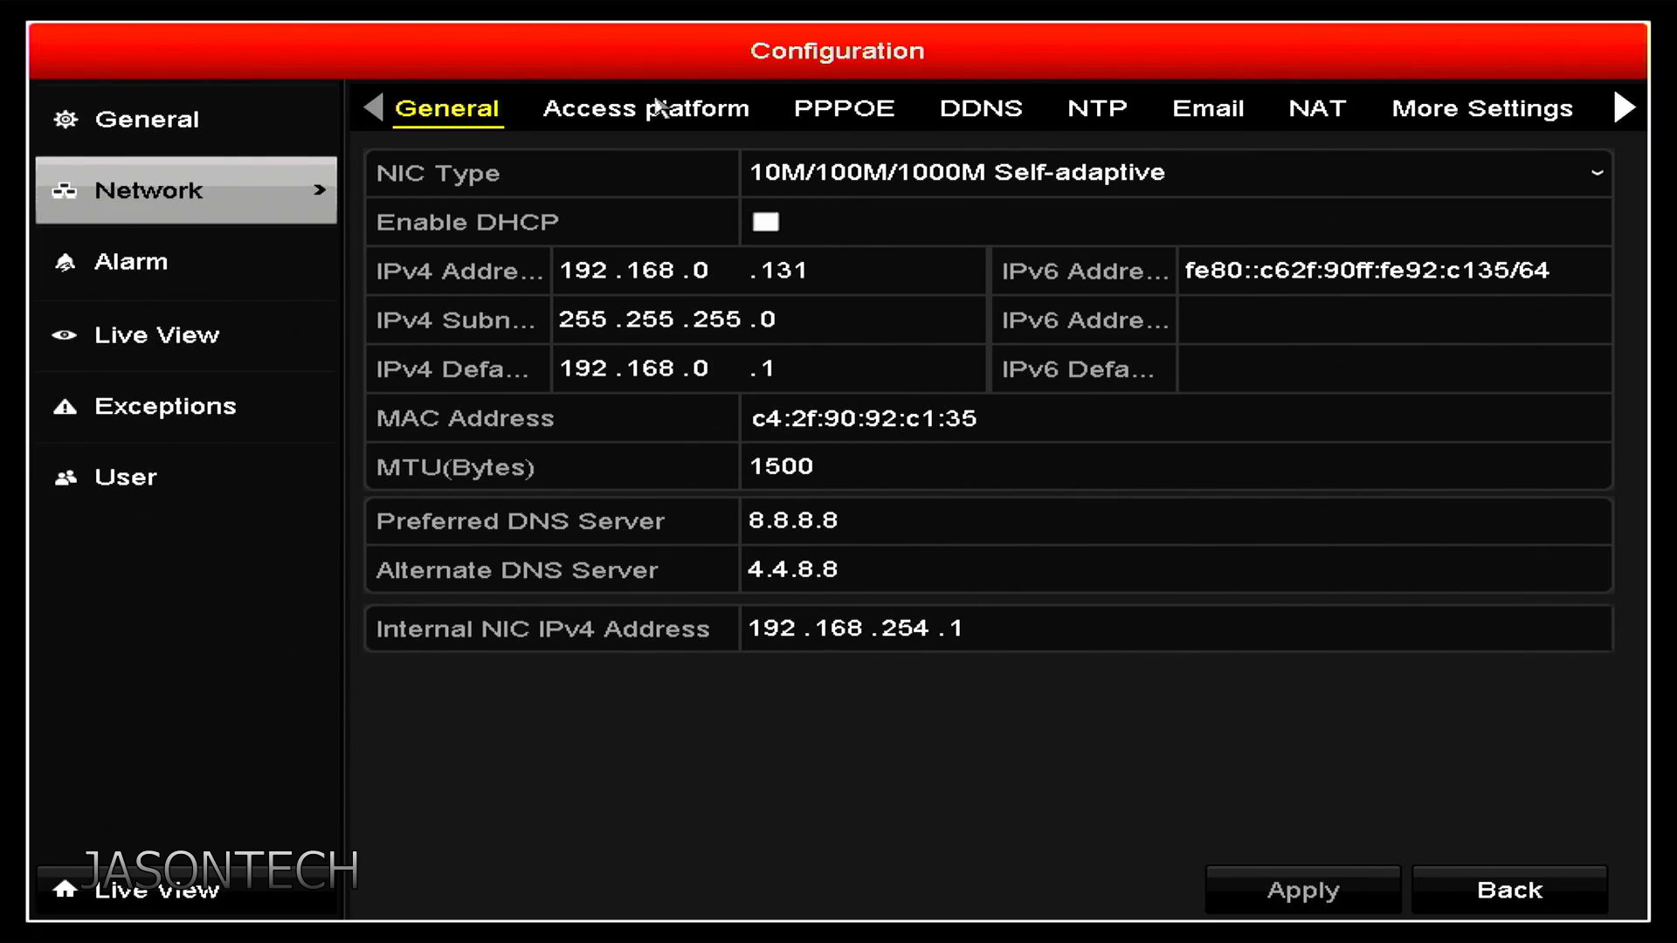
mouse_move(751, 142)
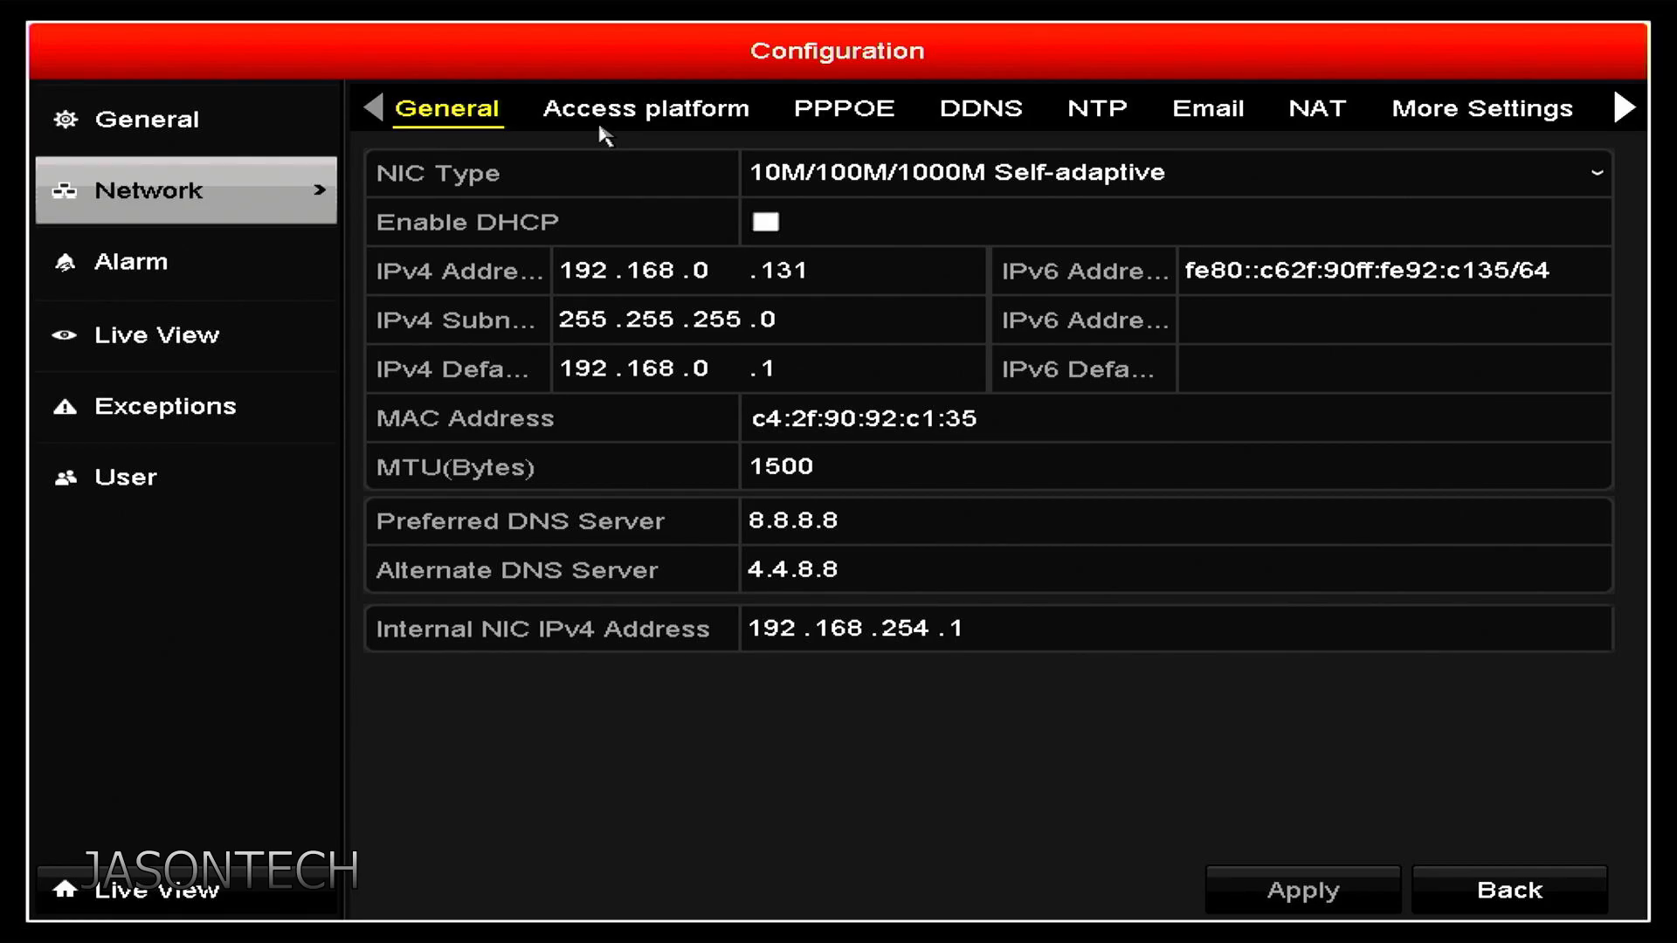
- Enable DDNS on the DDNS tab with NO-IP chosen as the DDNS type
click(978, 108)
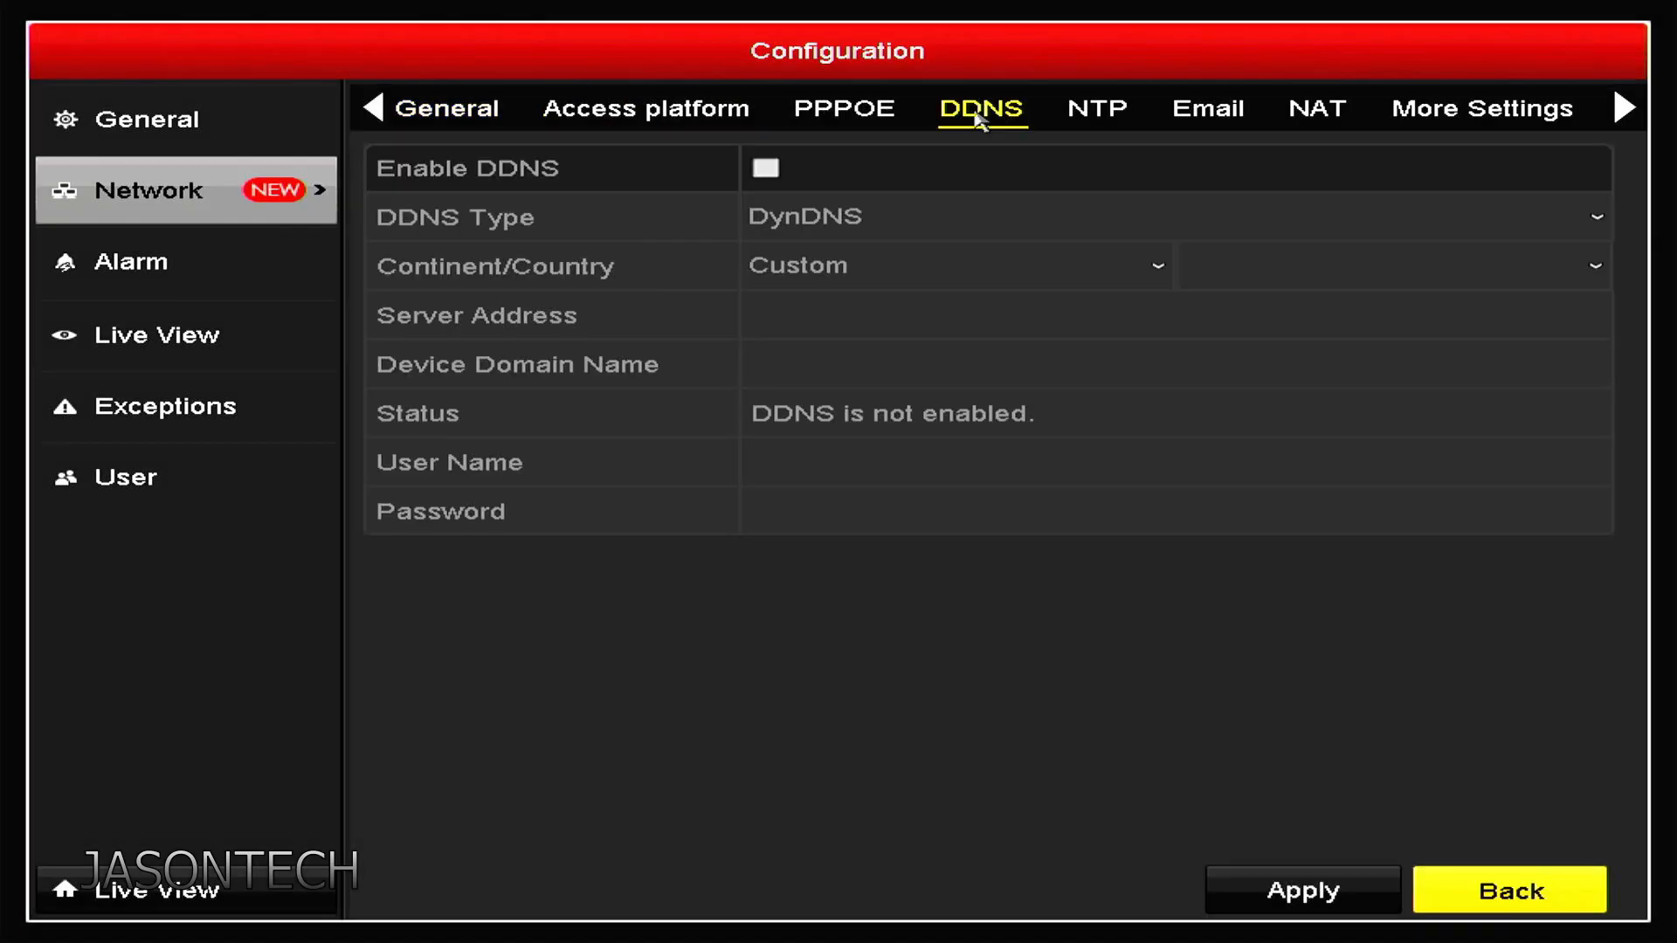
click(766, 168)
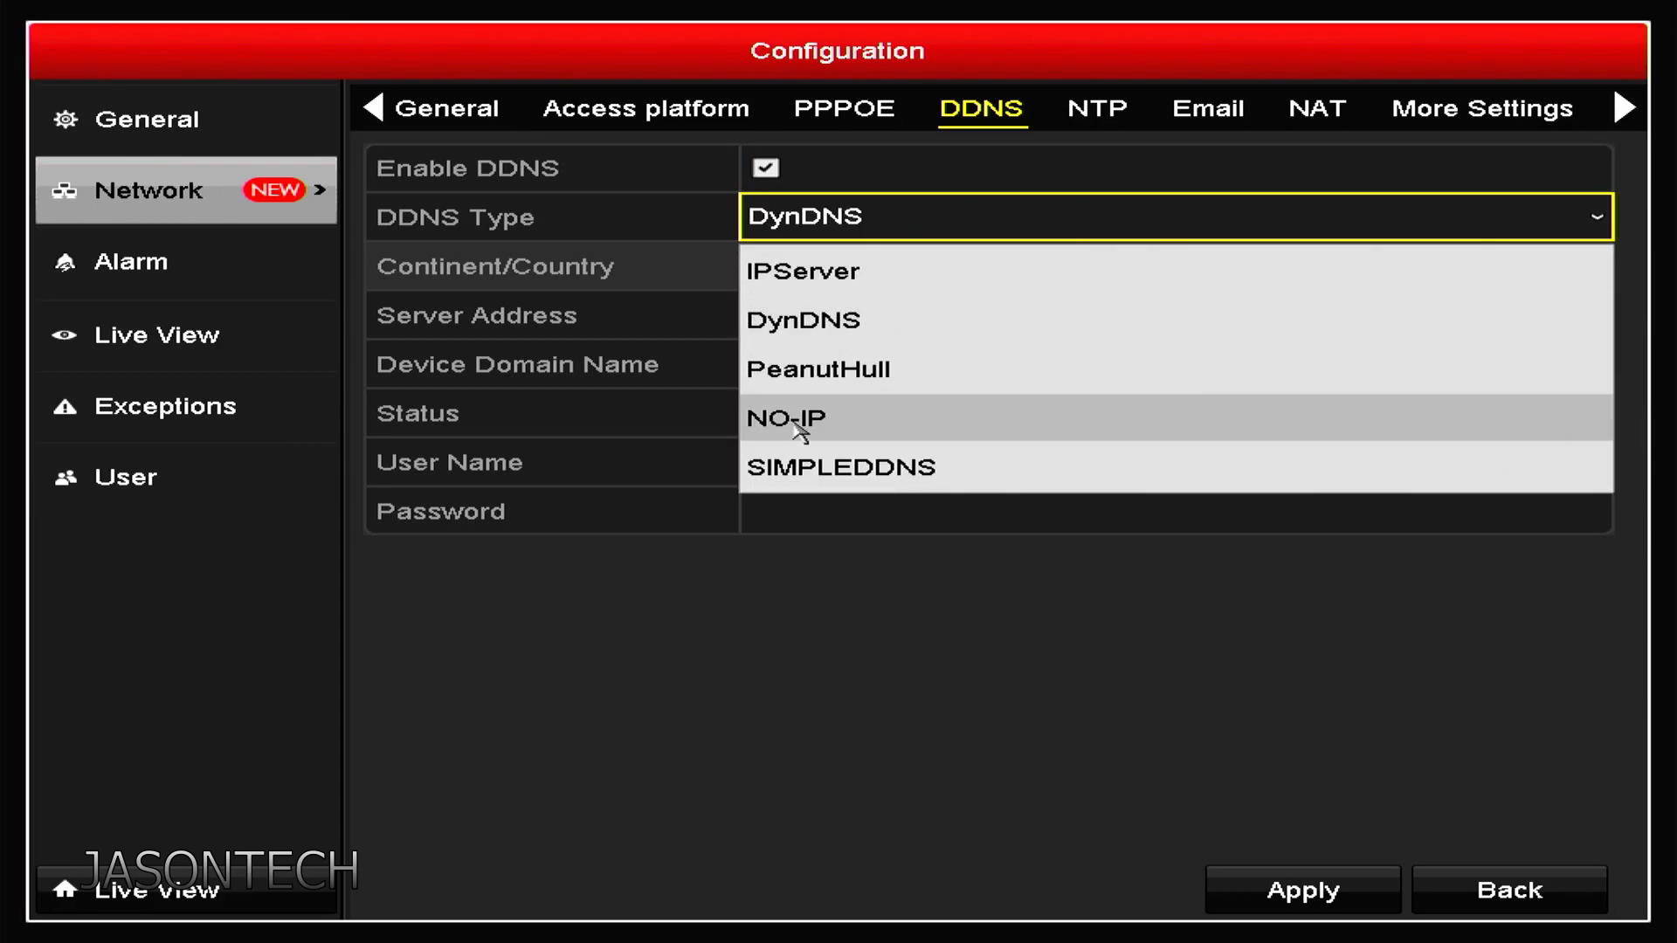
click(787, 417)
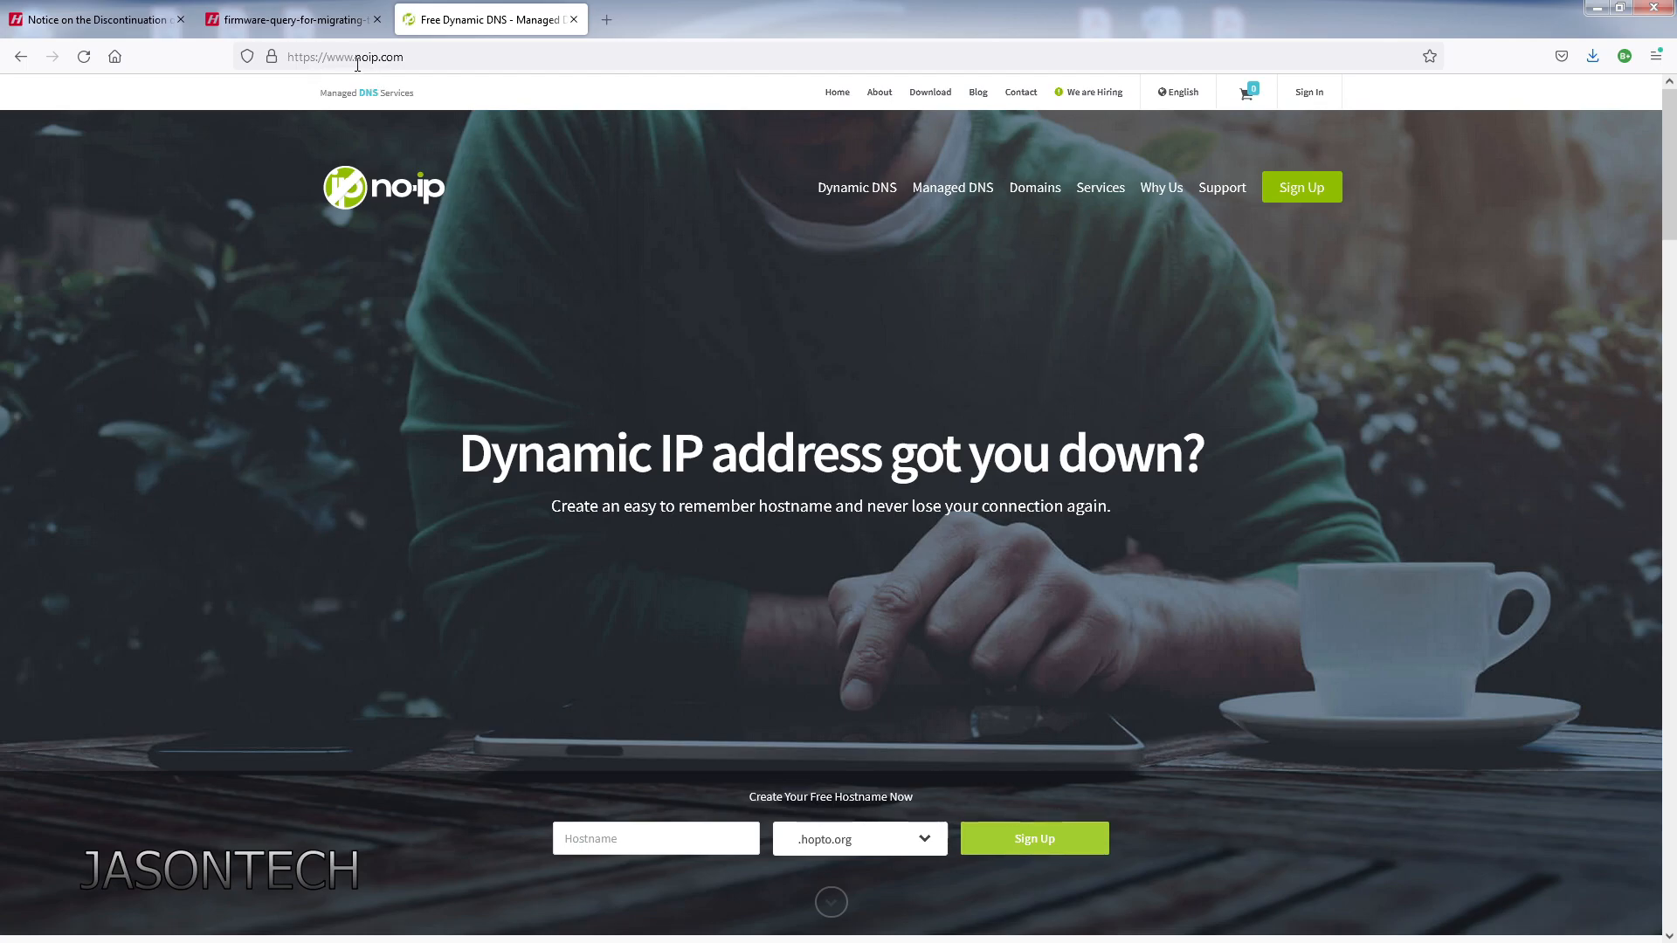
mouse_move(389, 49)
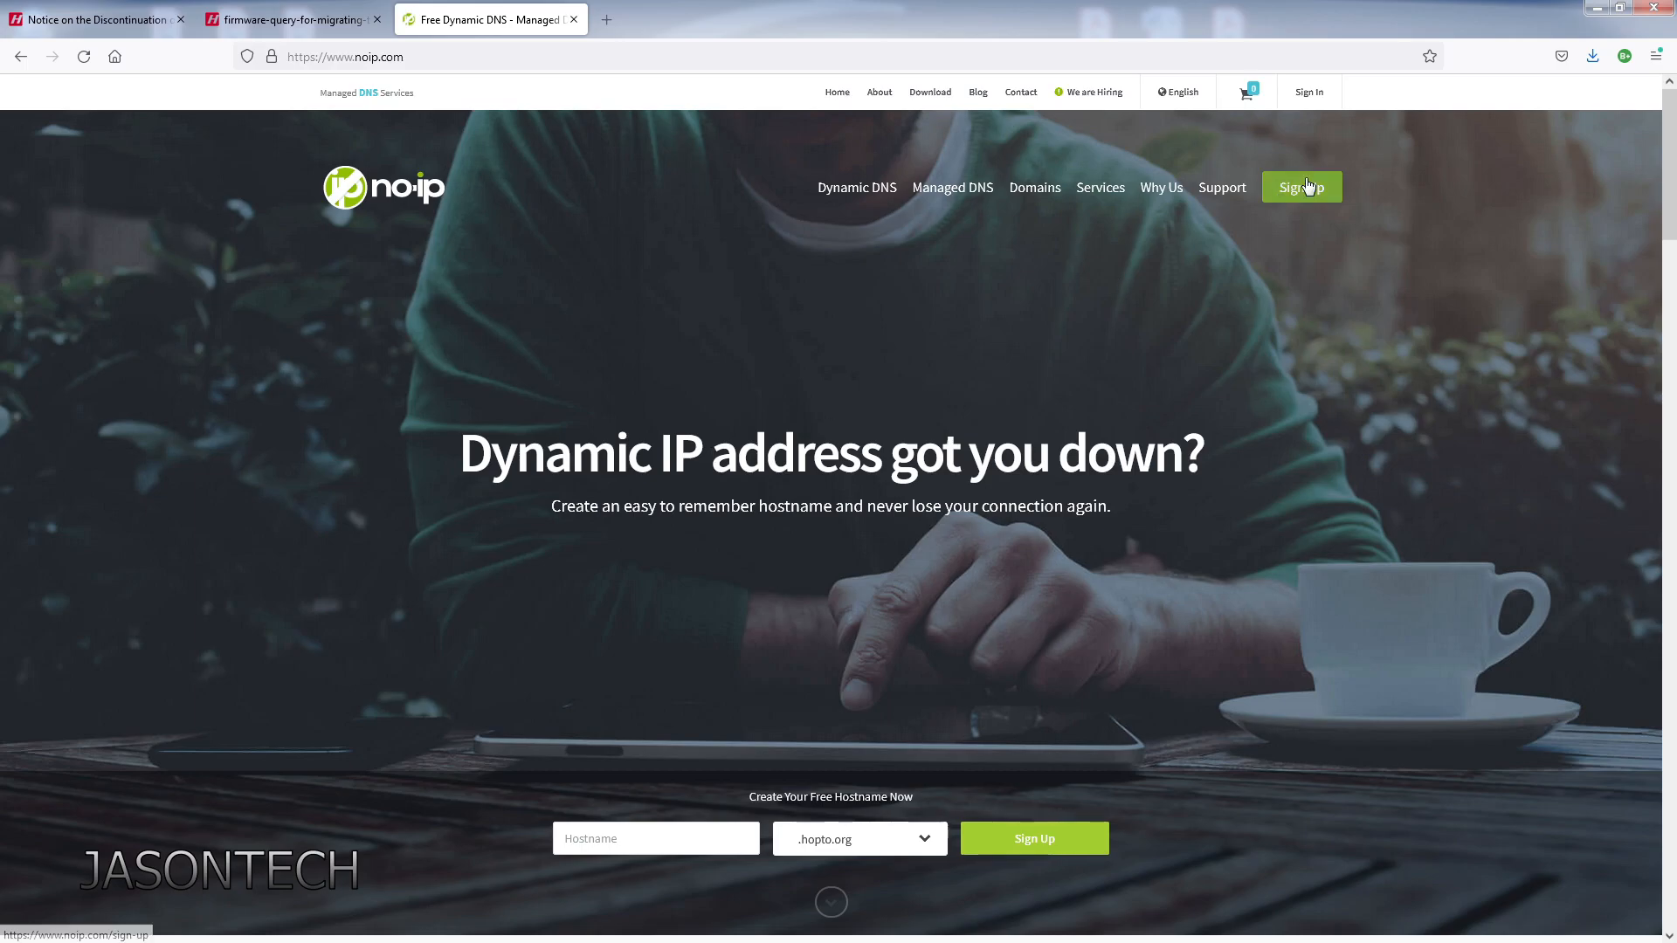
mouse_move(1324, 211)
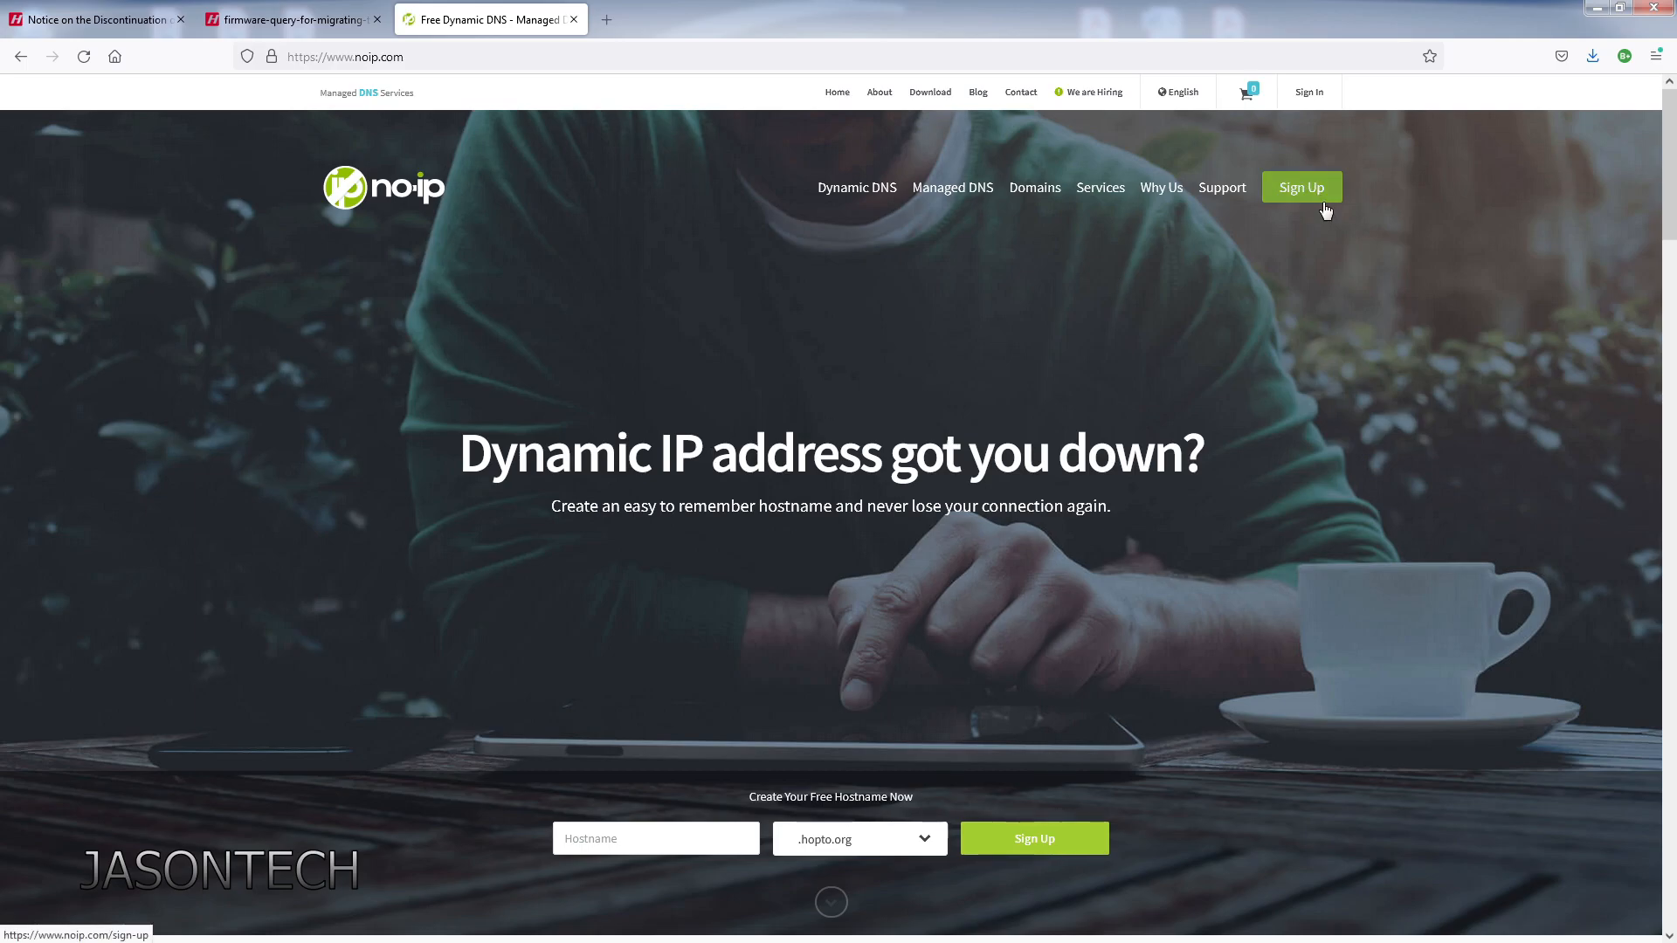
mouse_move(1303, 202)
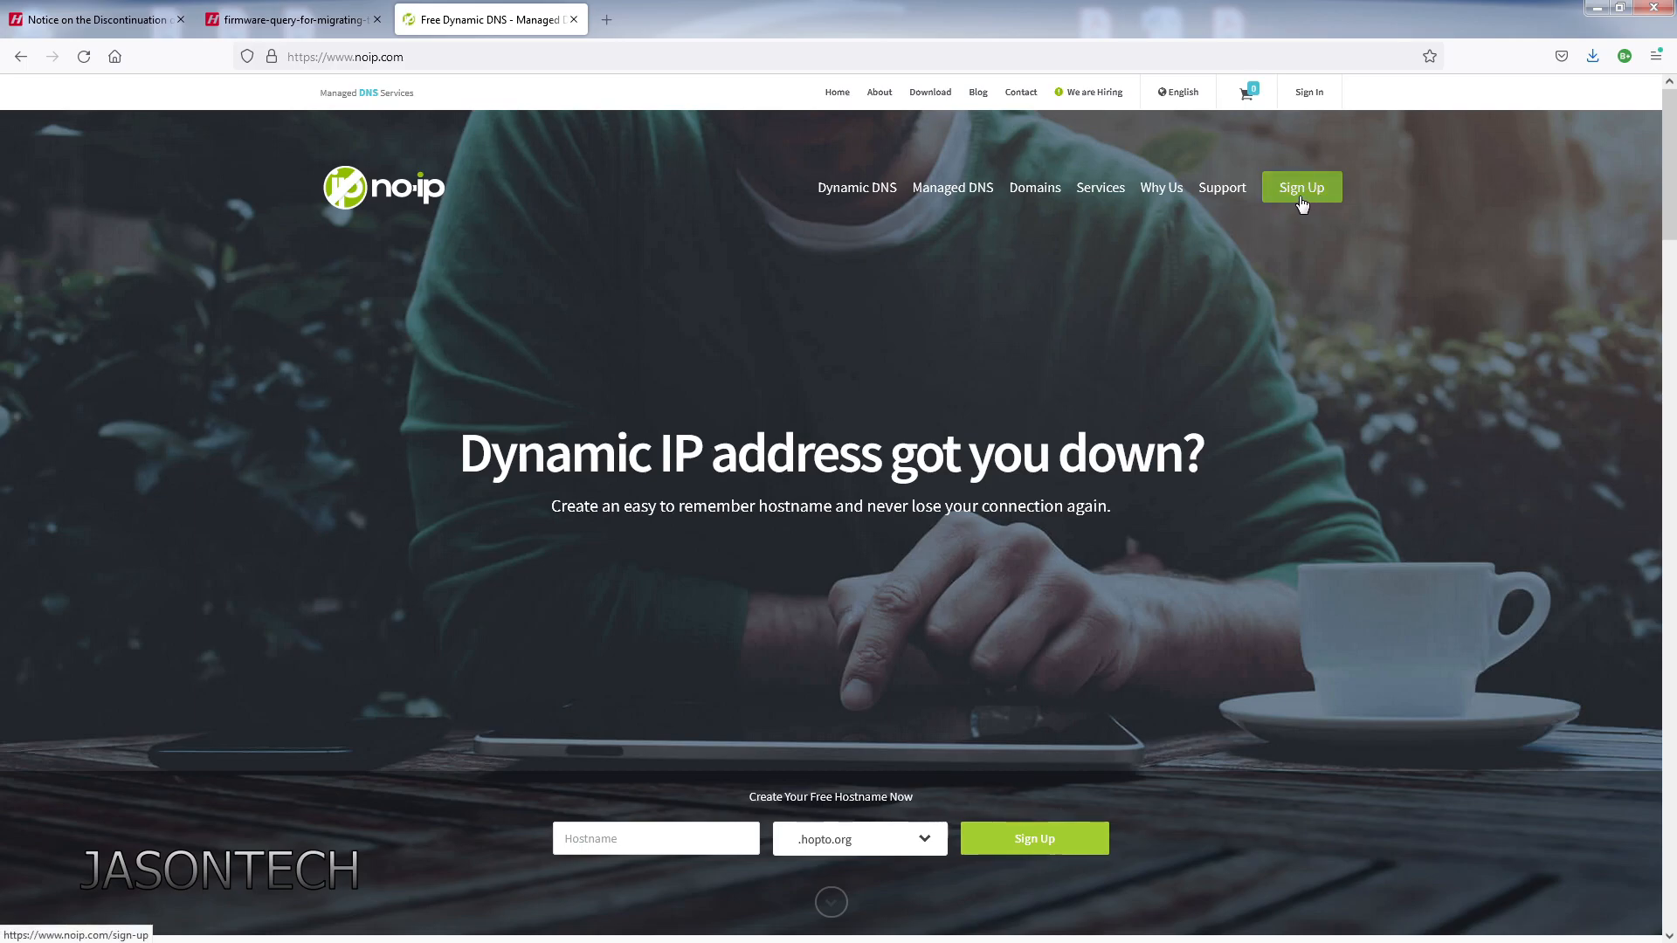
- Start the No-IP sign-up with the account email and a free ddns.net hostname domain
click(1302, 187)
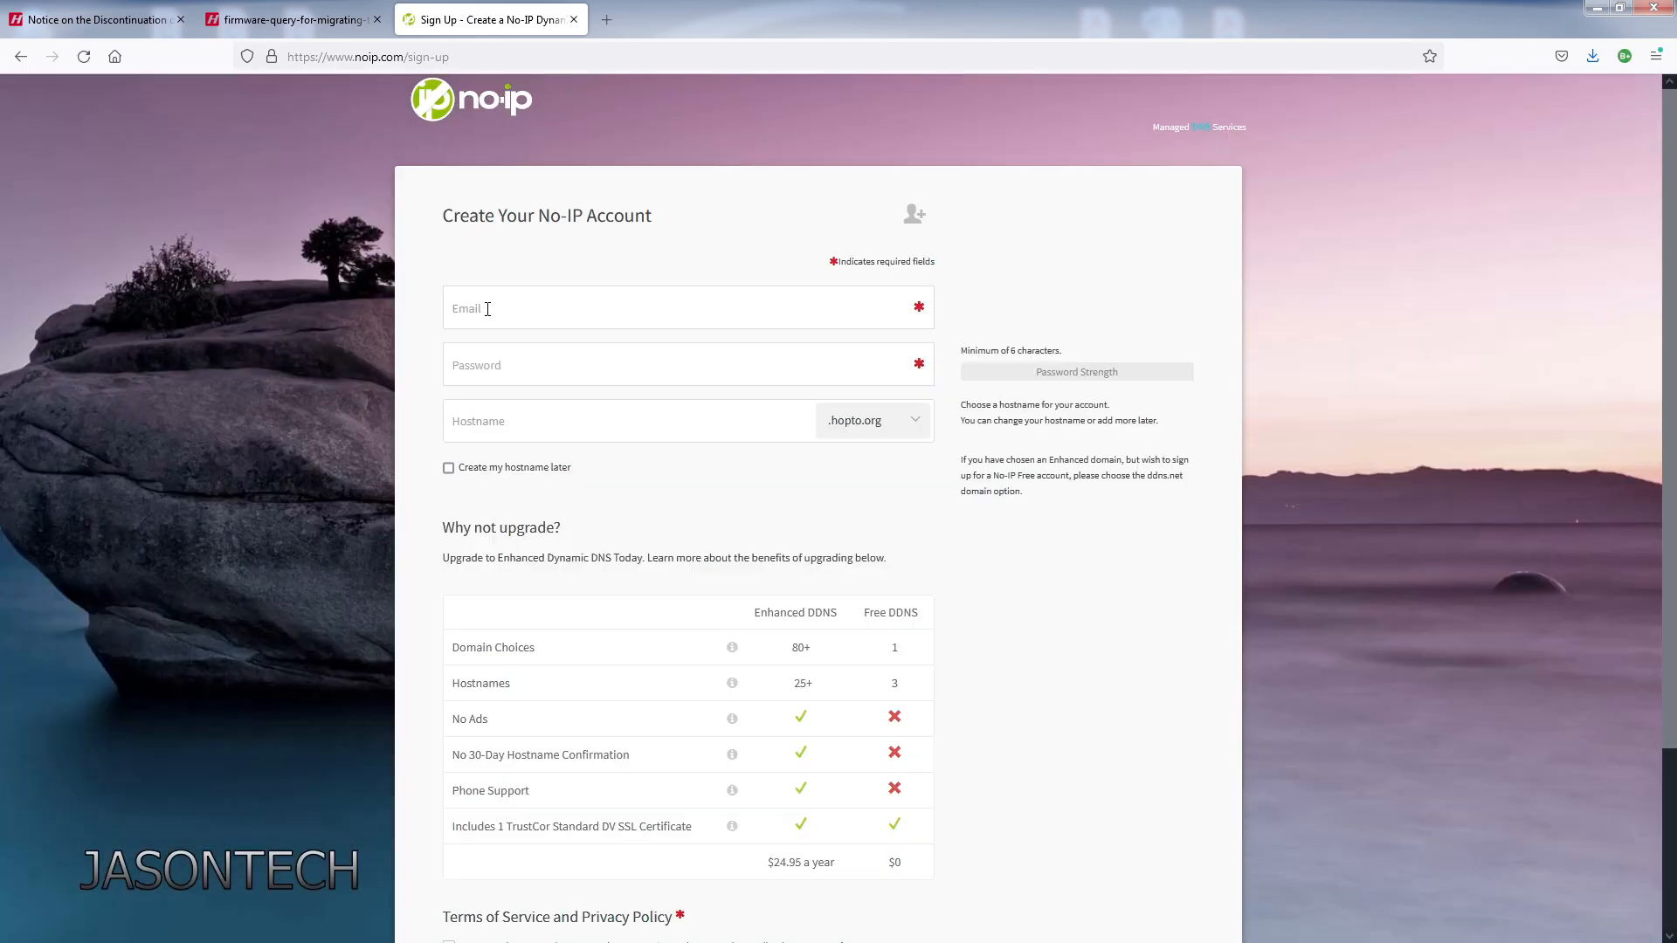
mouse_move(531, 315)
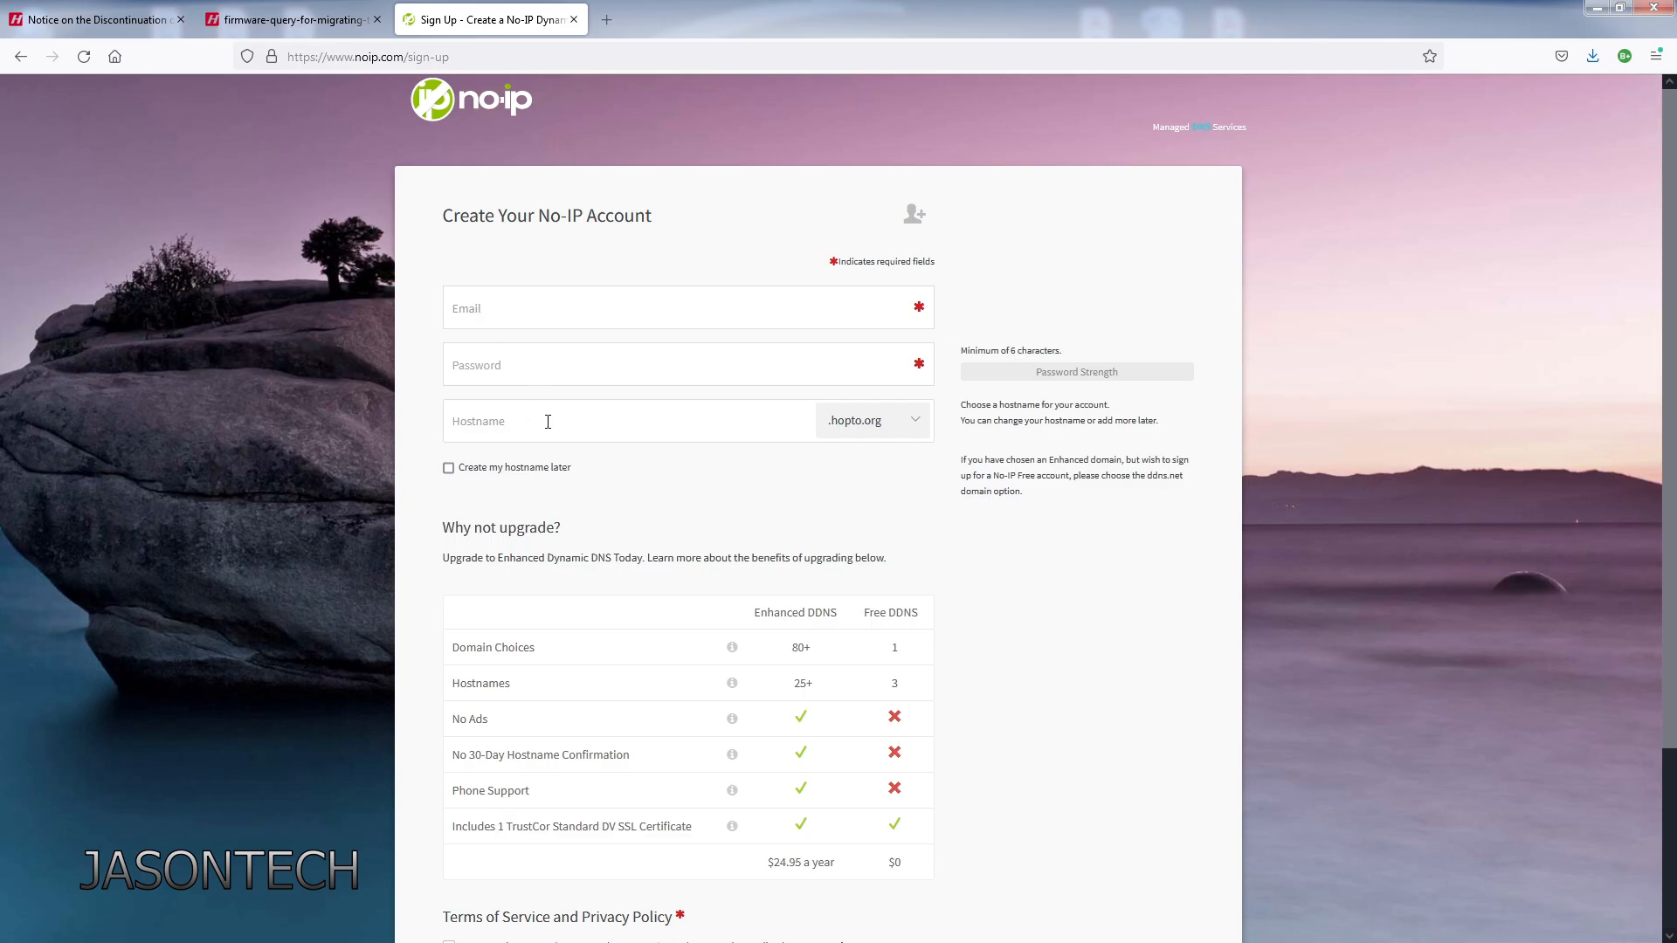
mouse_move(539, 406)
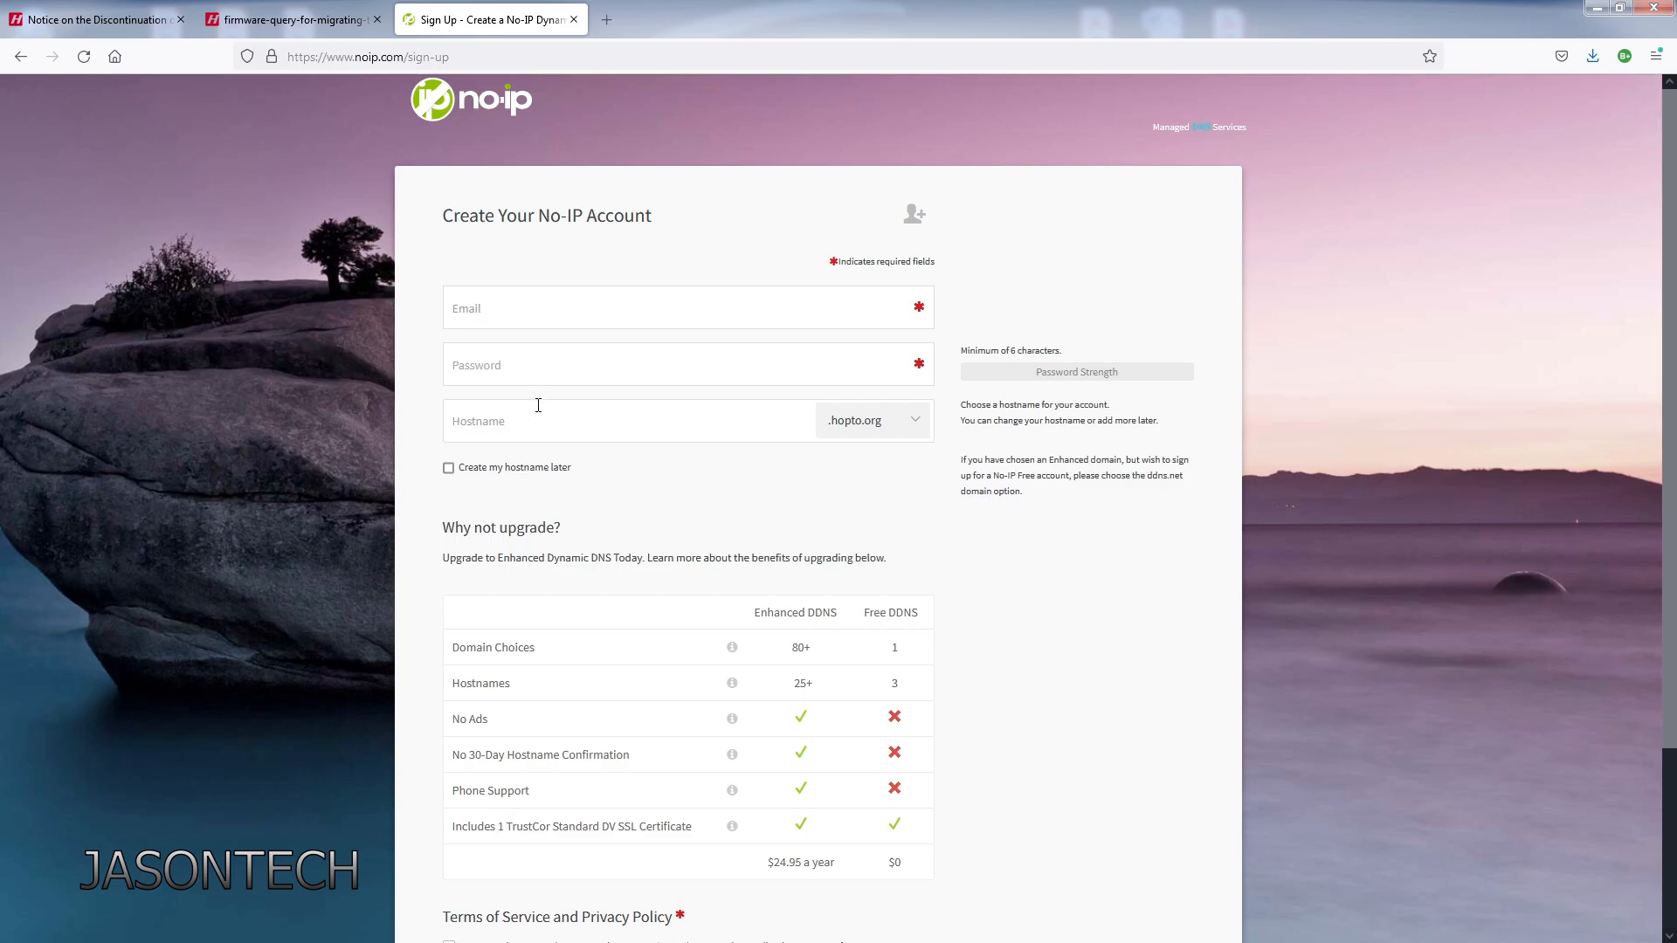
mouse_move(608, 434)
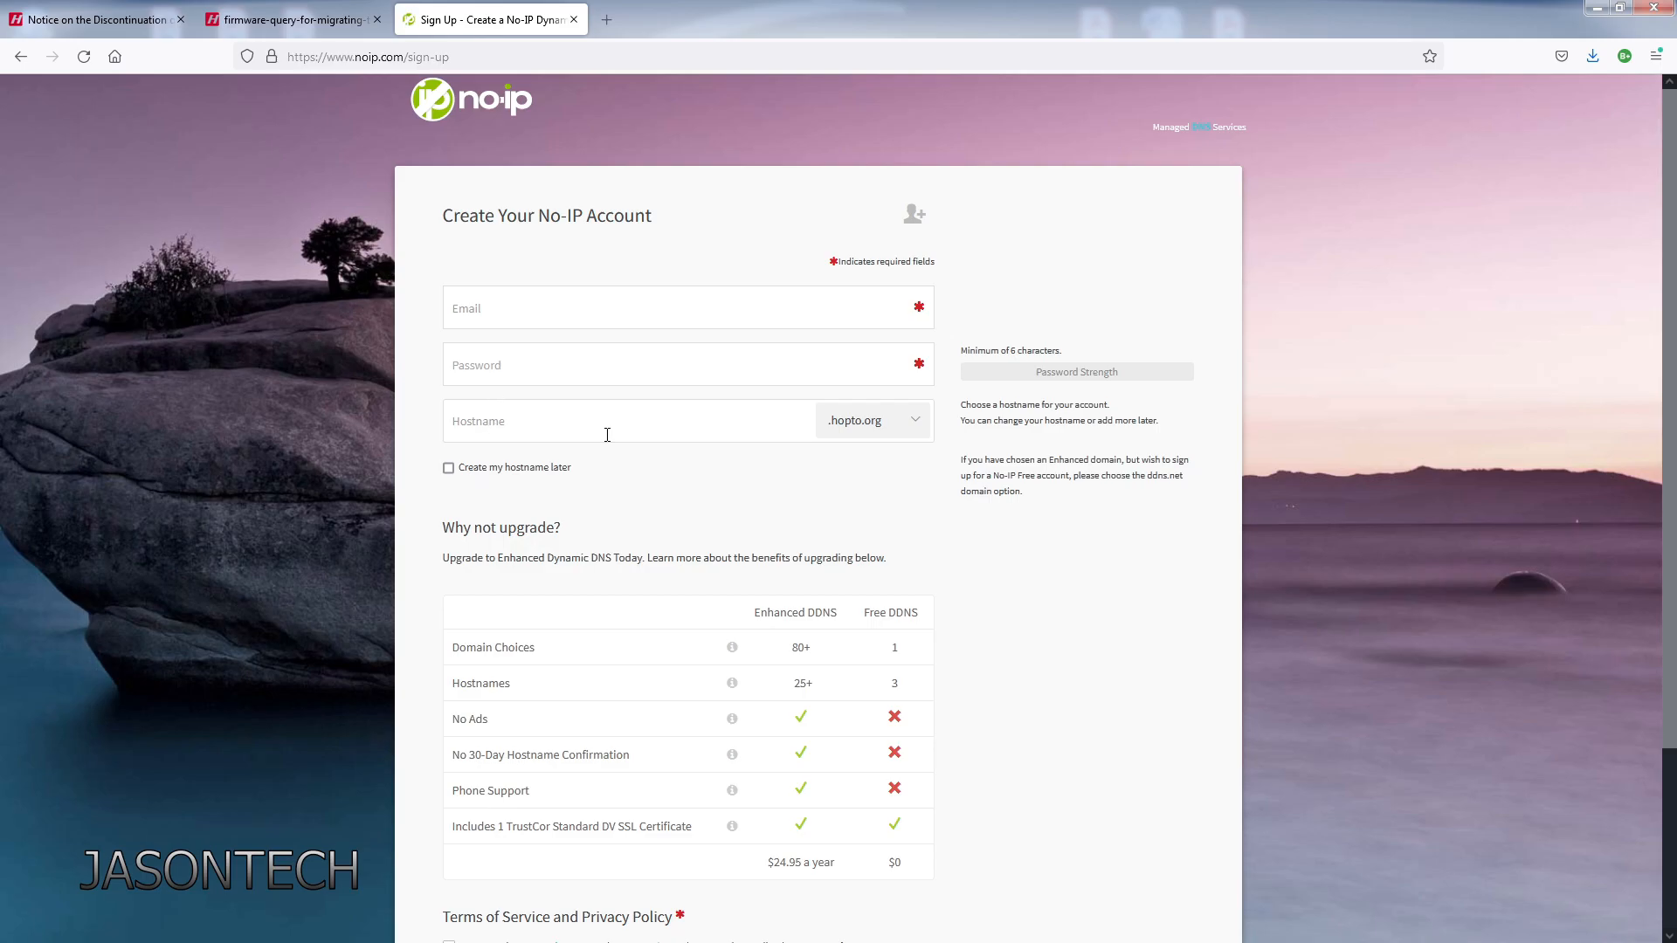
click(689, 365)
text(jasoncameras)
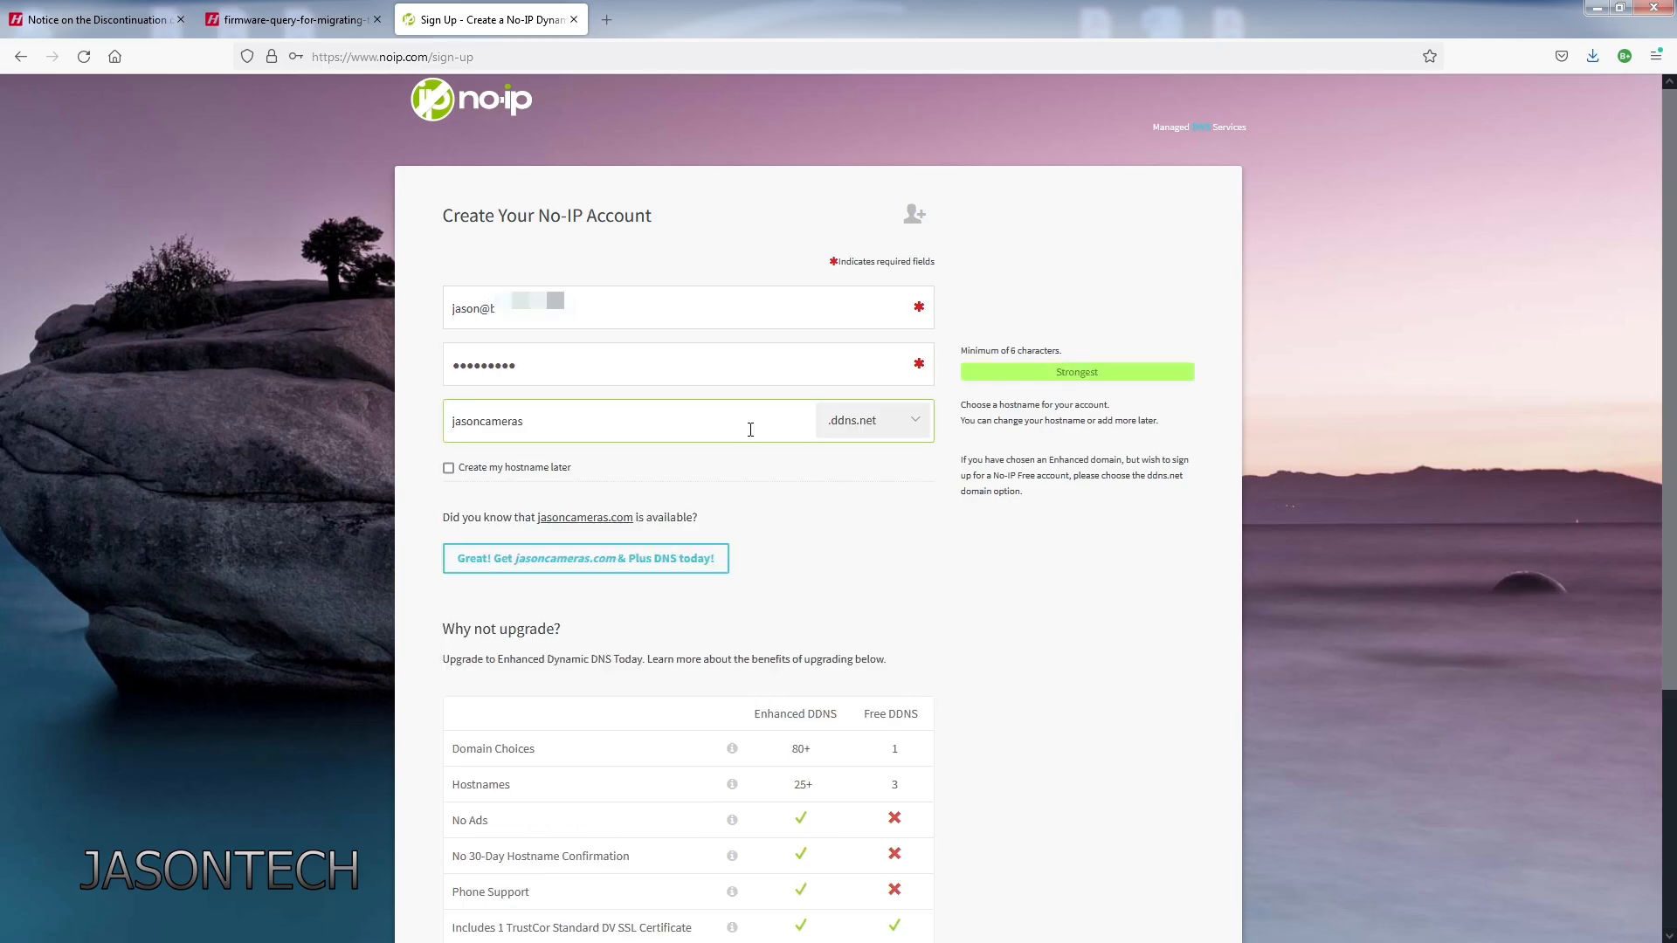
mouse_move(779, 424)
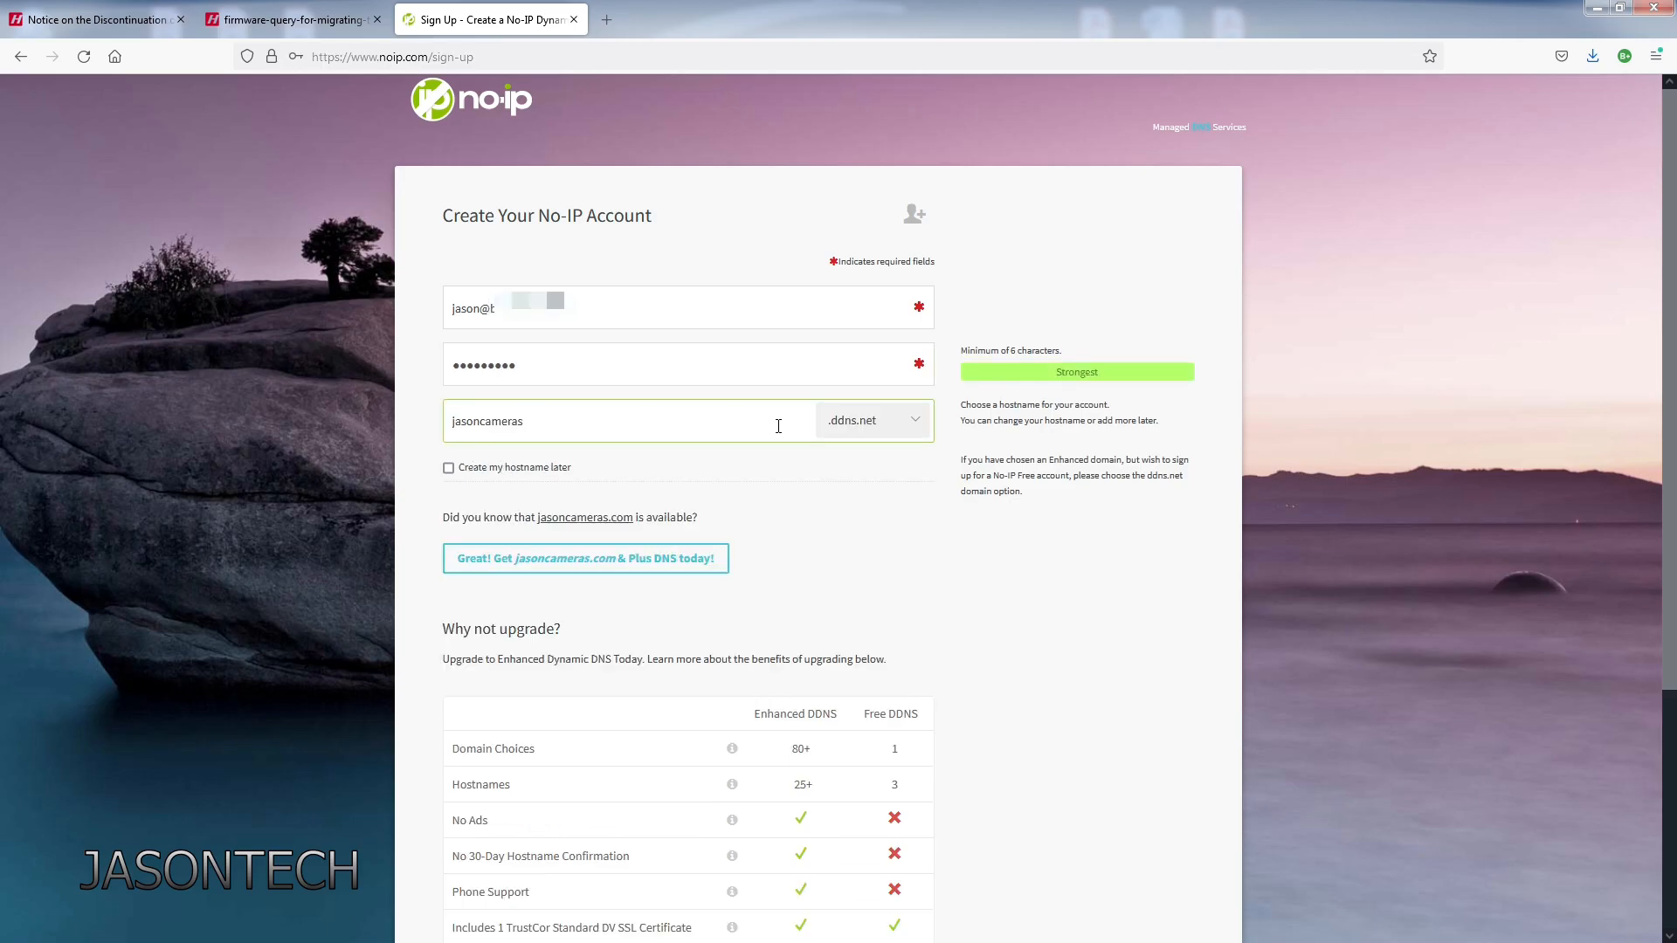
click(872, 420)
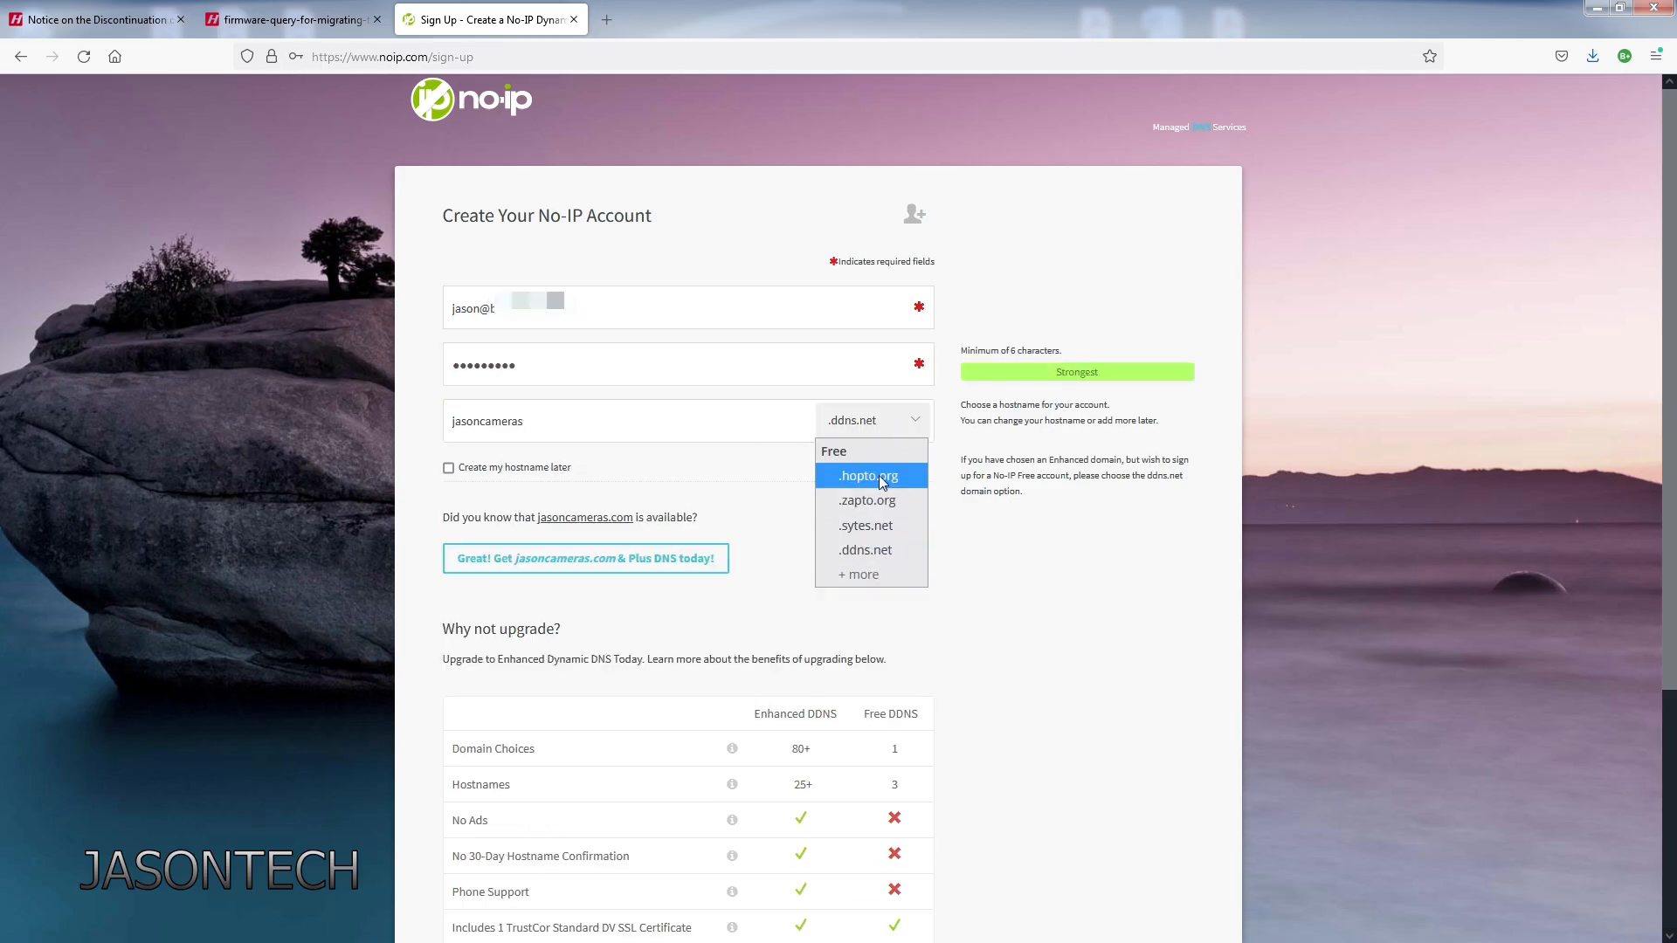
mouse_move(873, 557)
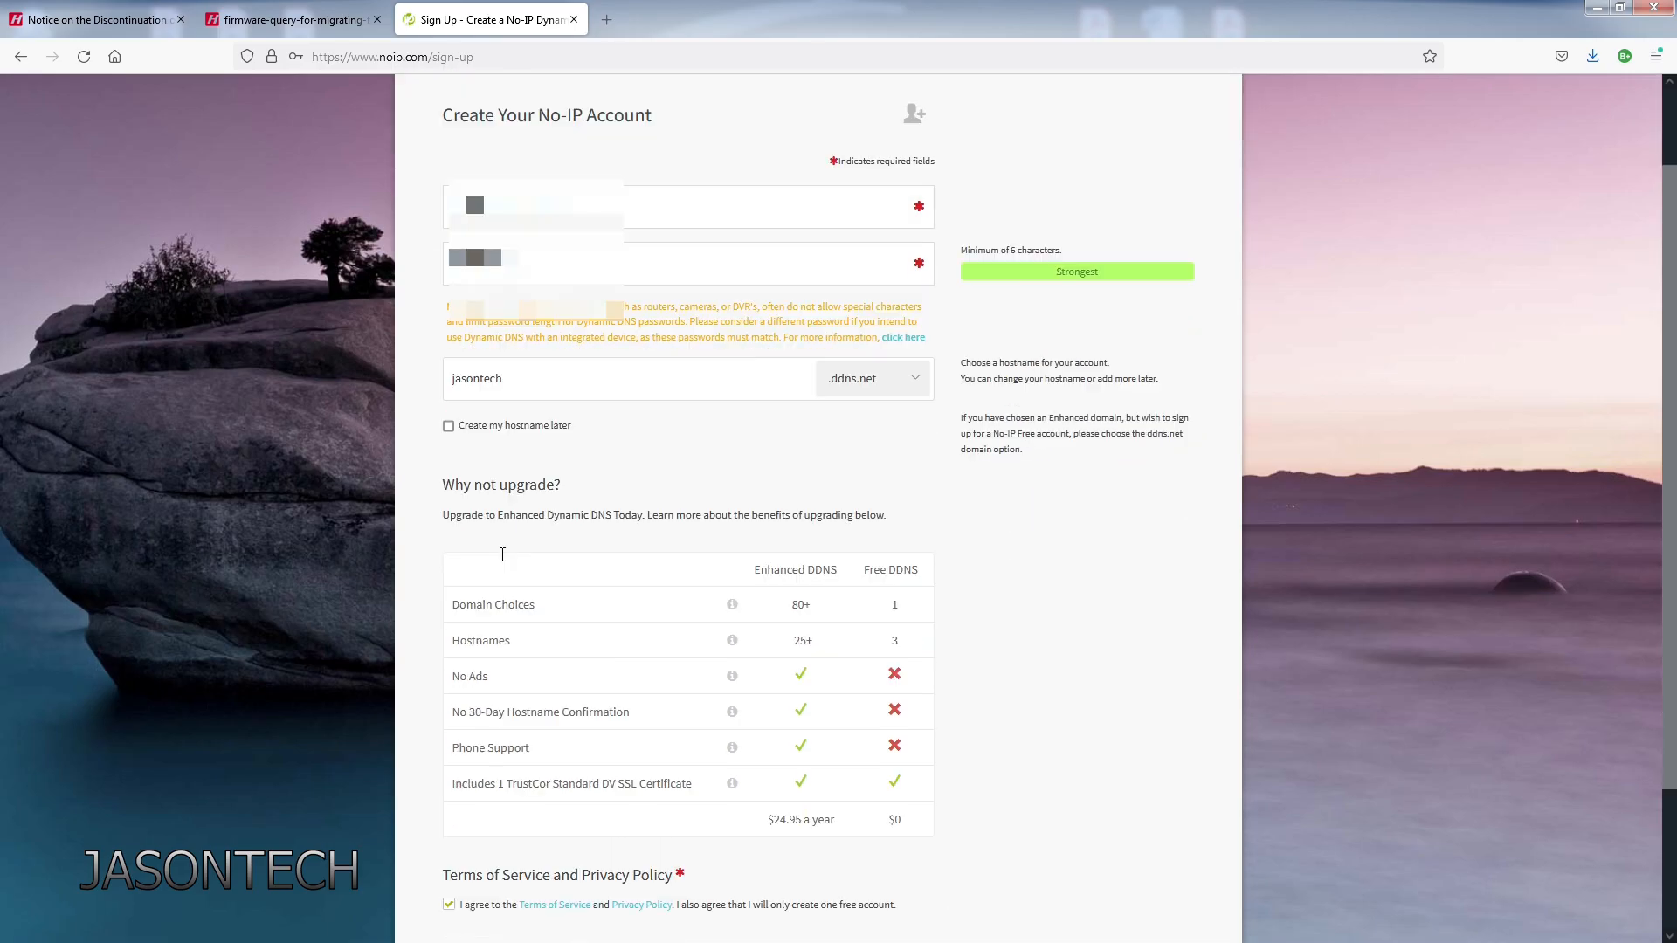
- Agree to the terms, opt out of newsletters and submit the Free Sign Up
scroll(down, 3)
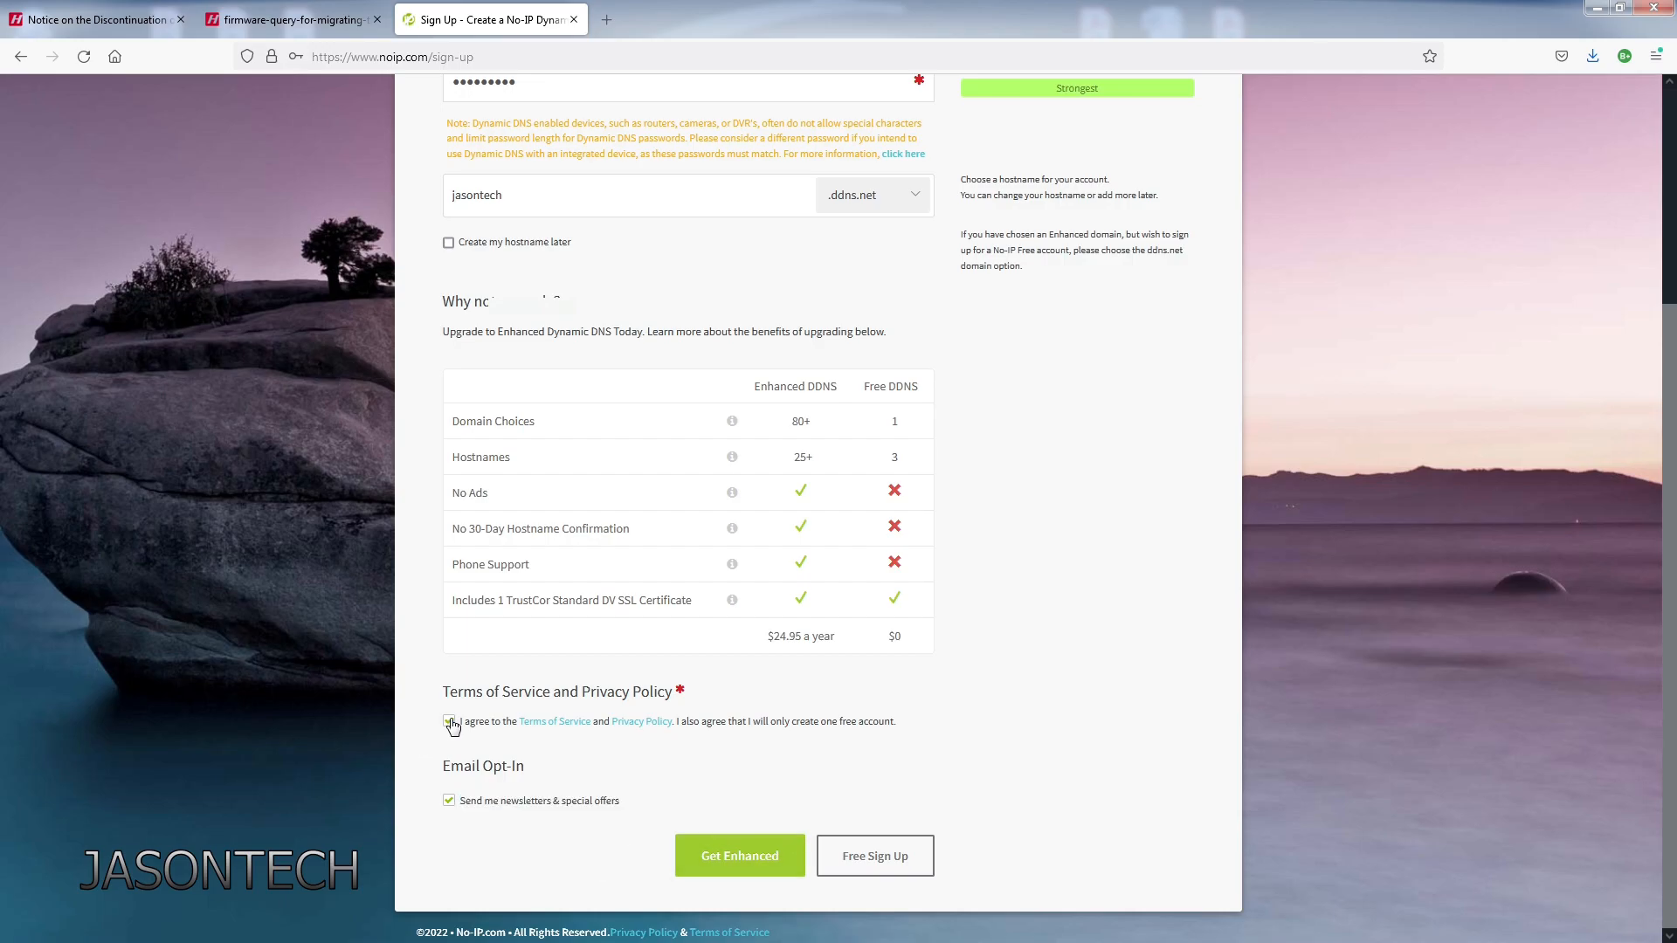
click(449, 720)
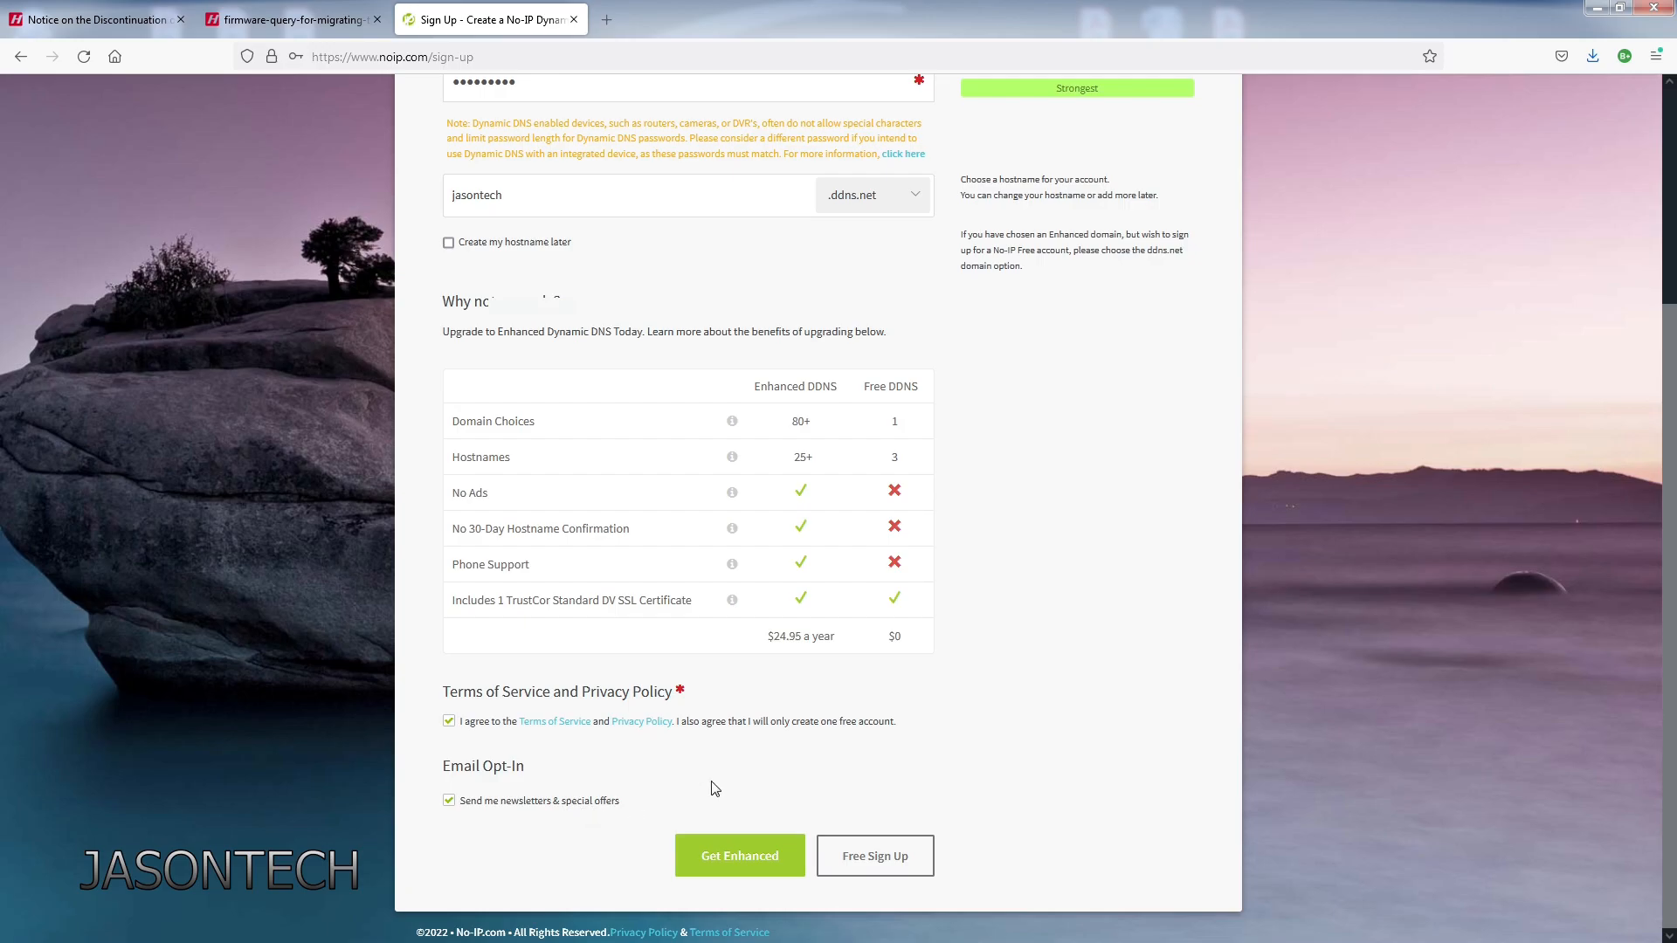
click(448, 801)
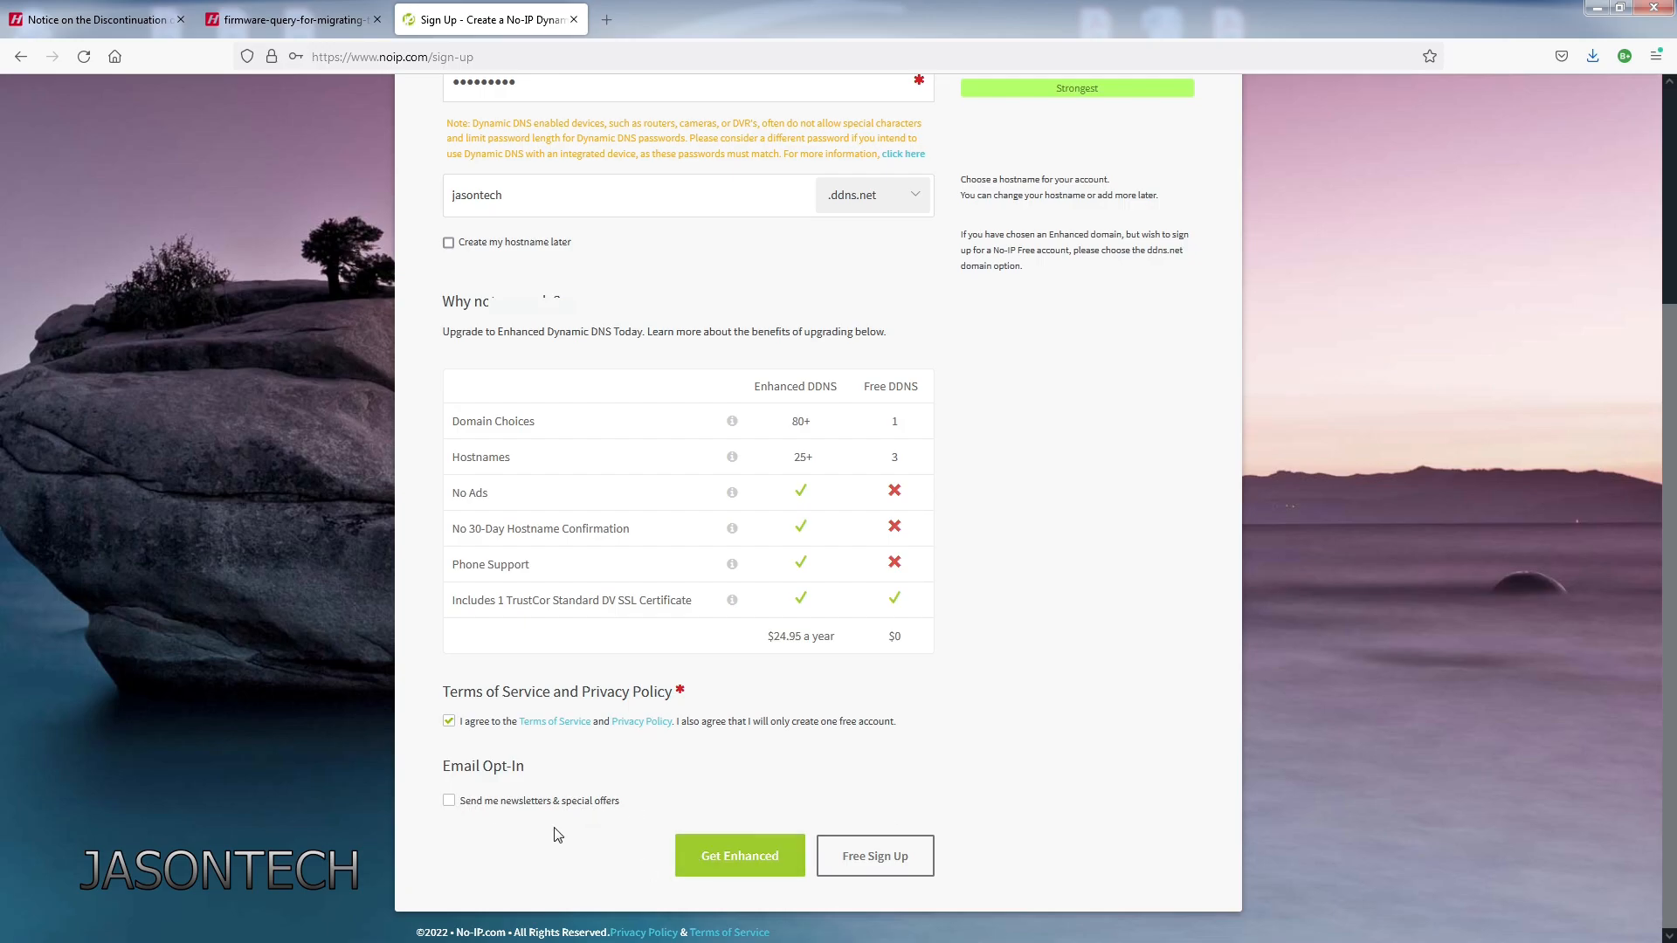
mouse_move(903, 863)
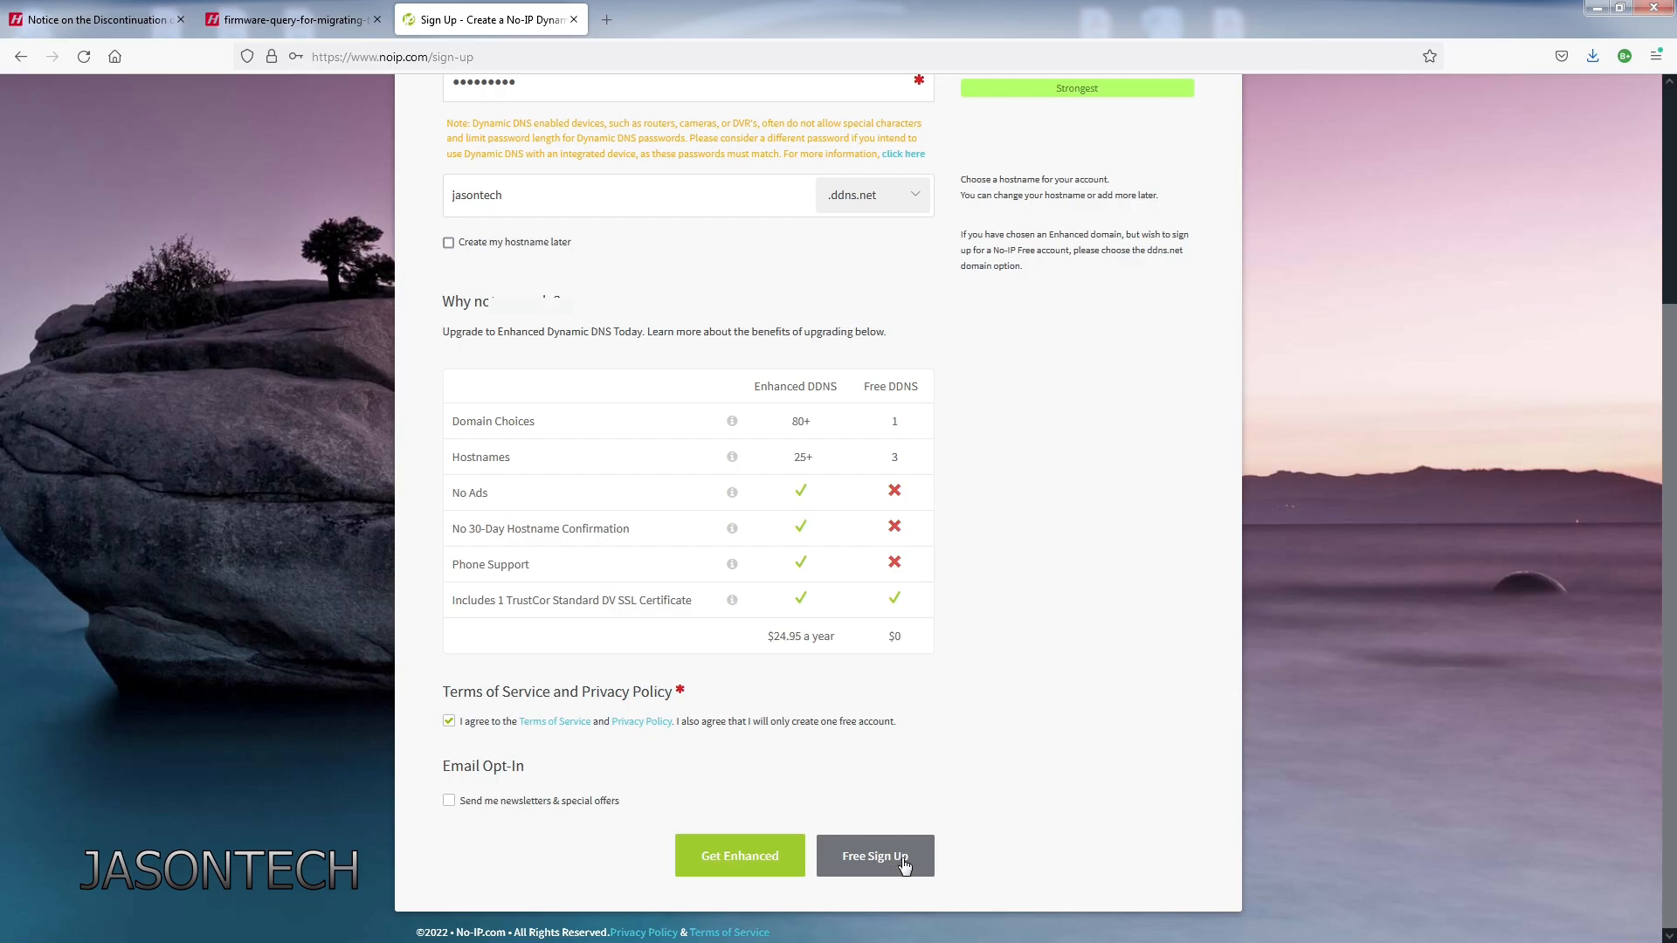
click(875, 856)
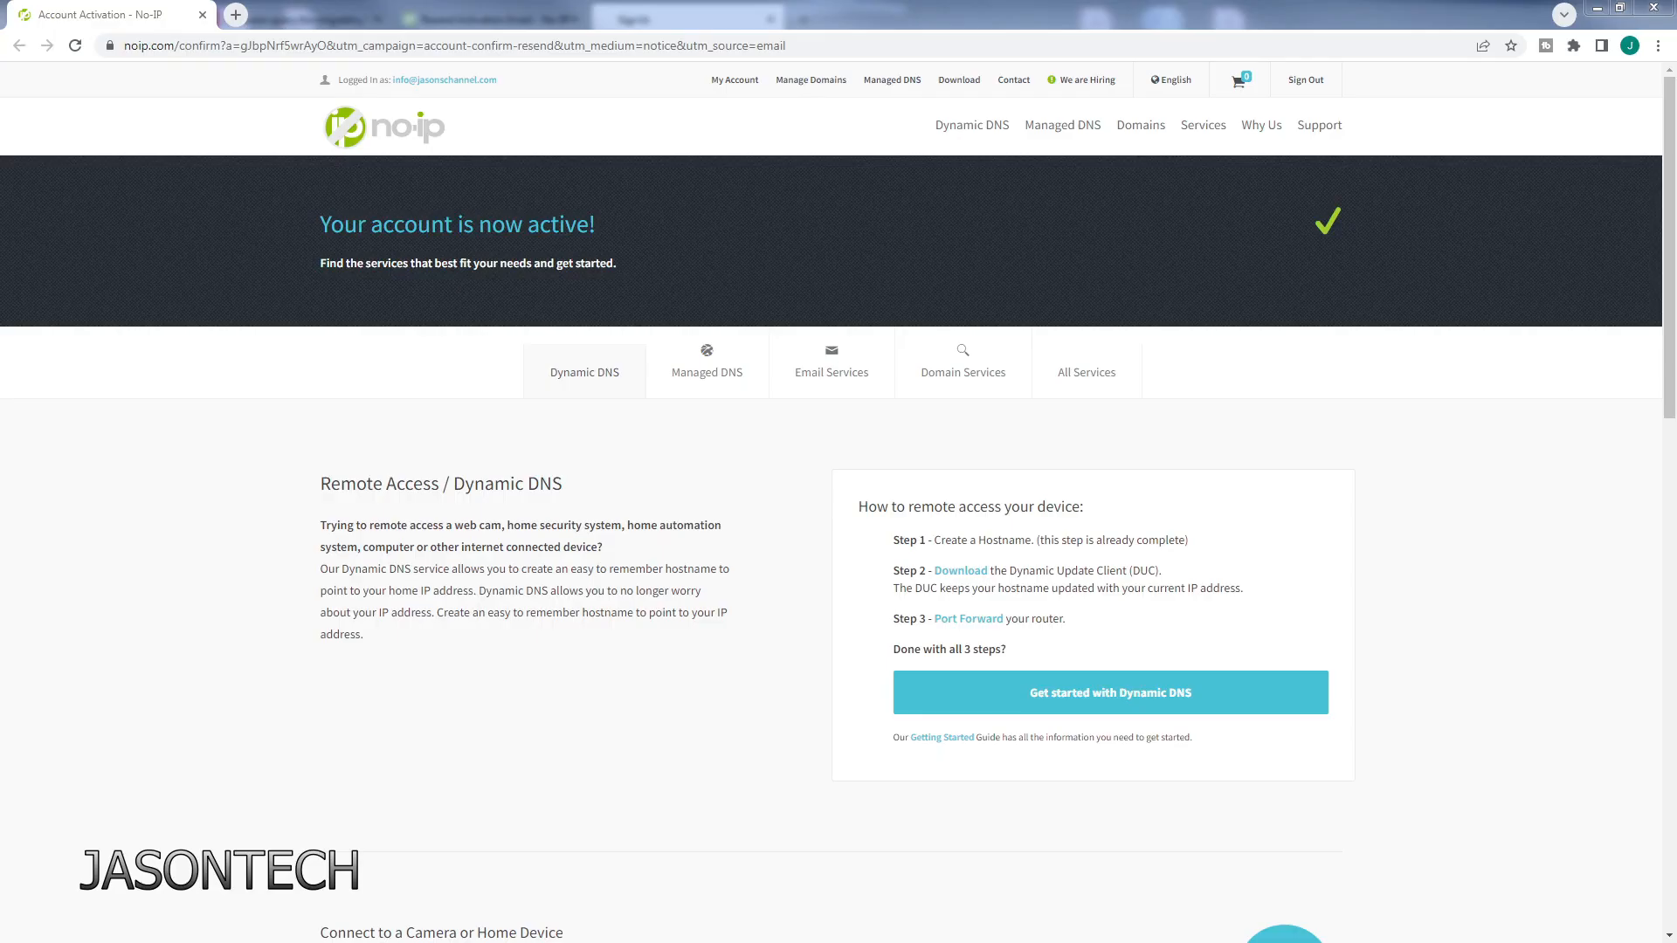
mouse_move(604, 246)
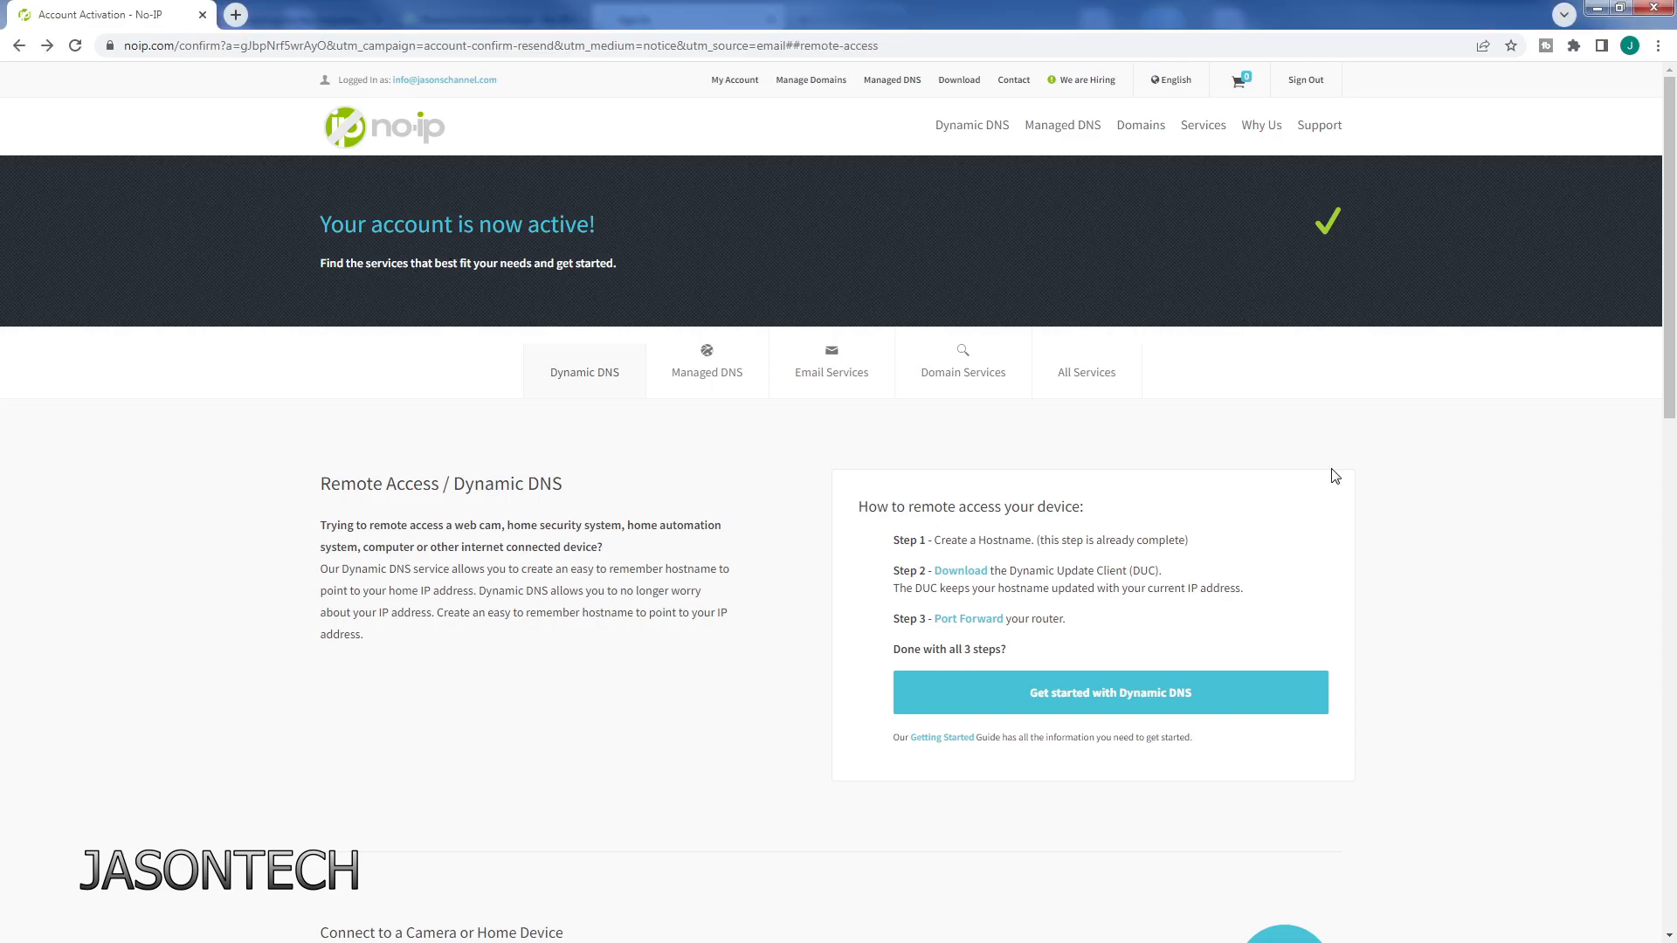
mouse_move(608, 7)
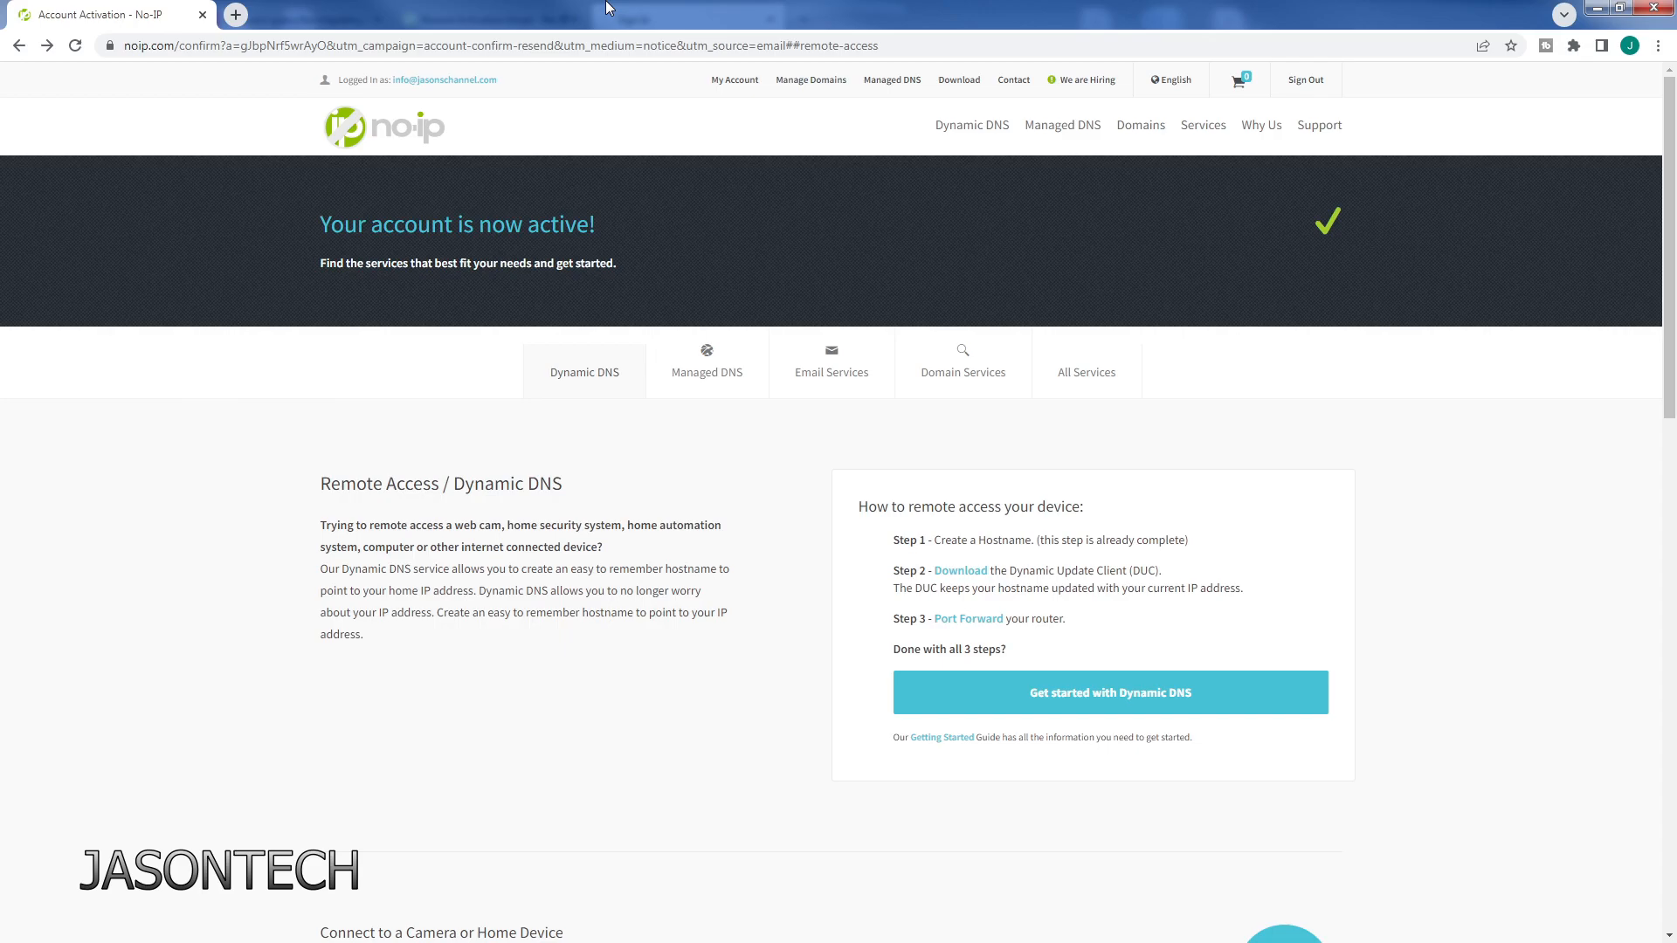
mouse_move(741, 80)
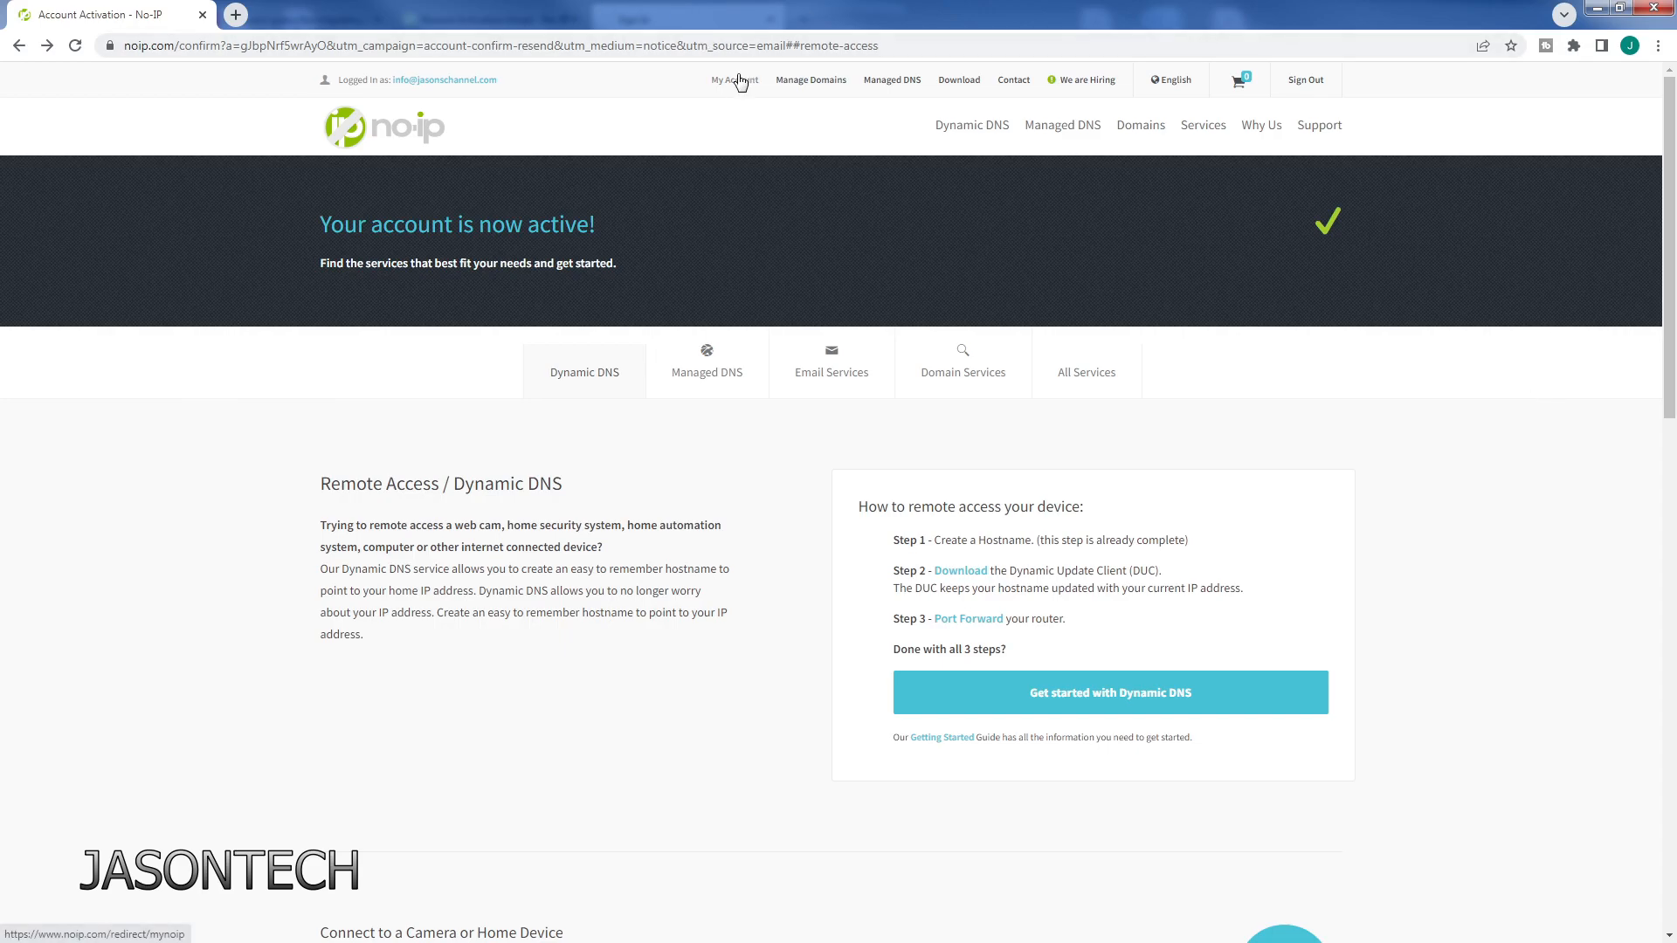
- Show the My Account dashboard and cancel the security-question configuration prompt
click(734, 80)
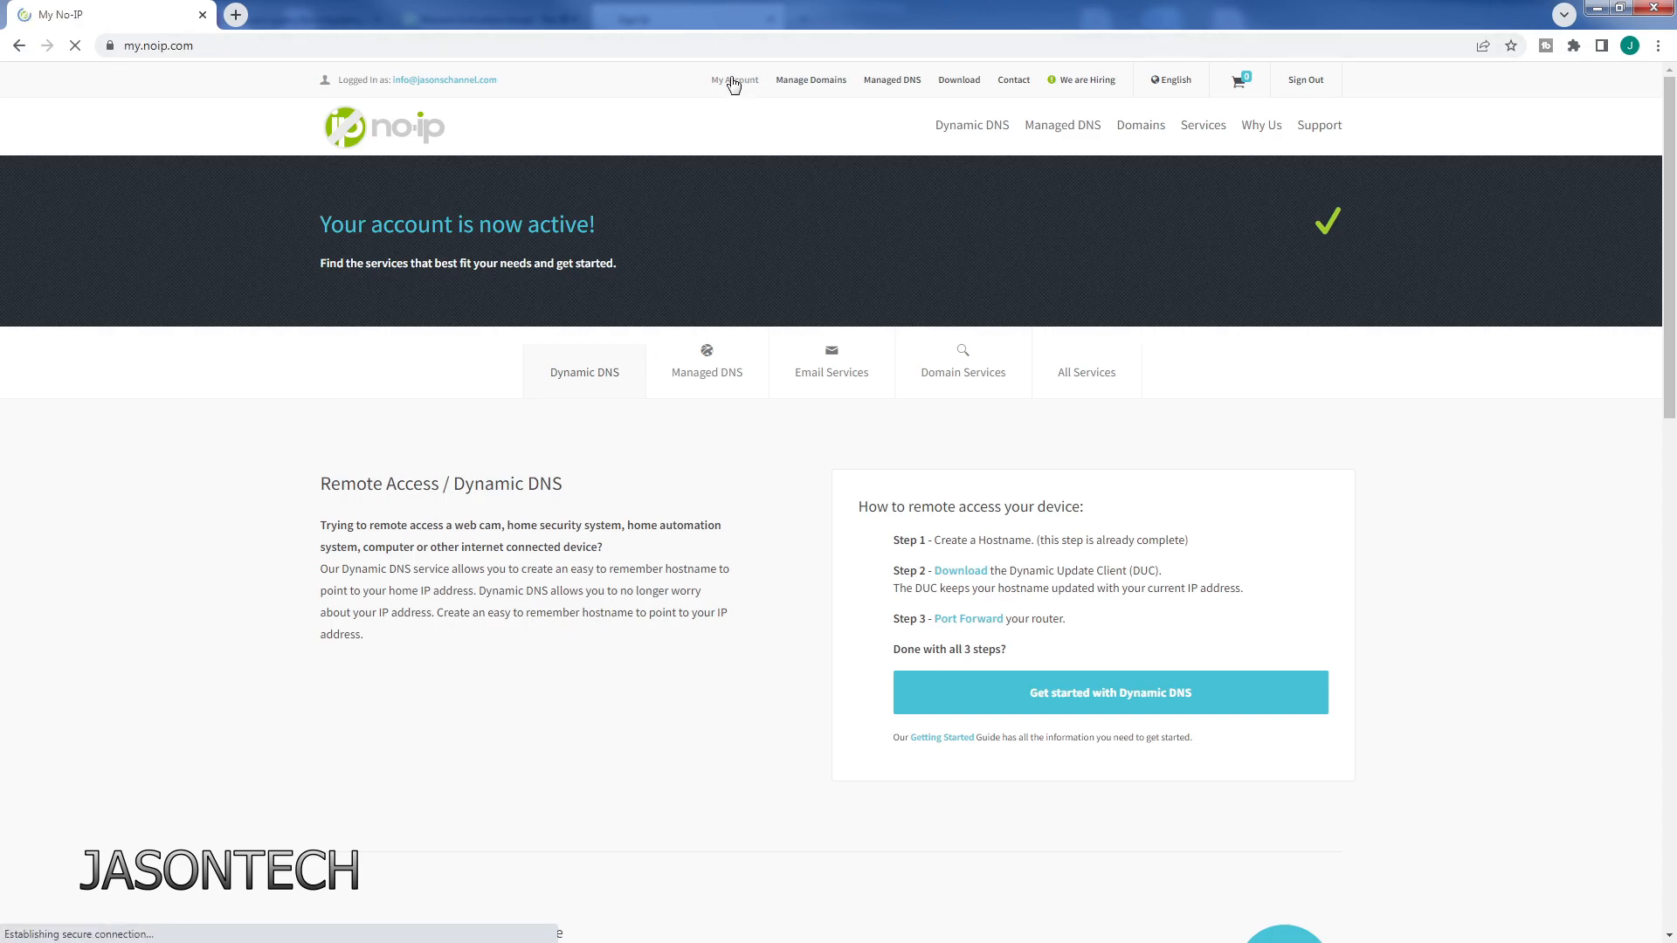
click(734, 81)
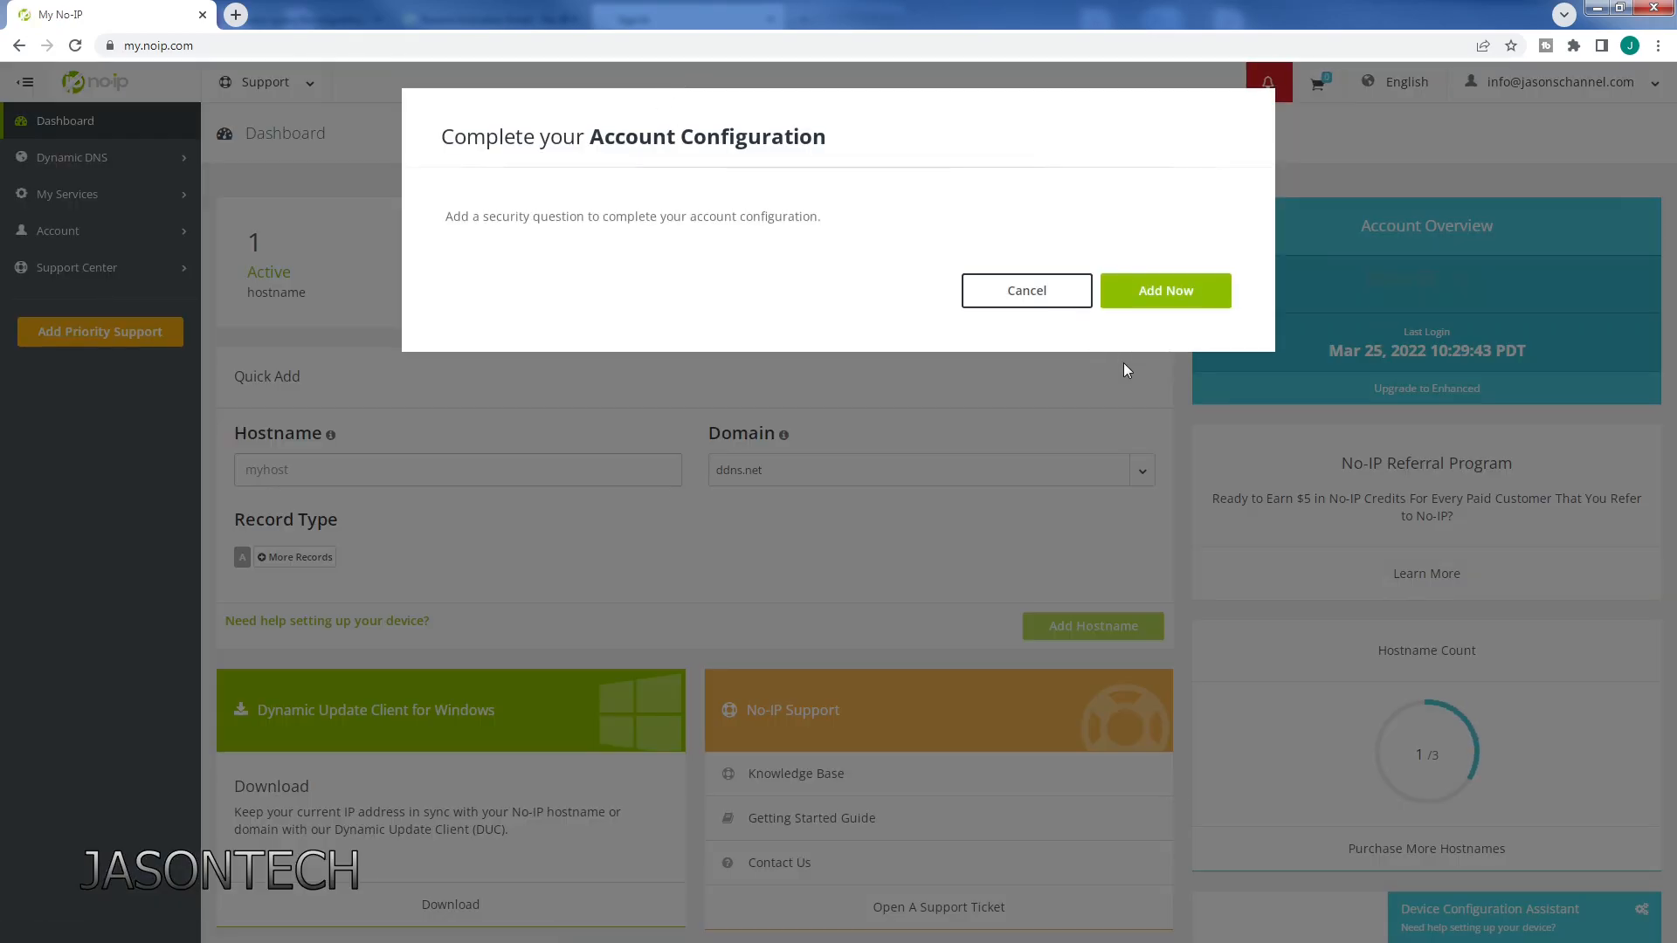
mouse_move(636, 170)
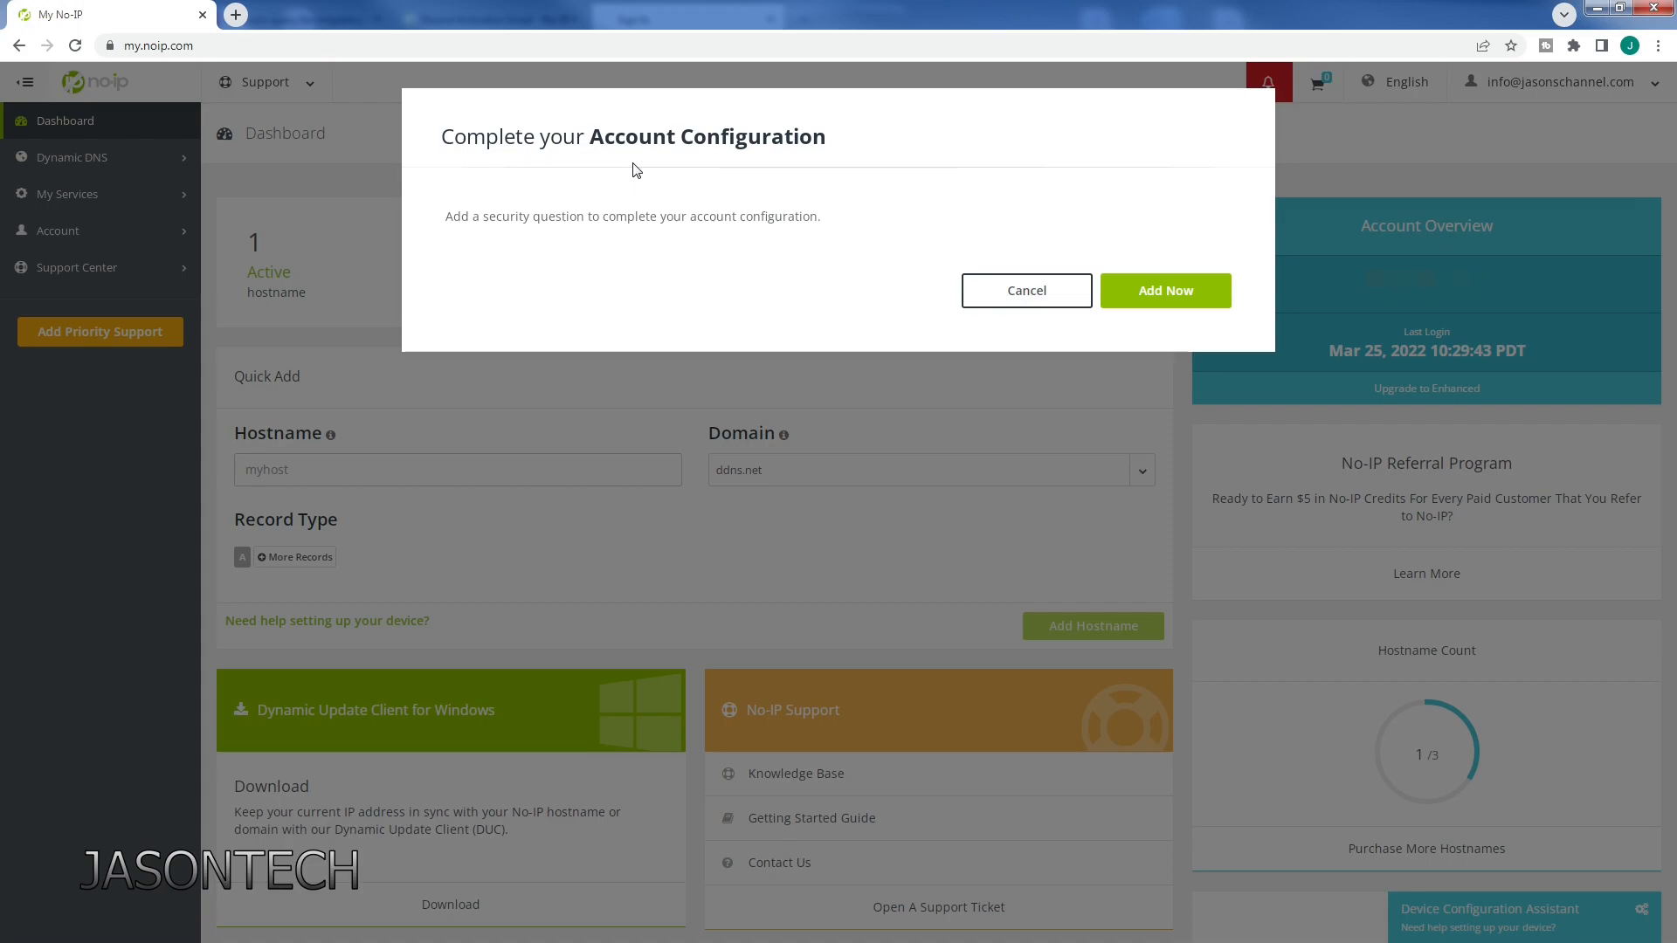
mouse_move(584, 220)
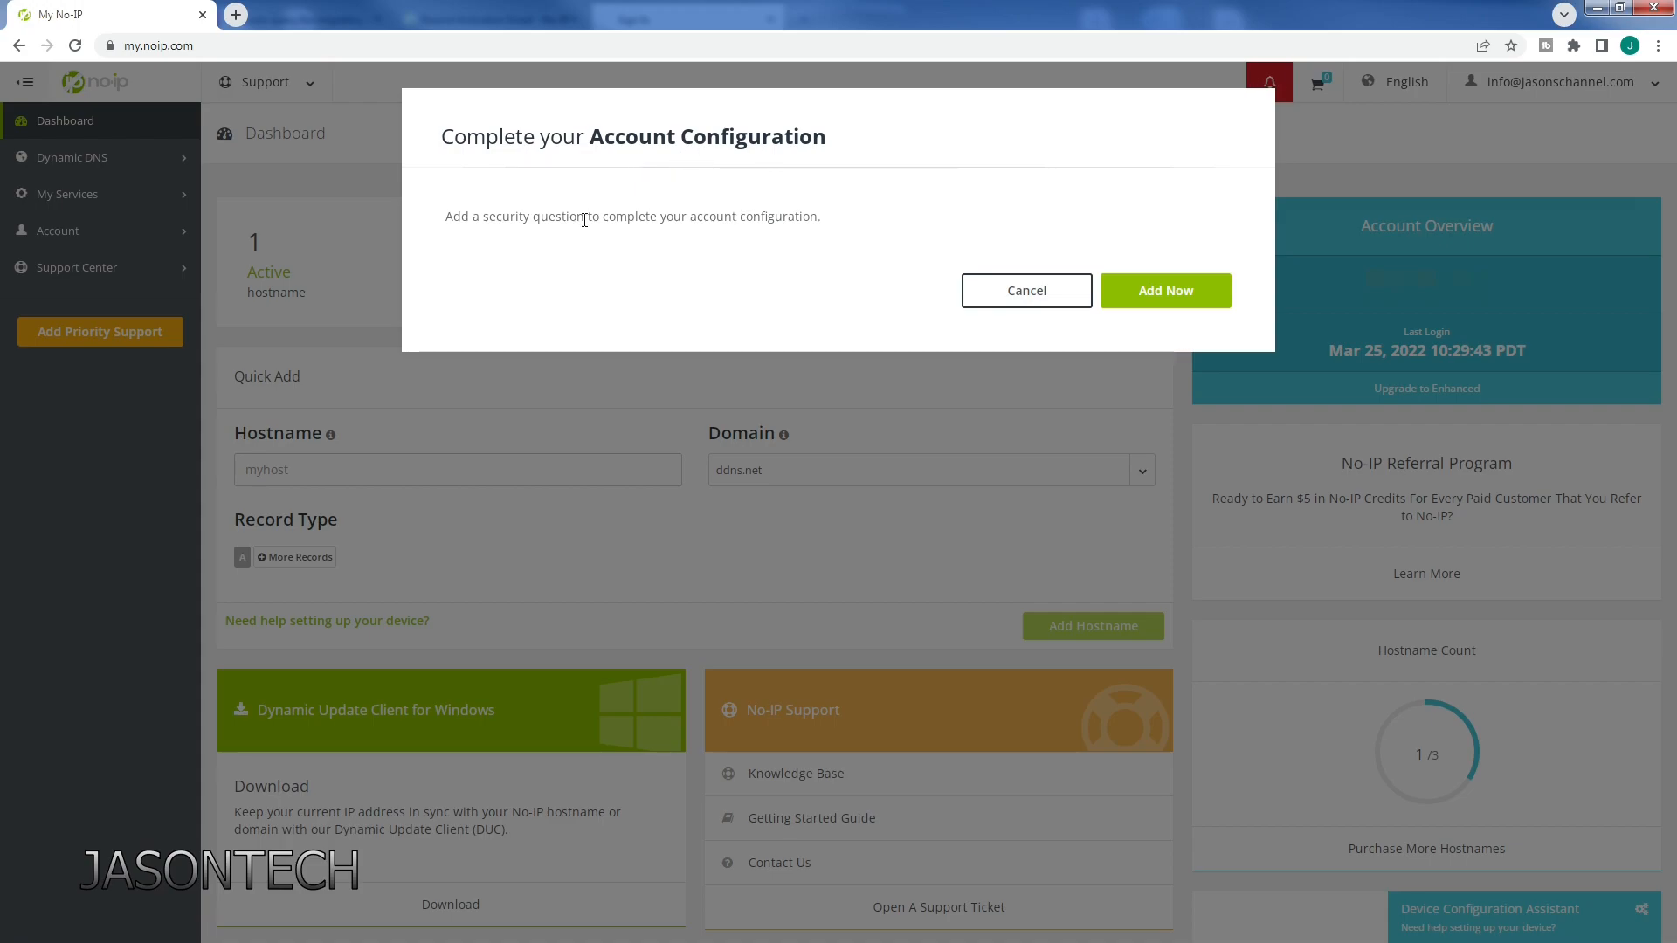
mouse_move(681, 241)
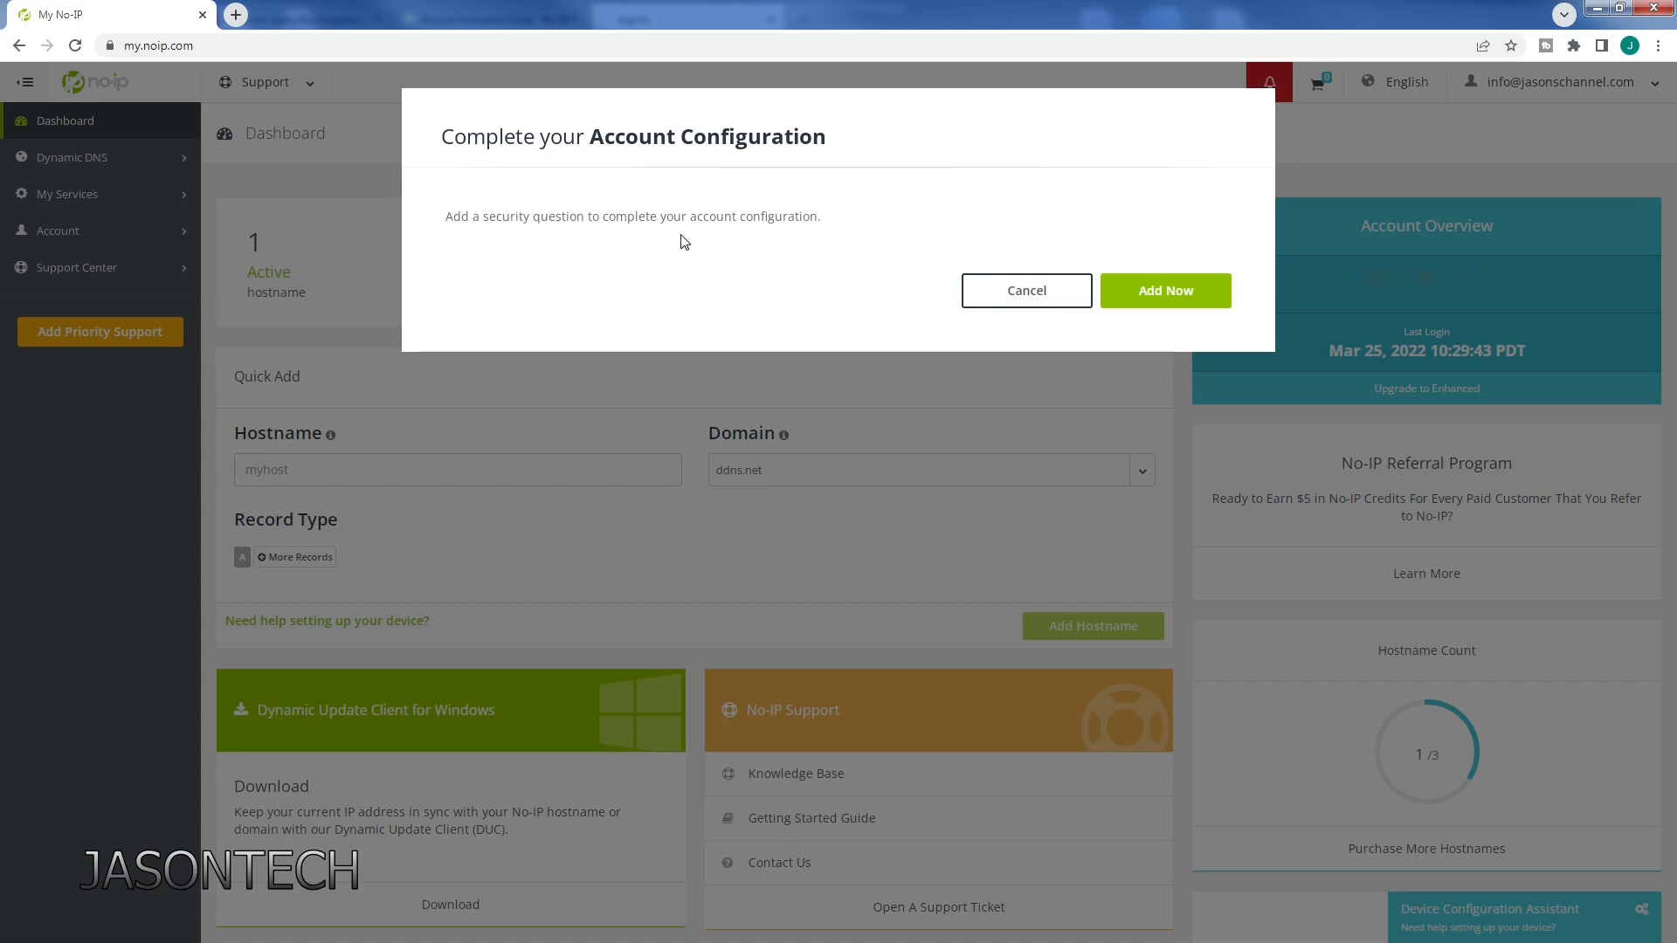
mouse_move(1024, 304)
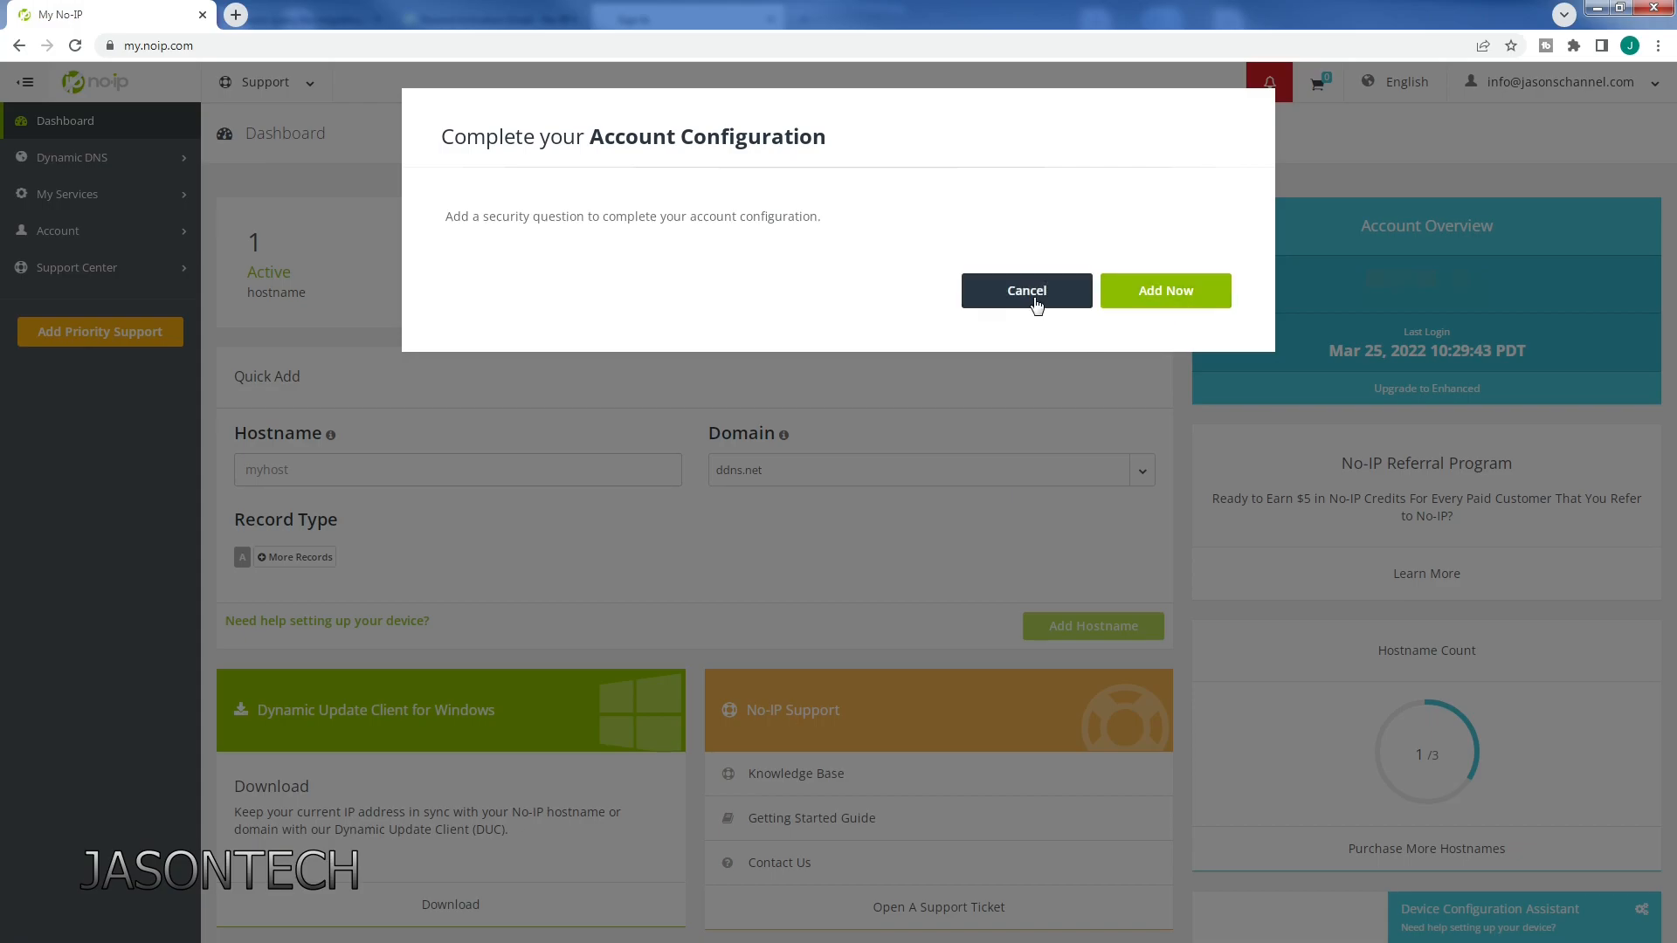
click(1027, 290)
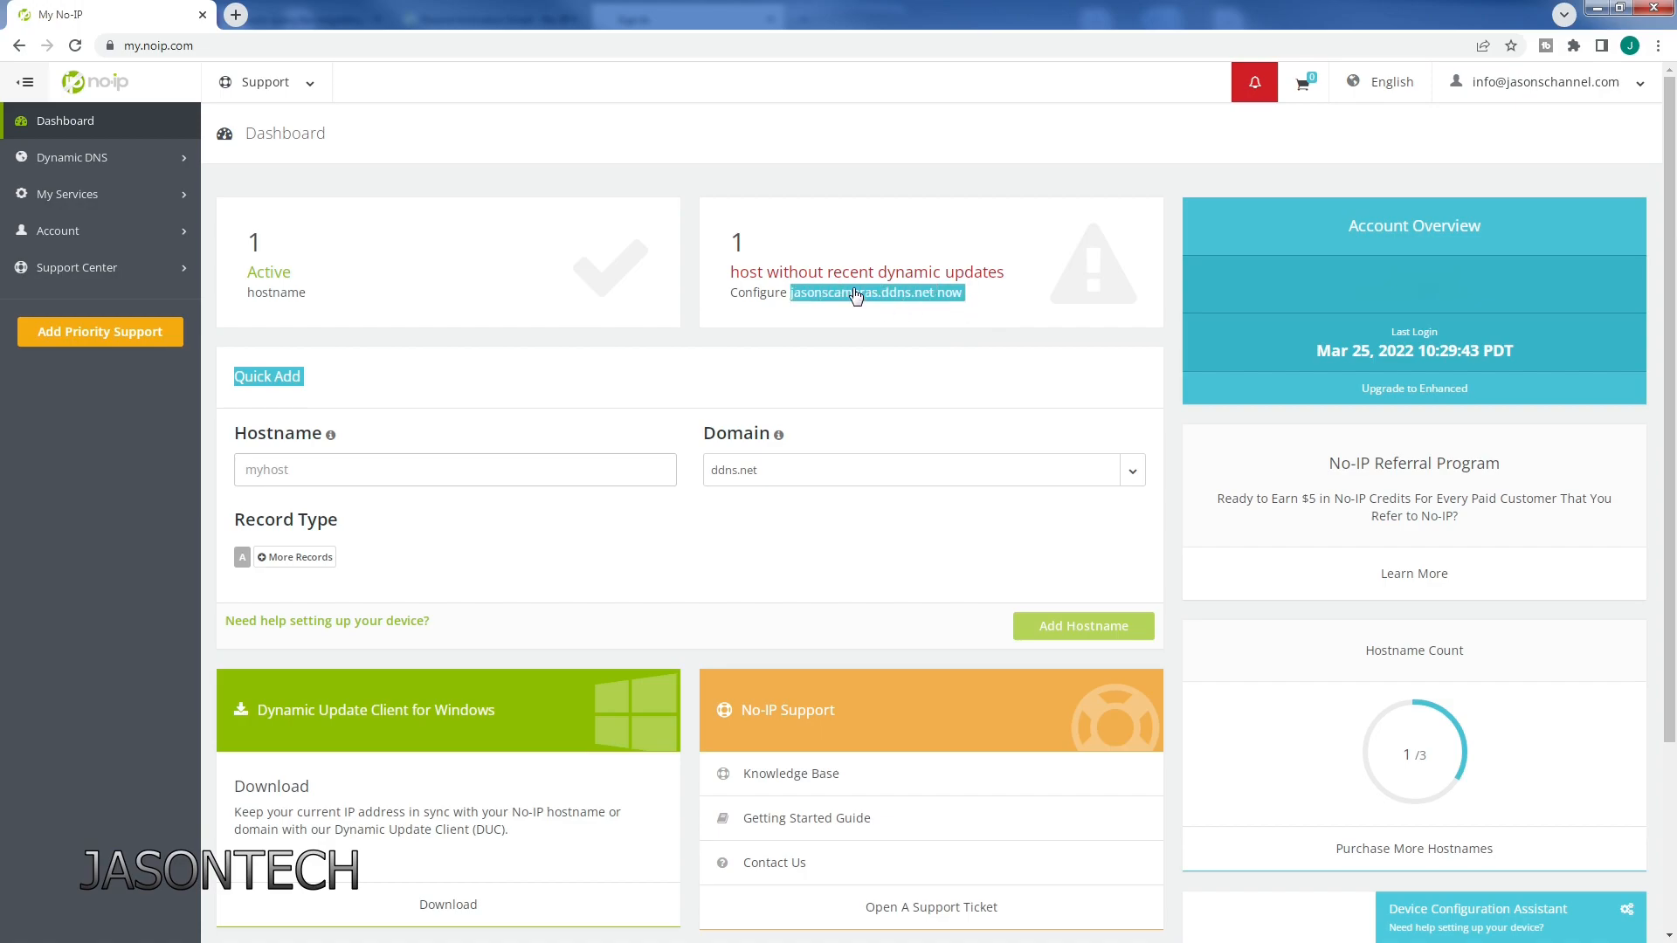
mouse_move(802, 301)
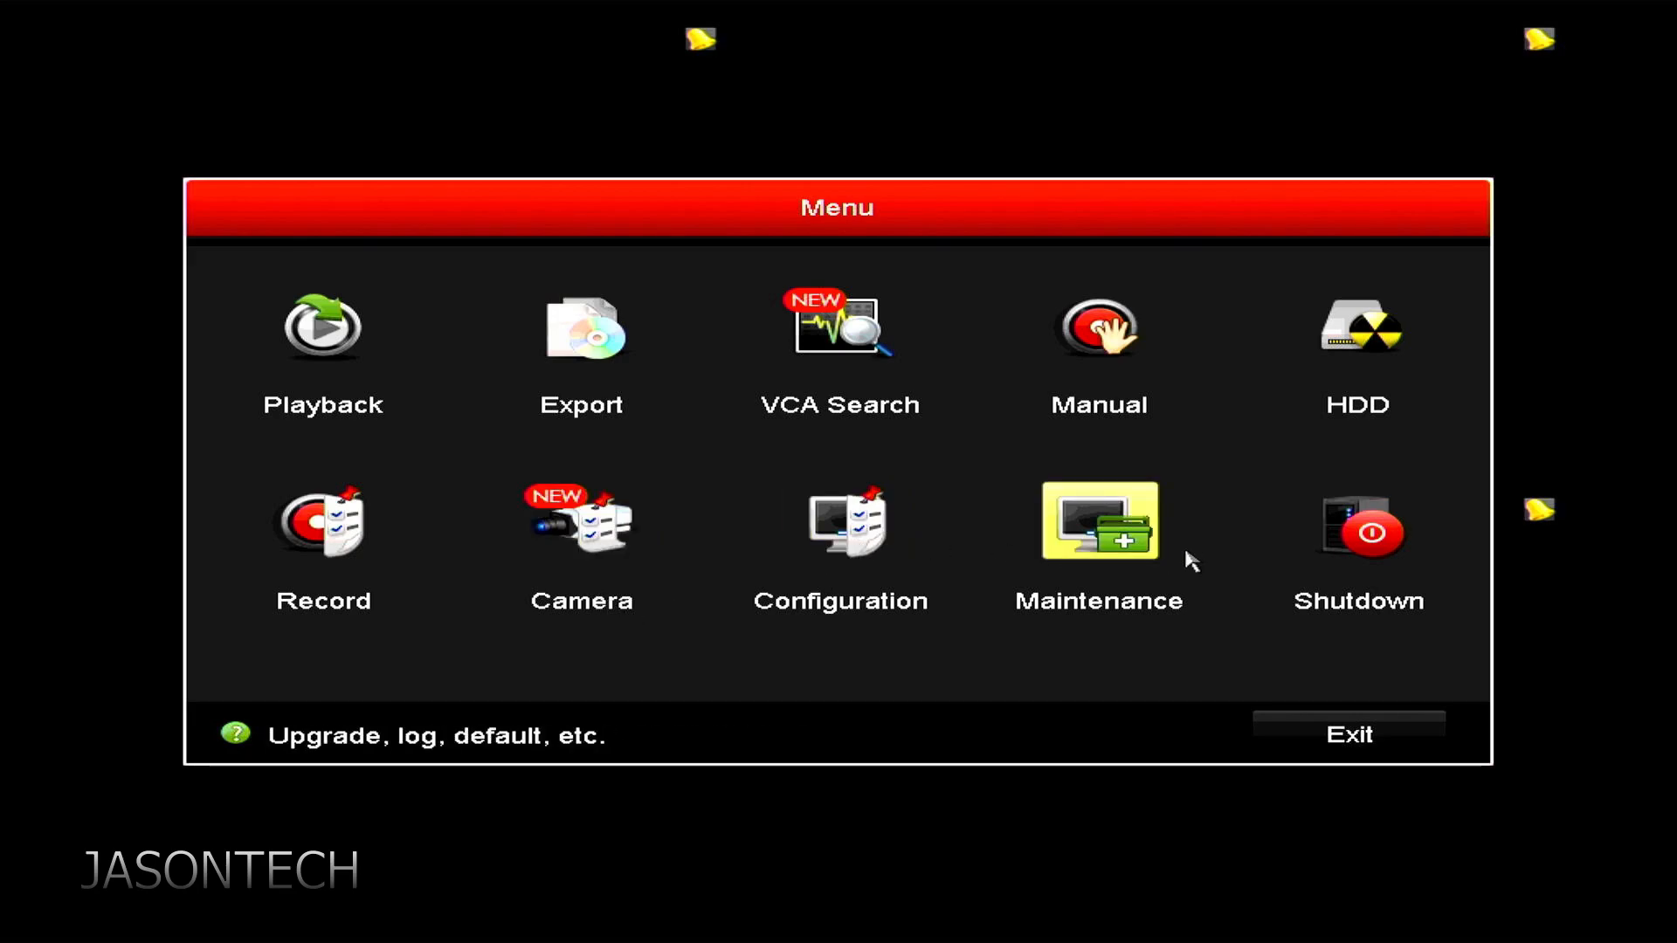
- Return to Configuration > Network > DDNS and choose NO-IP as the provider
click(840, 522)
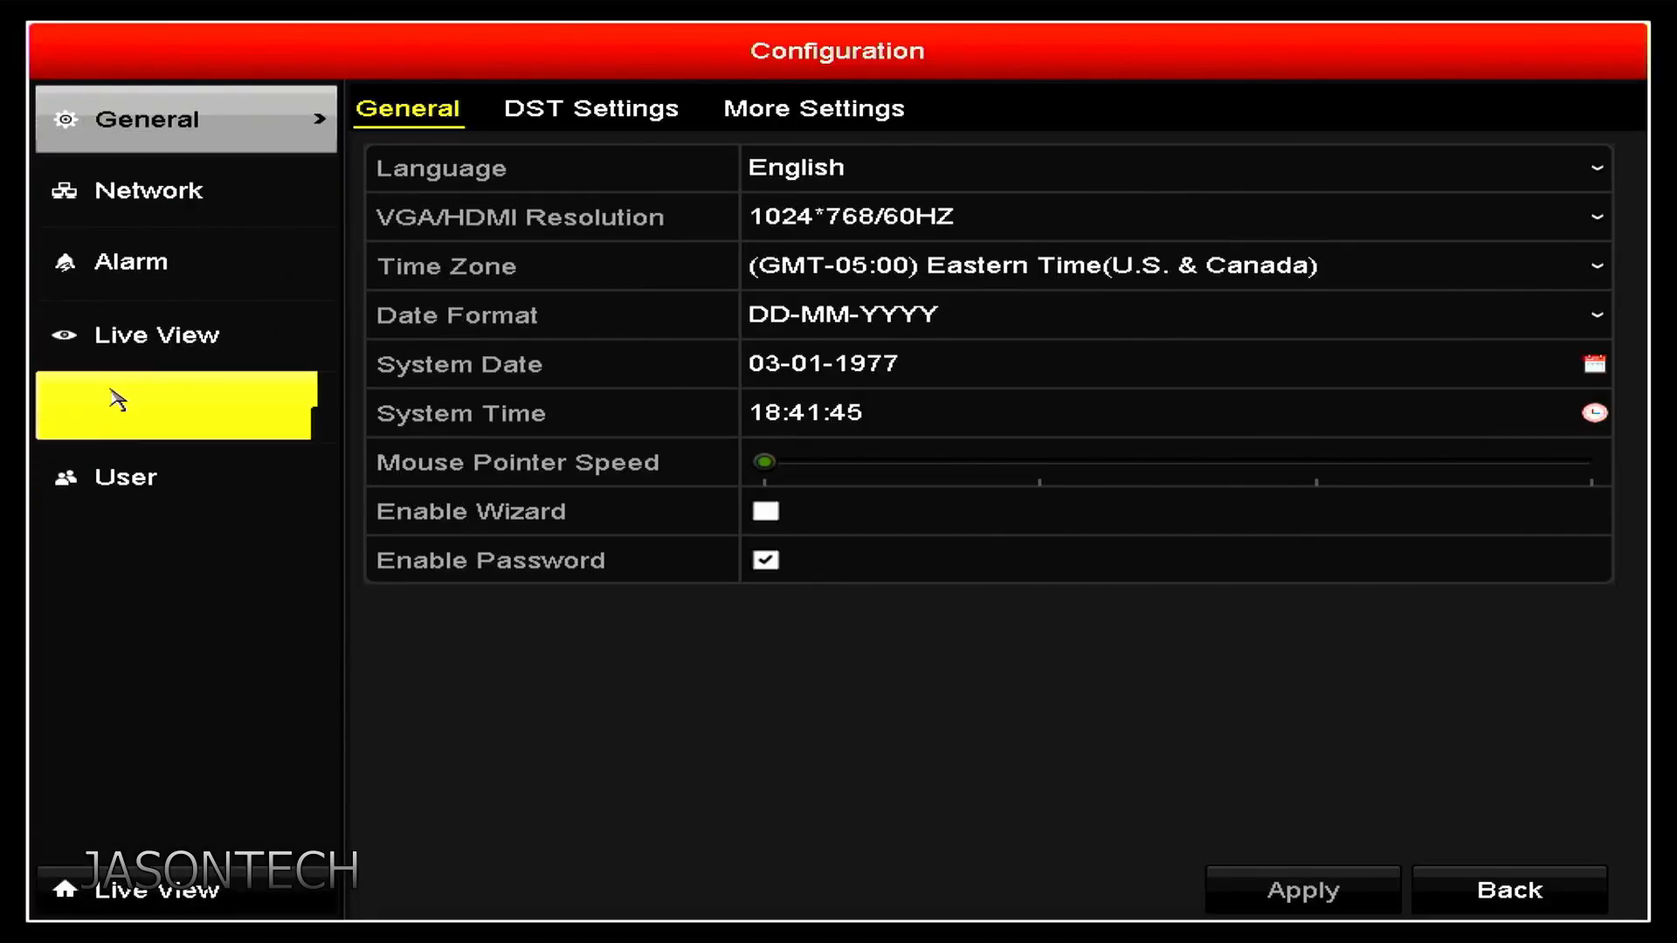
mouse_move(157, 217)
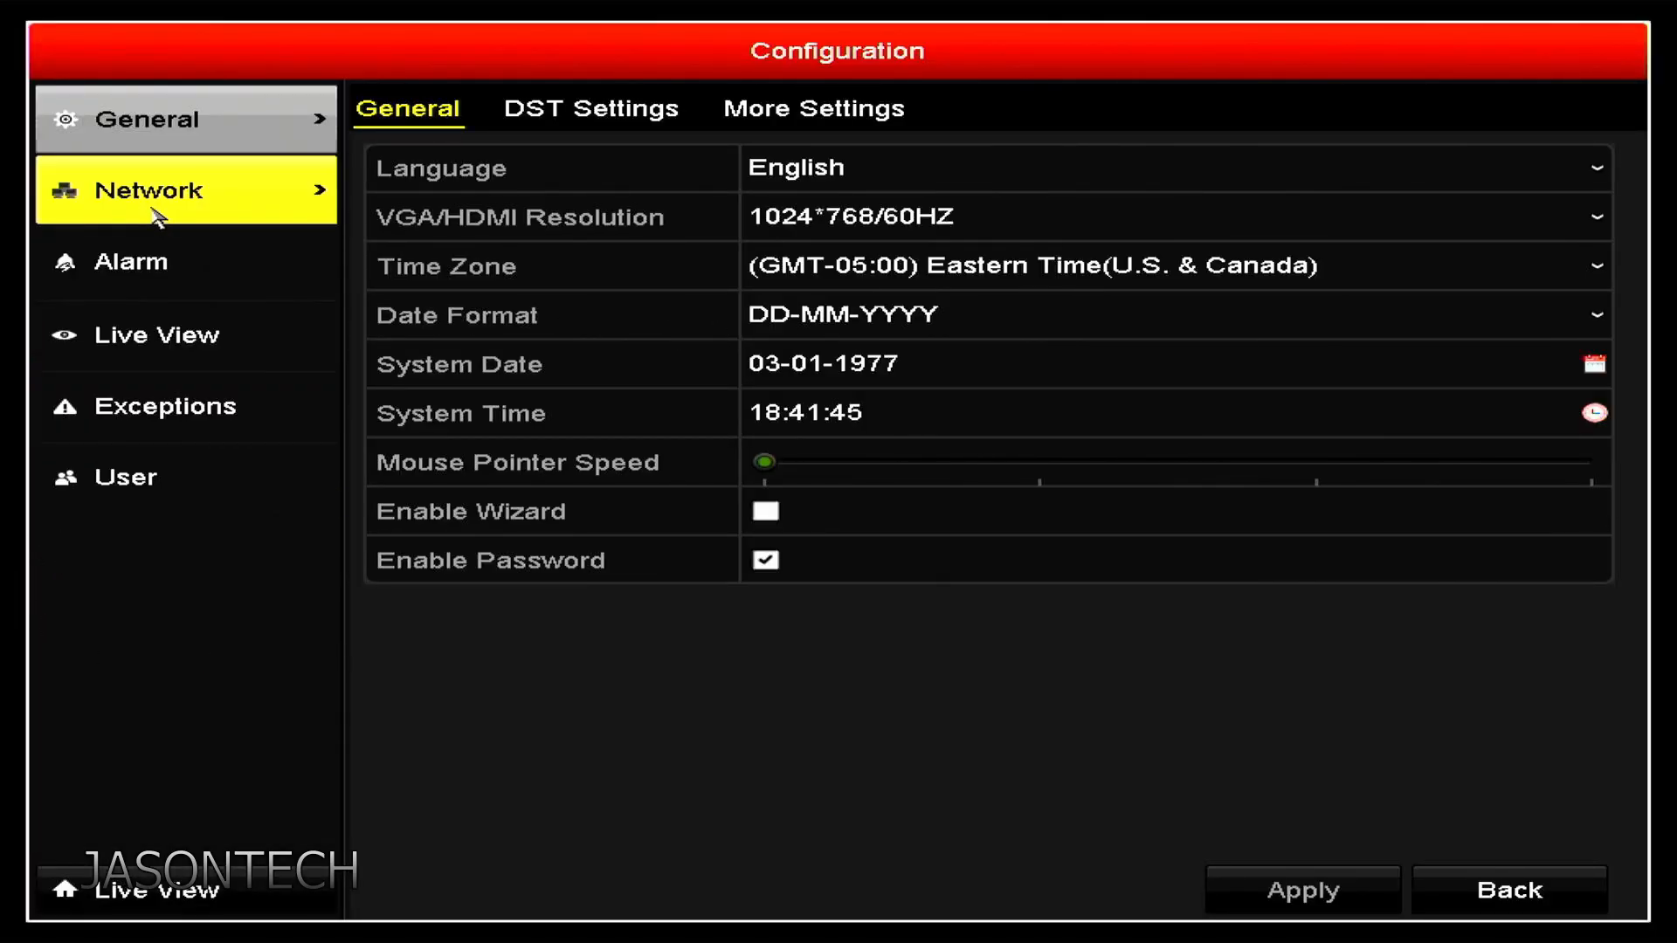
click(149, 190)
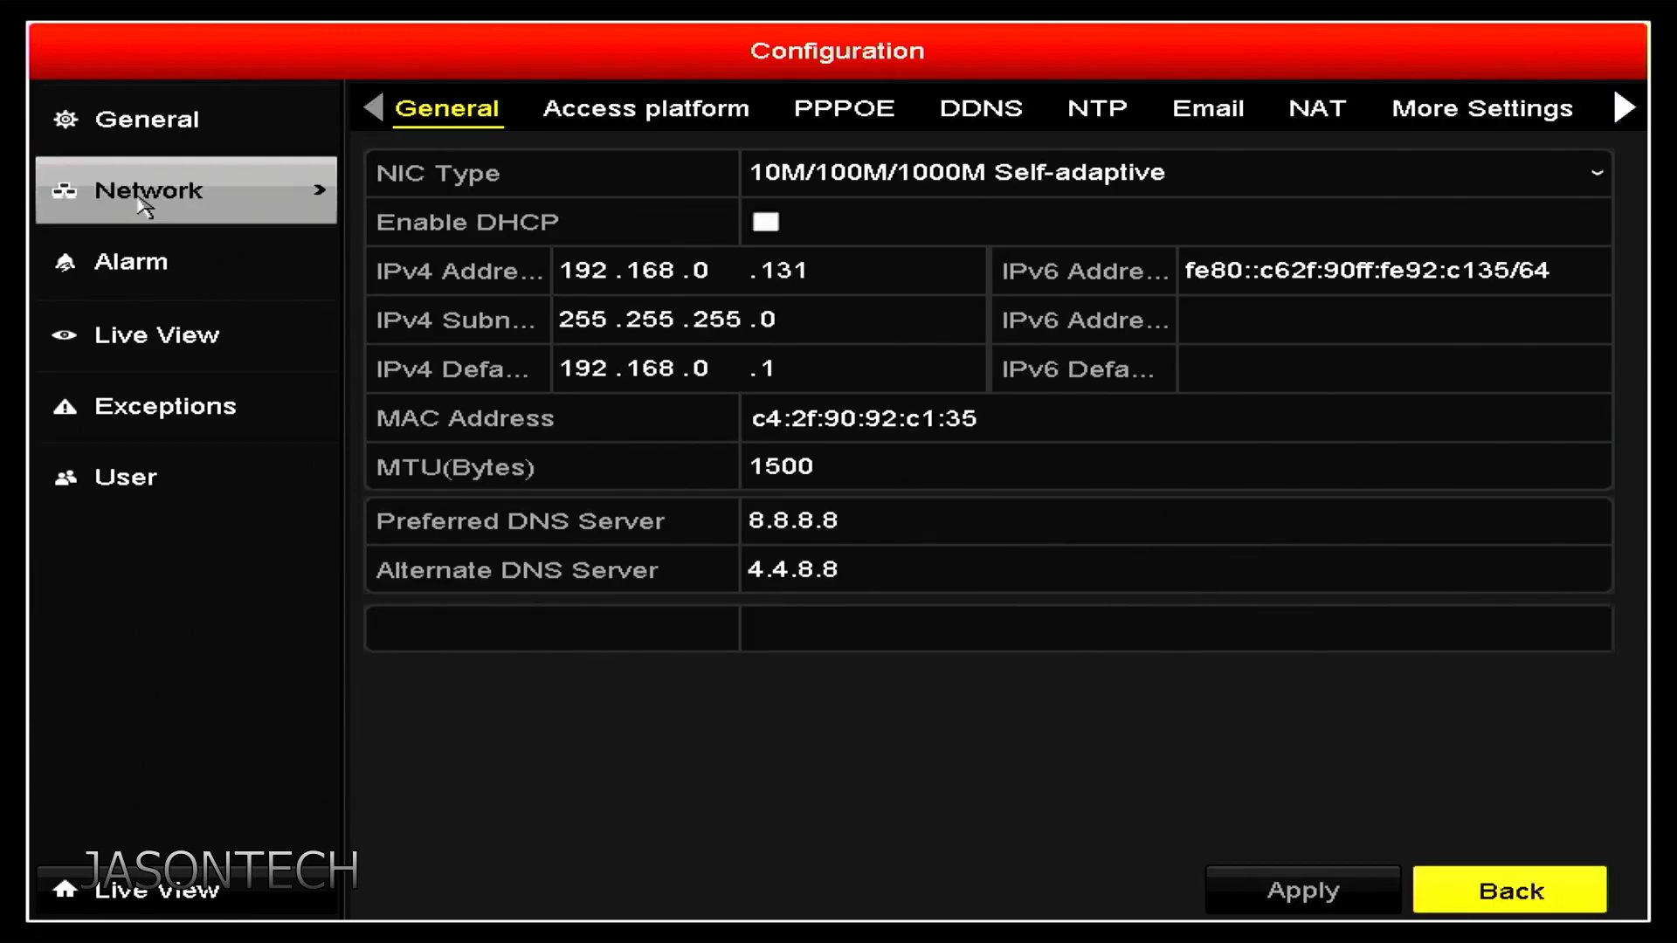
click(765, 222)
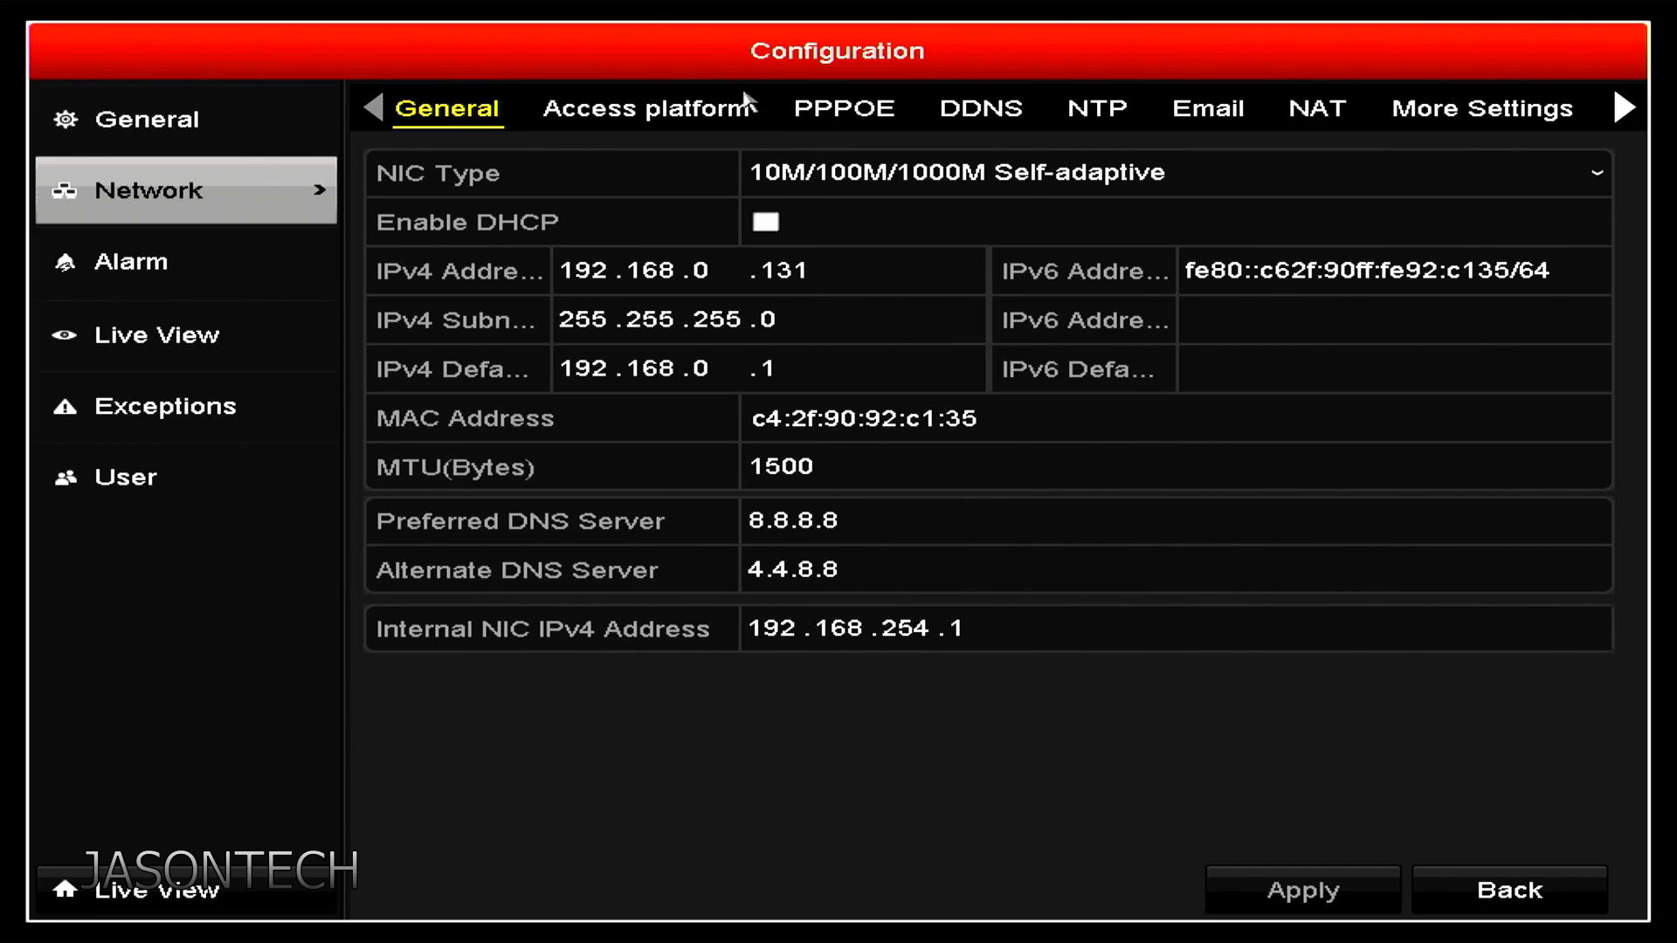
mouse_move(993, 124)
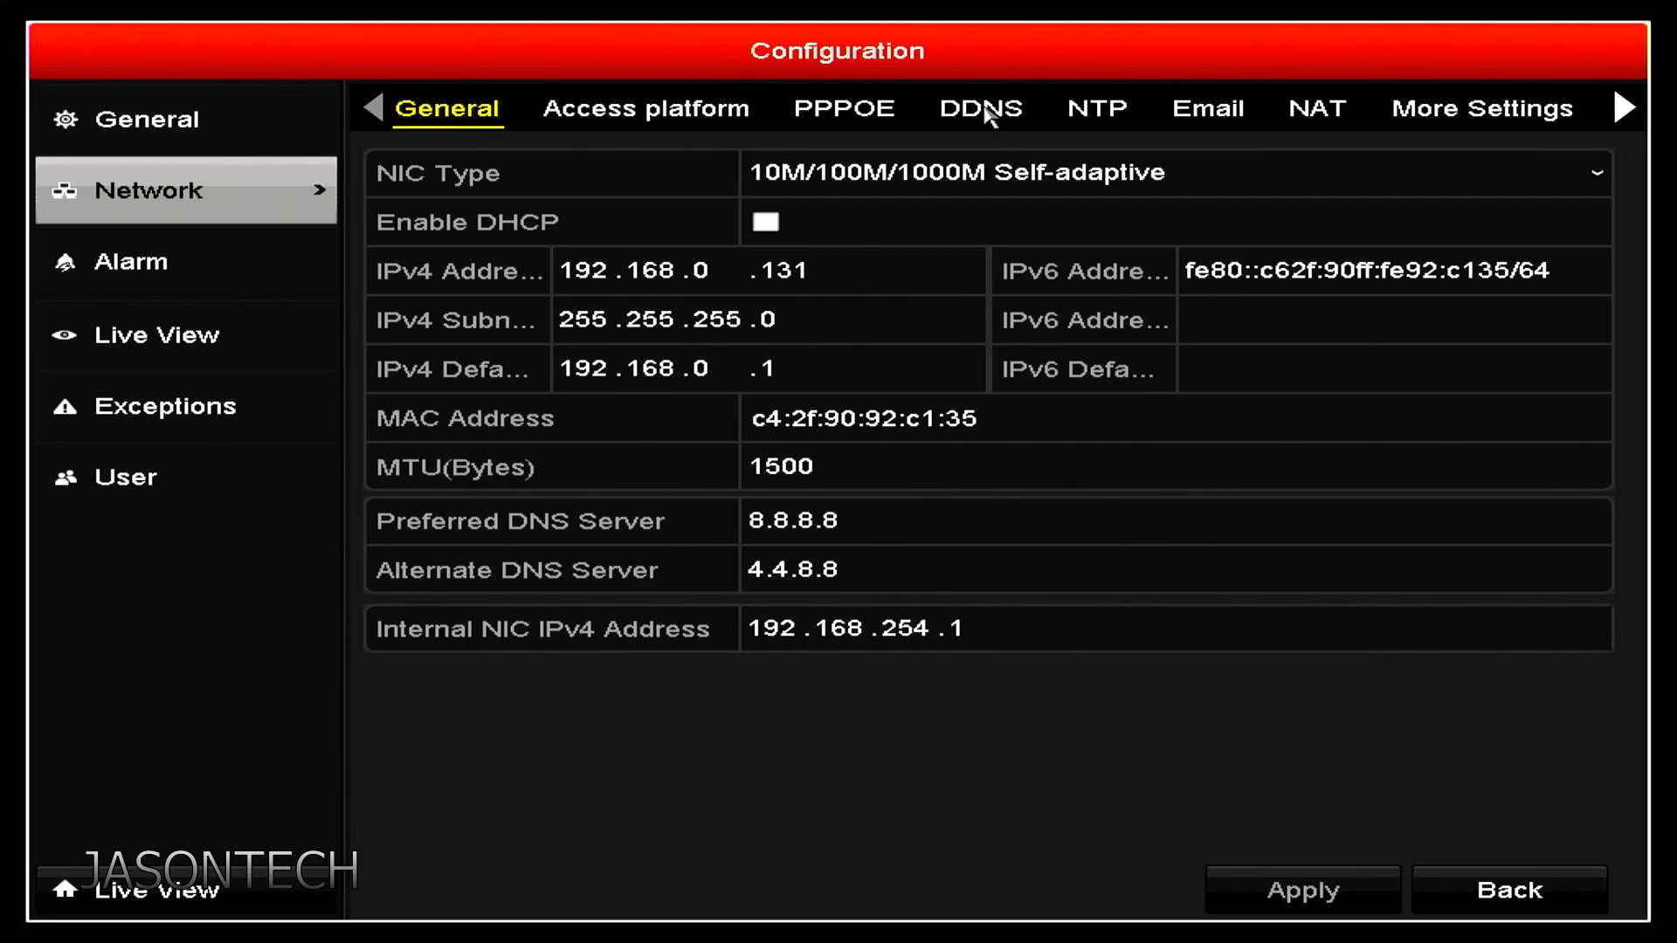
click(980, 109)
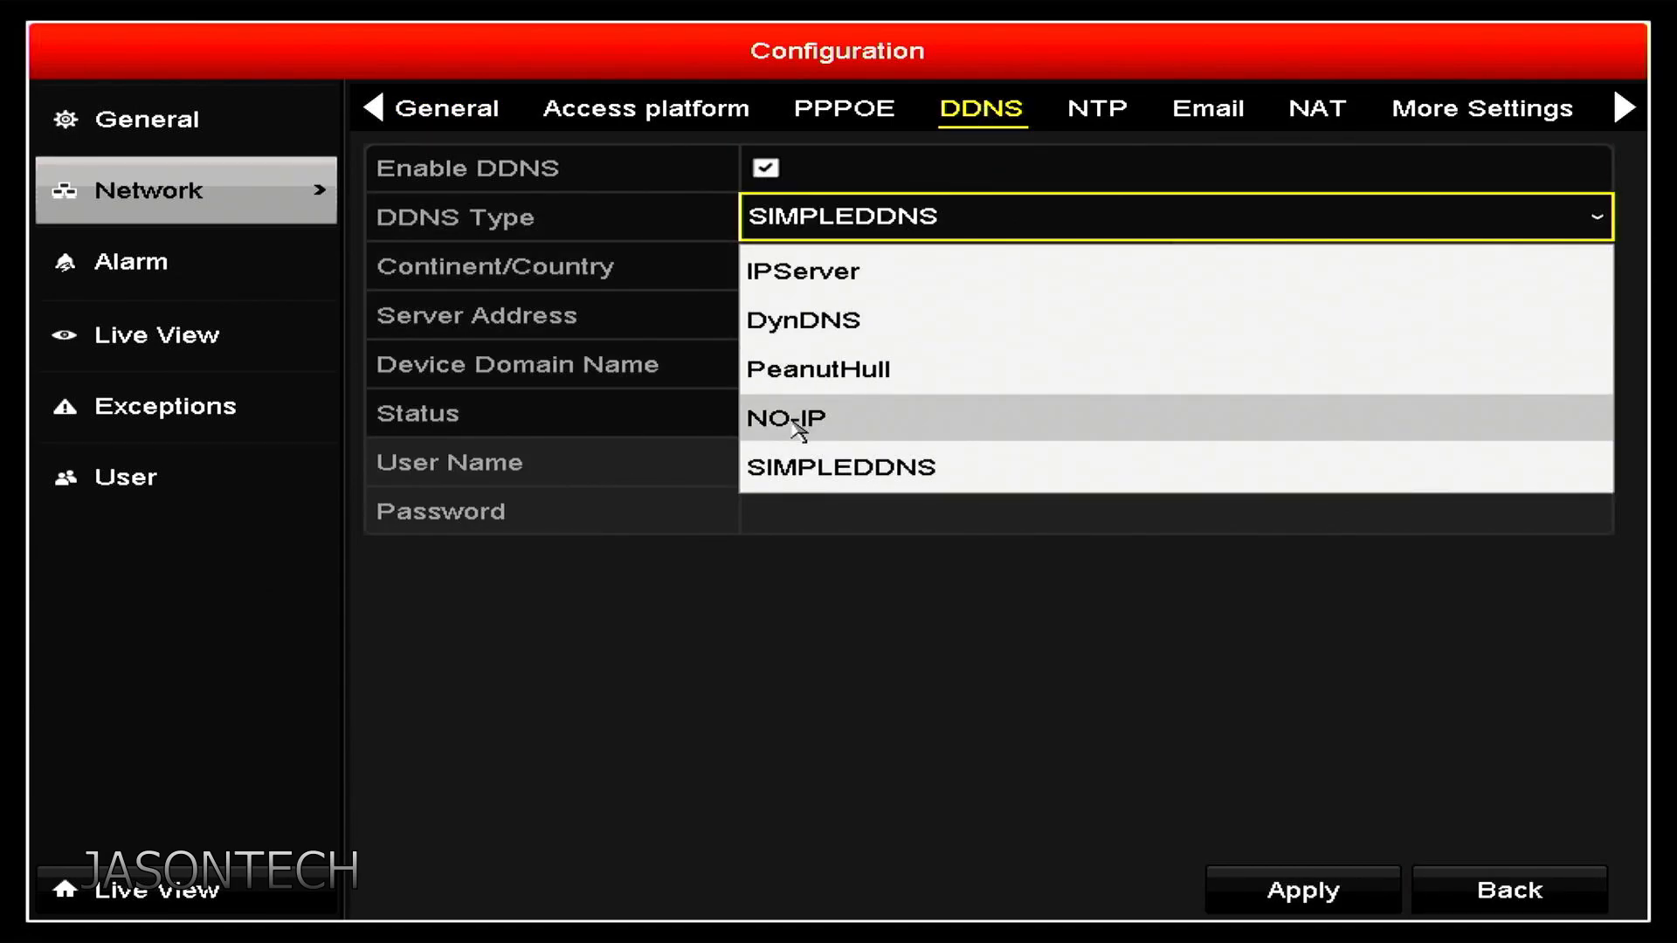
mouse_move(825, 427)
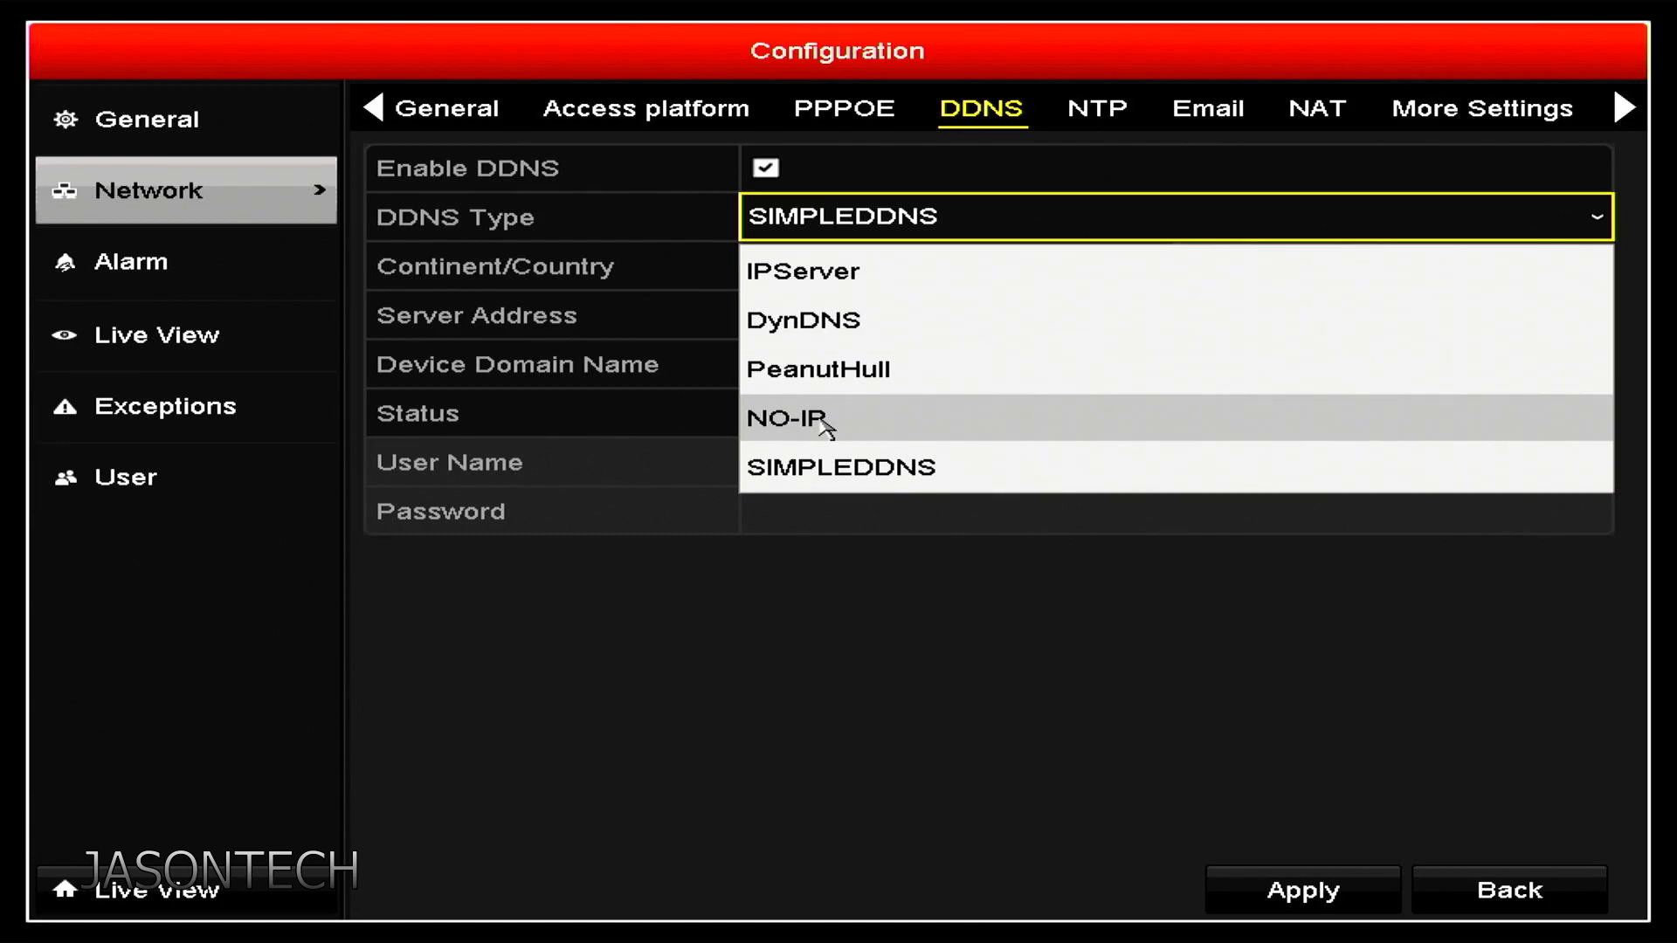
click(786, 420)
text(www)
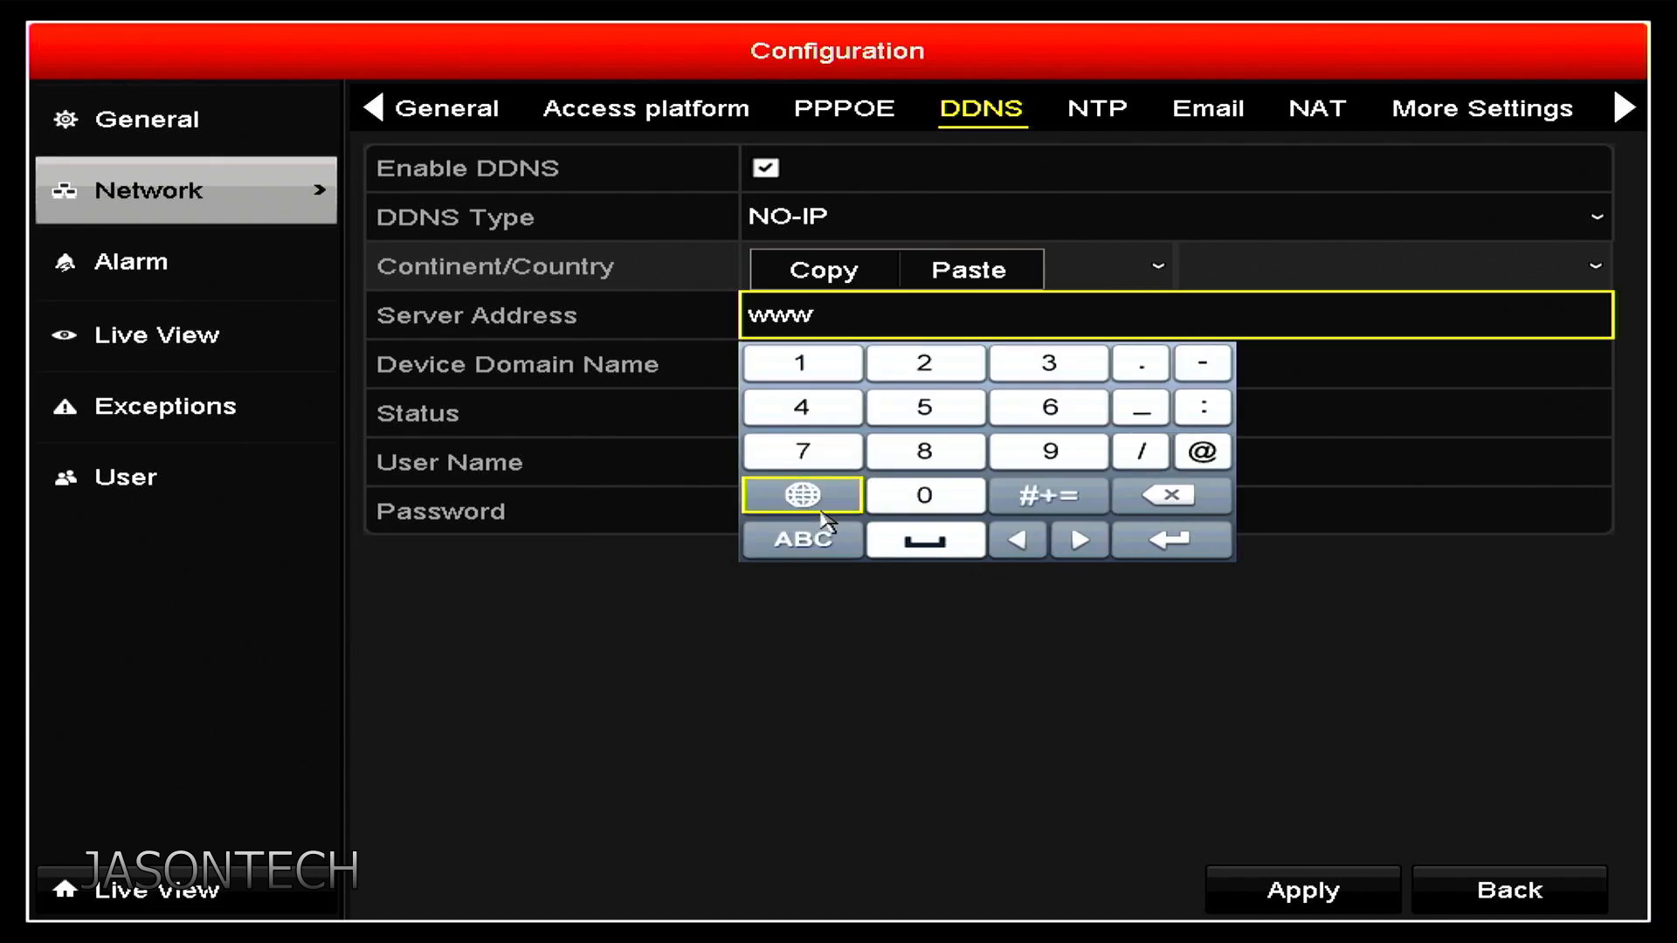
- Enter the No-IP server address with the on-screen keyboard and move to the device domain name
click(1139, 363)
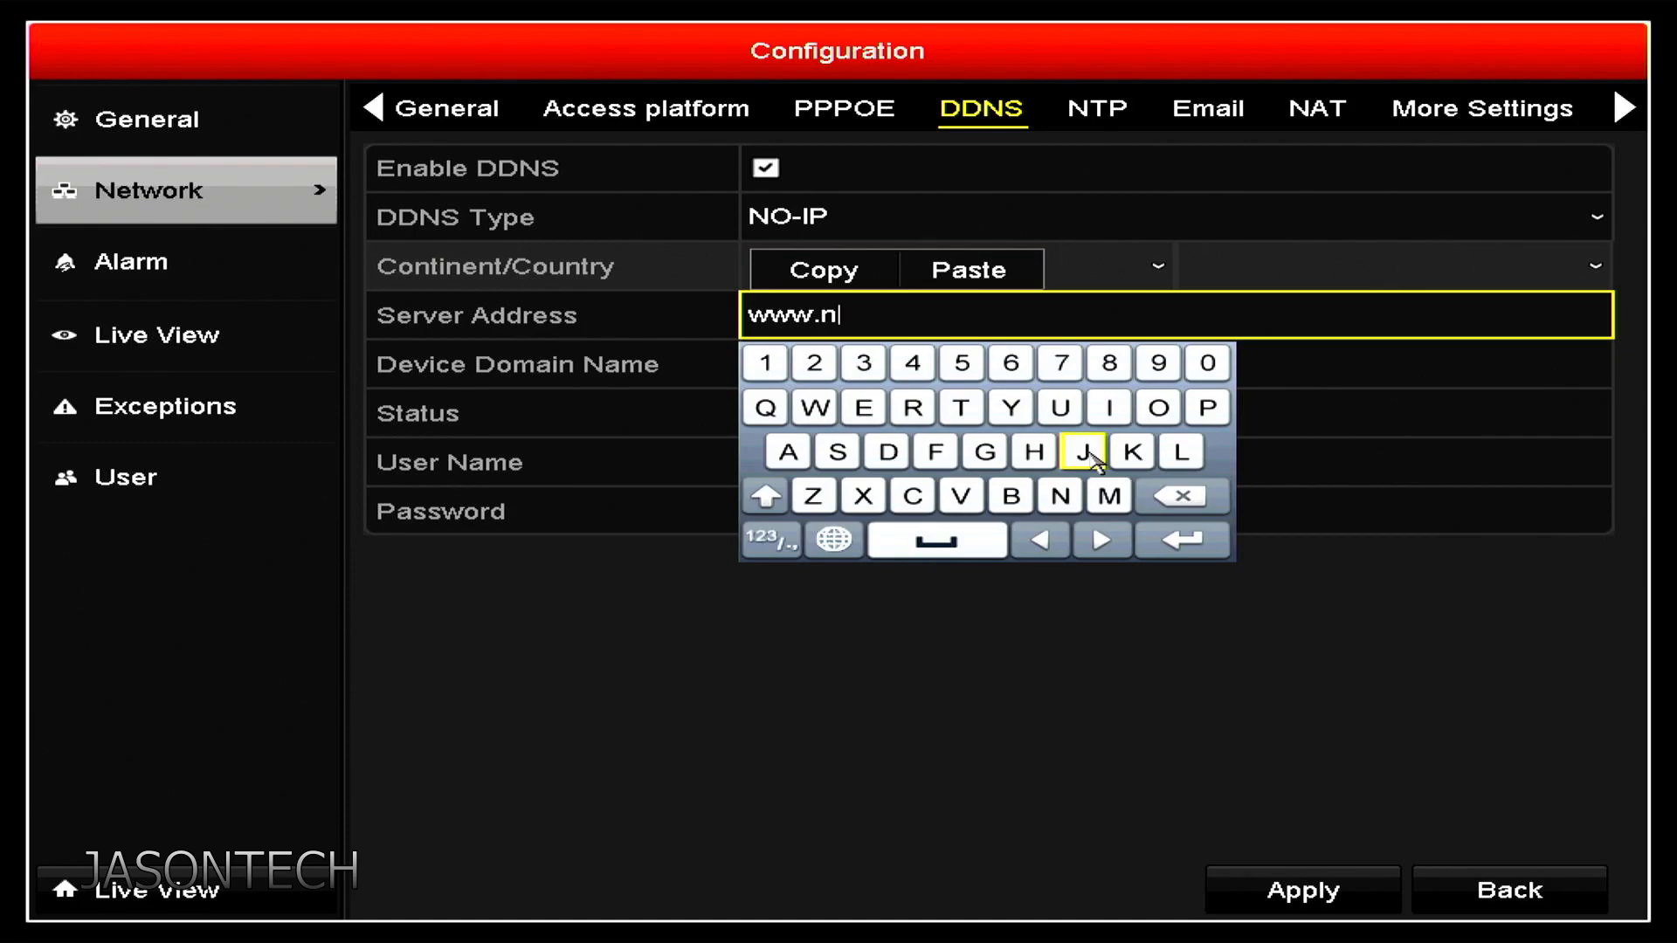
click(1159, 409)
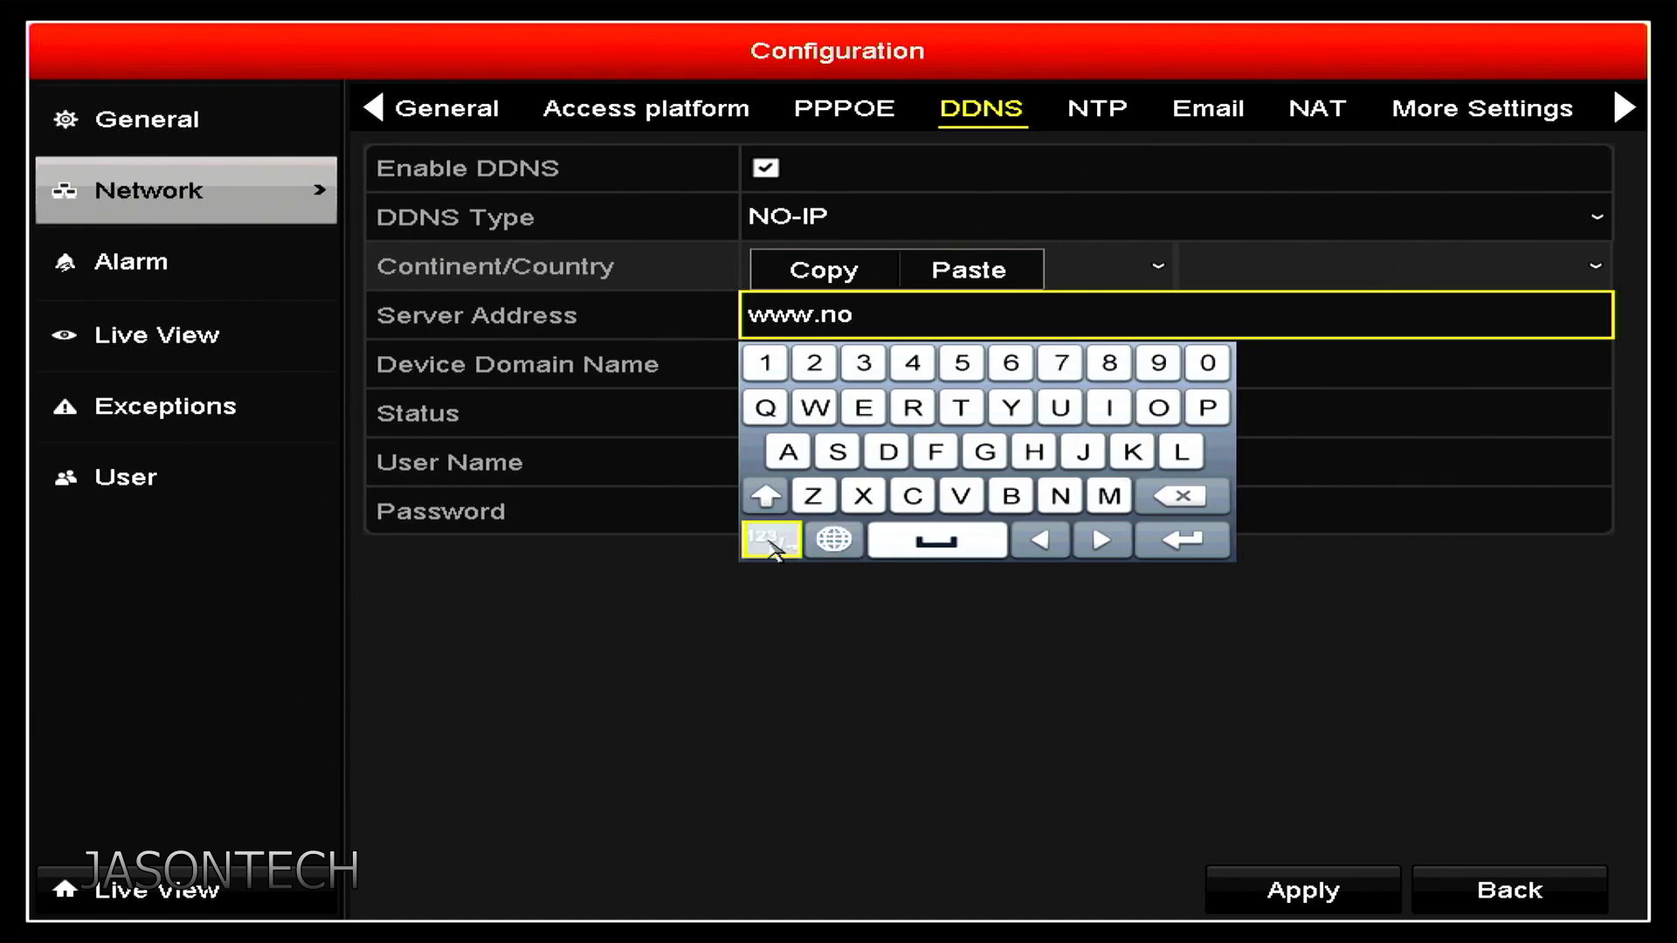
click(772, 538)
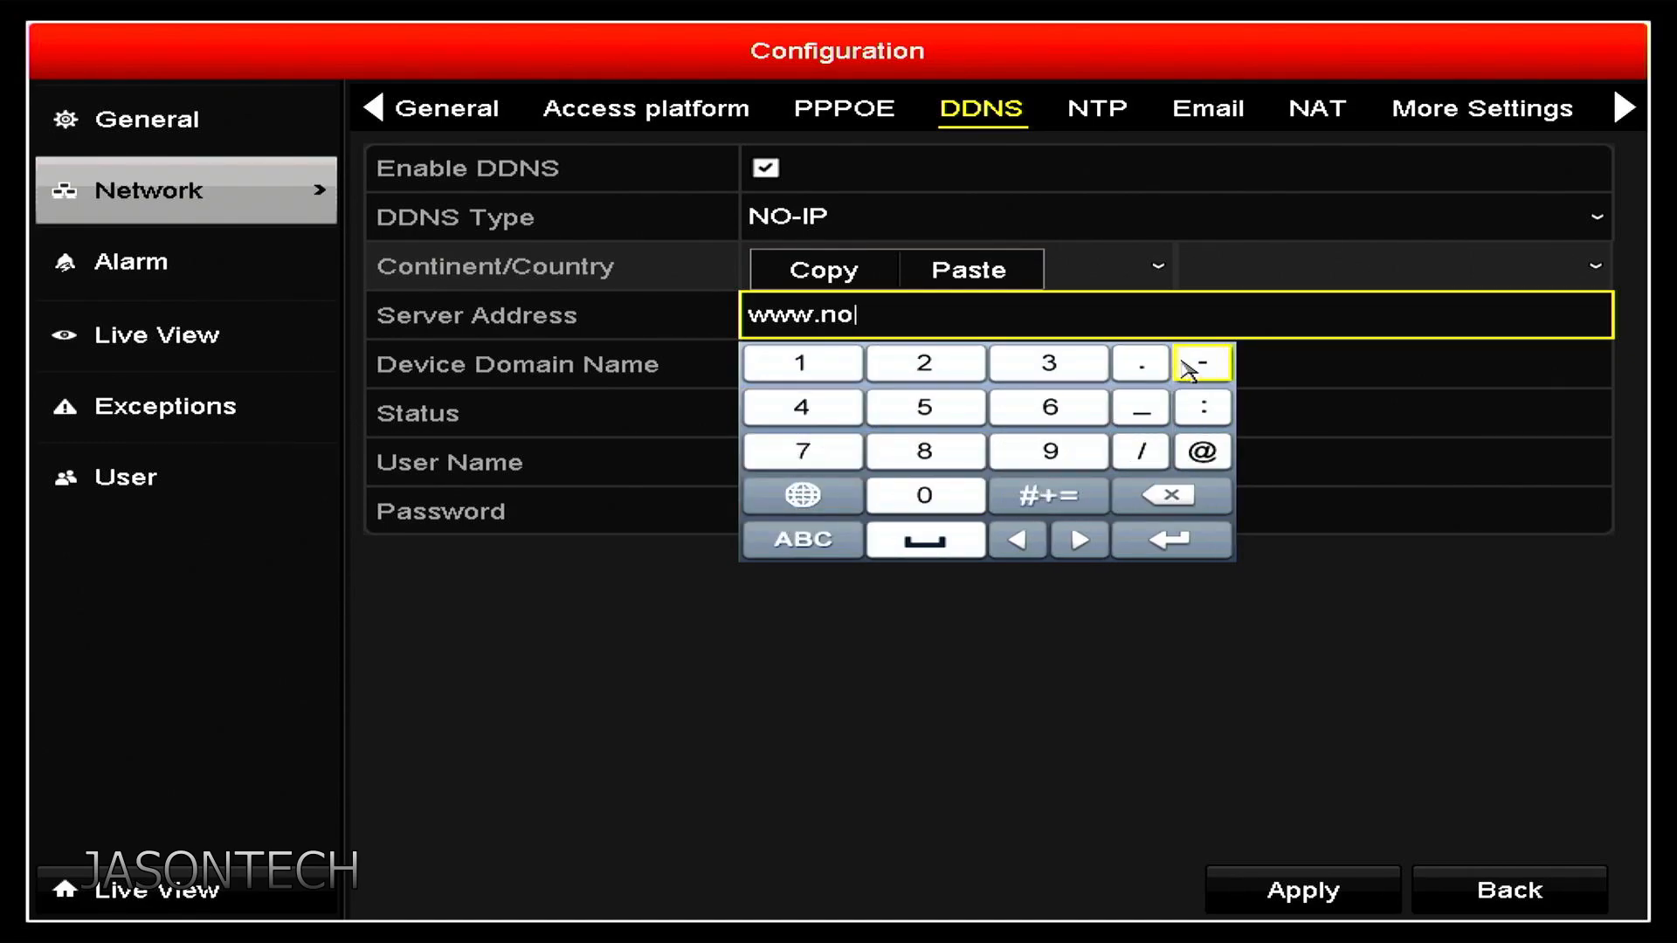
click(1202, 364)
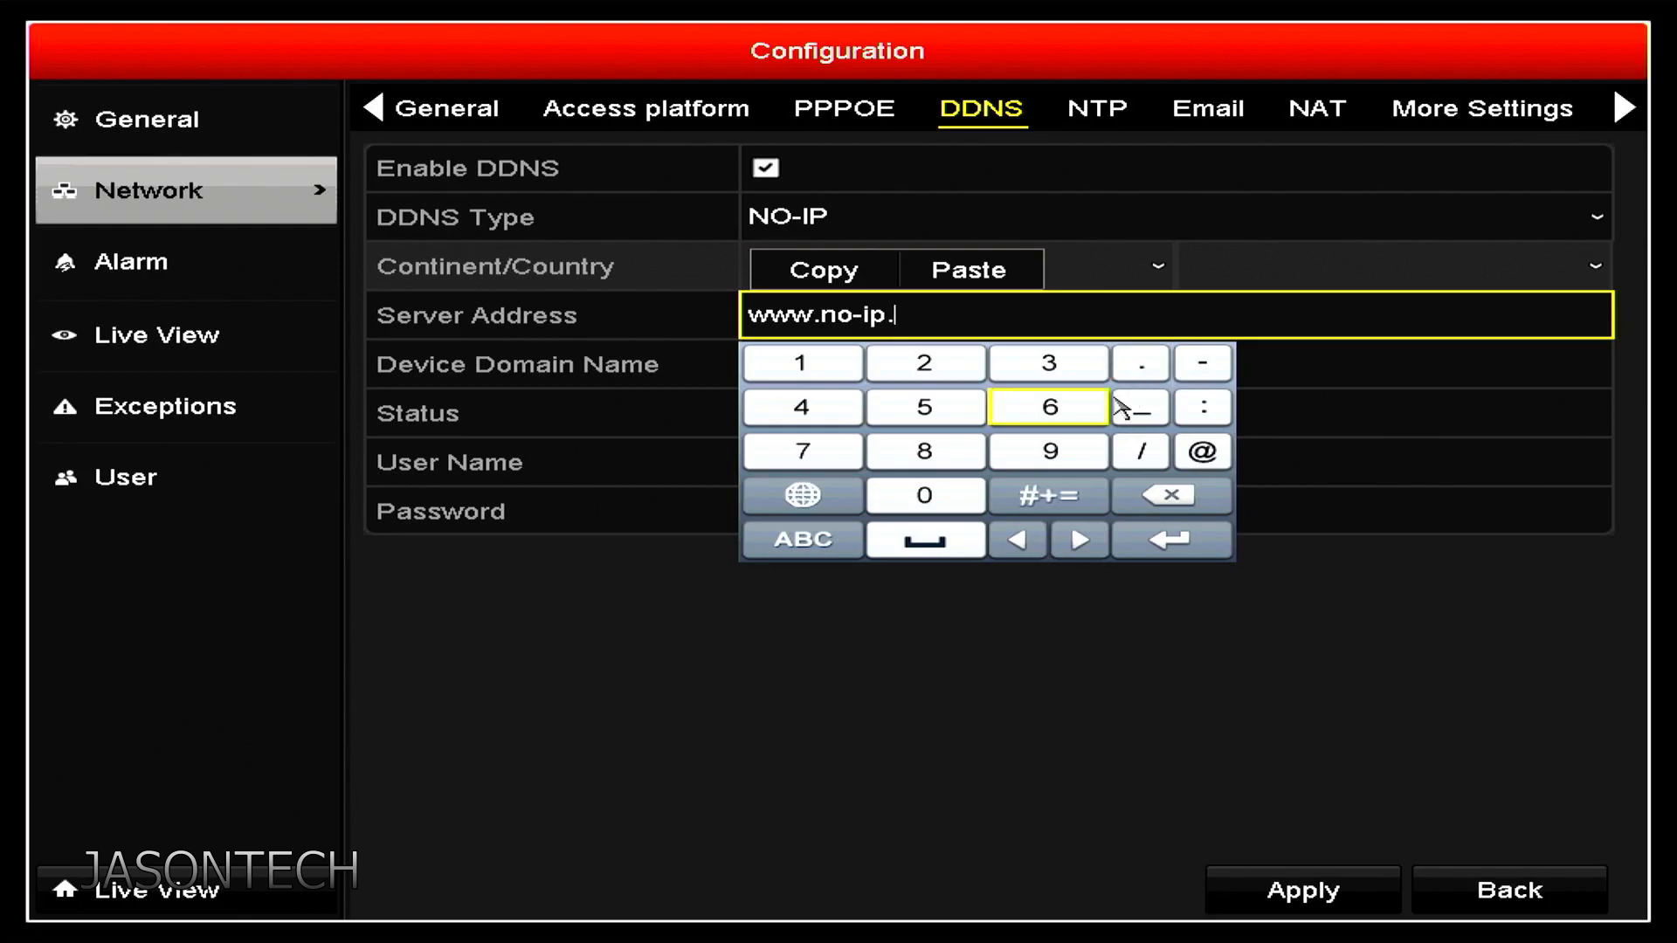
click(802, 538)
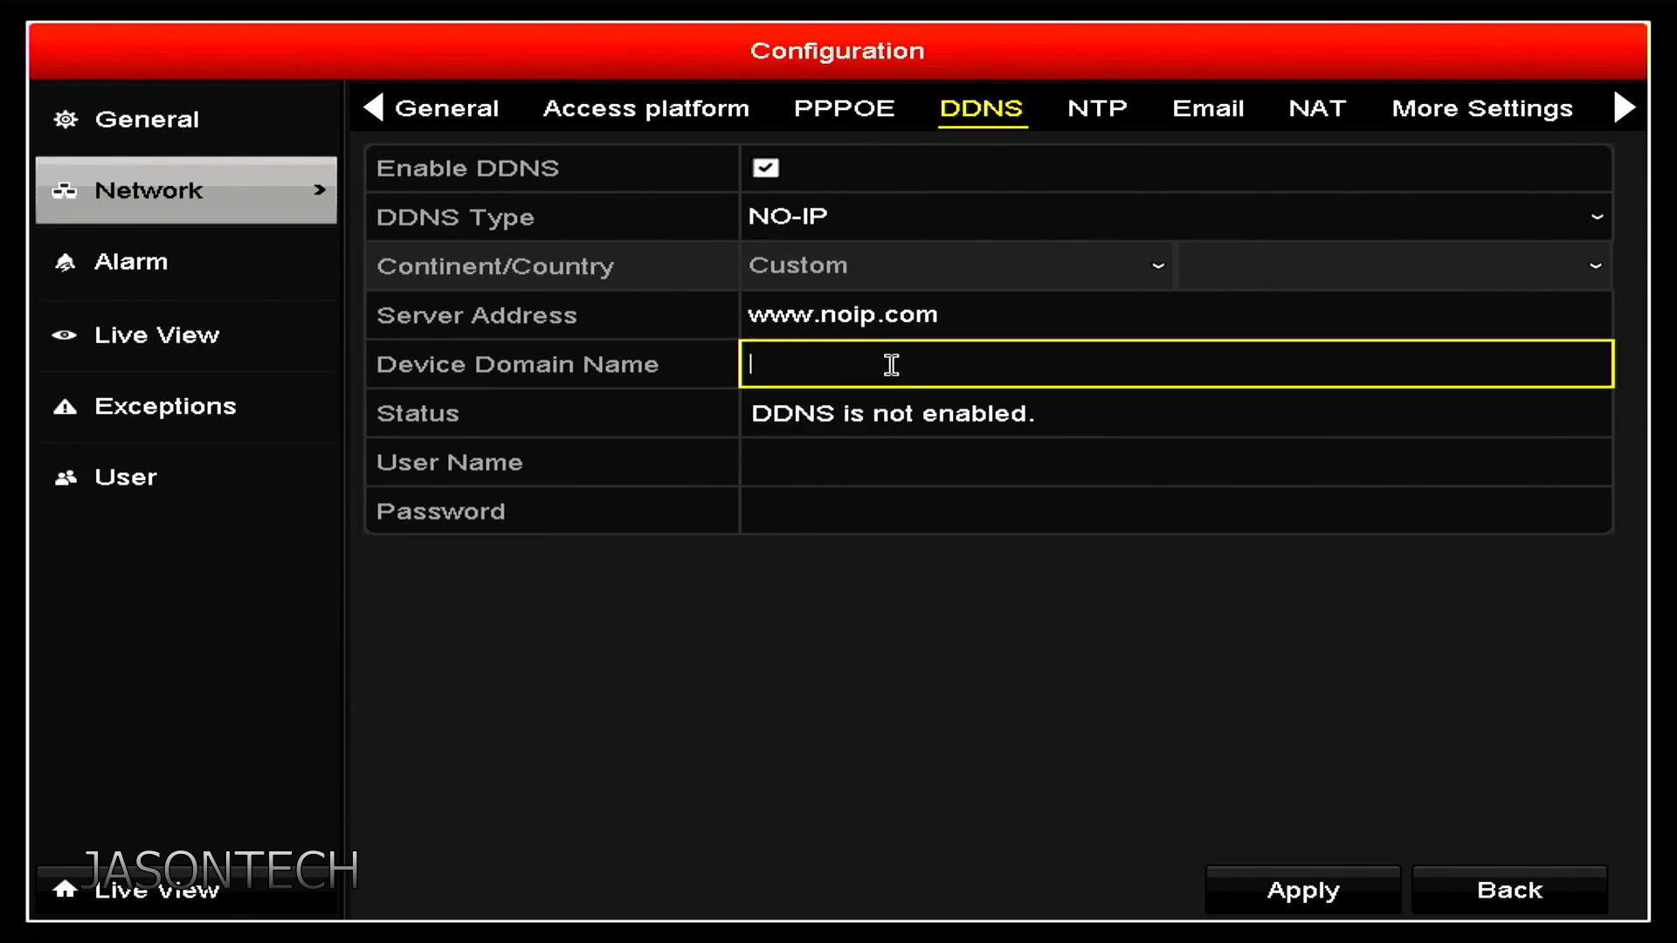
click(889, 364)
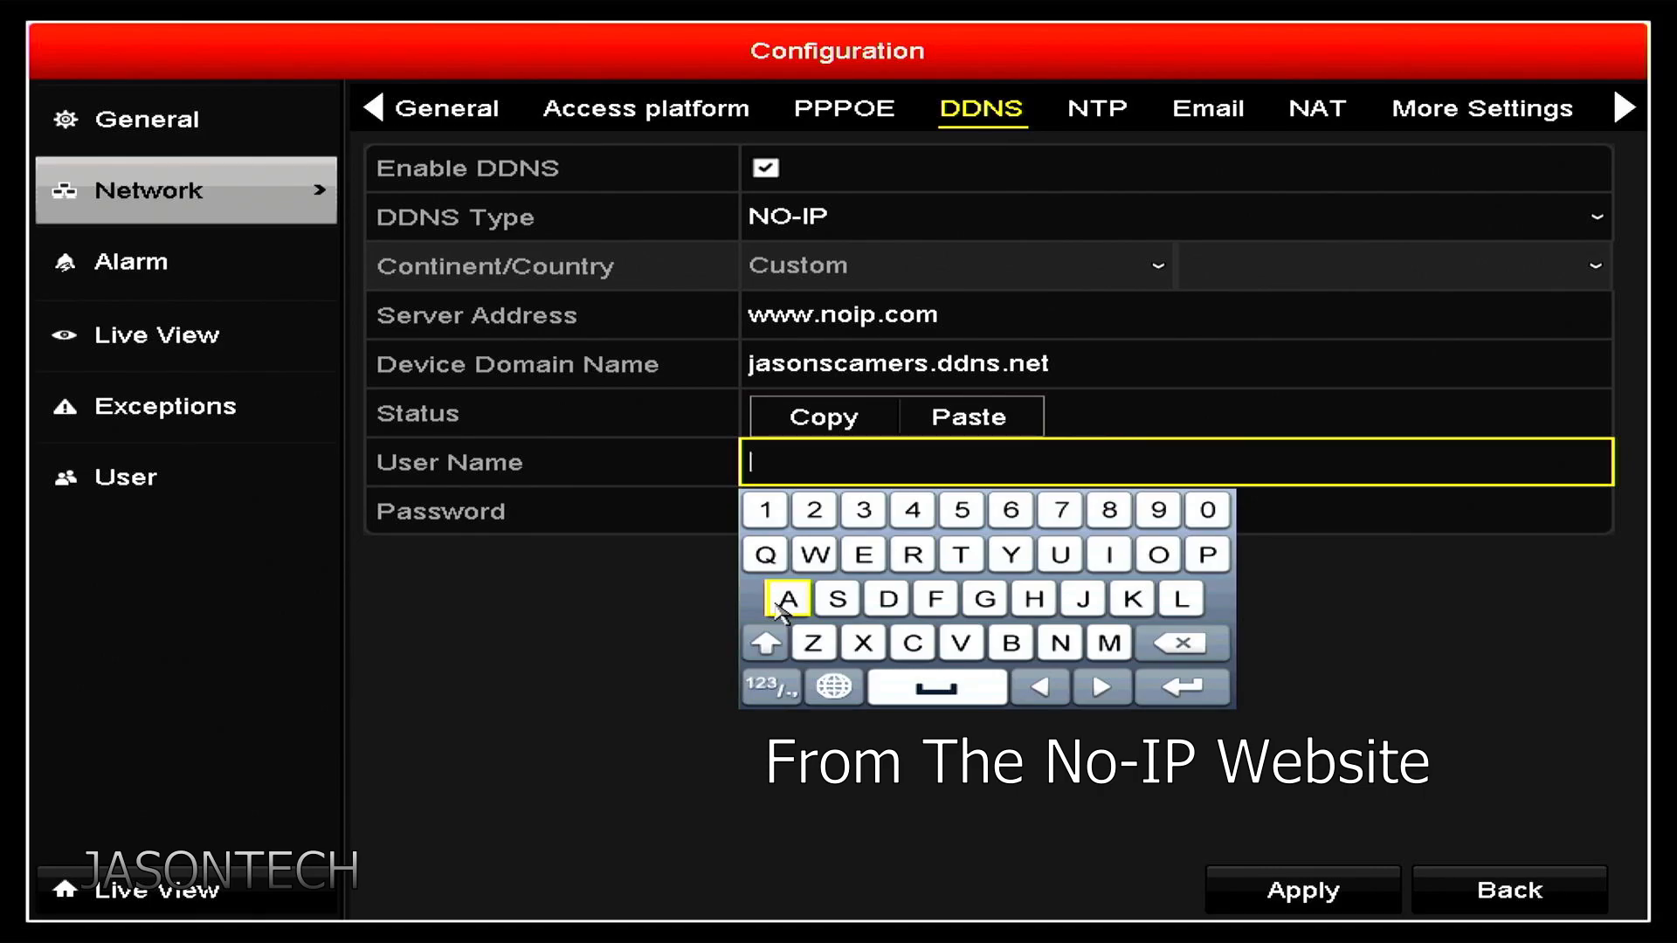
mouse_move(893, 587)
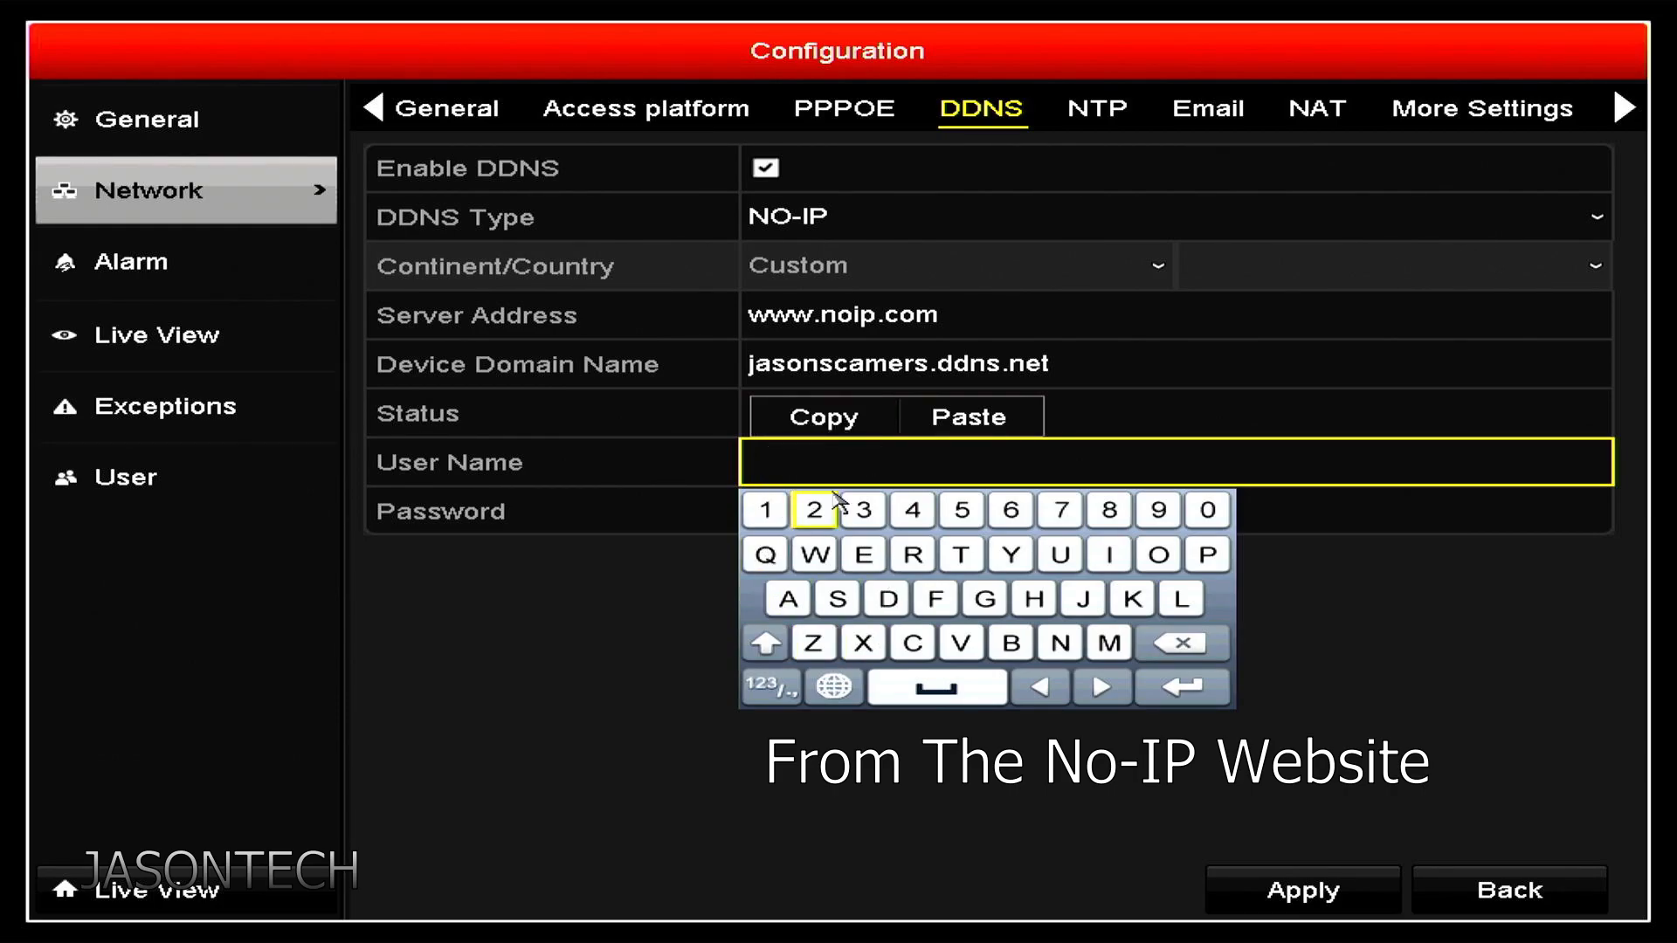
mouse_move(1111, 562)
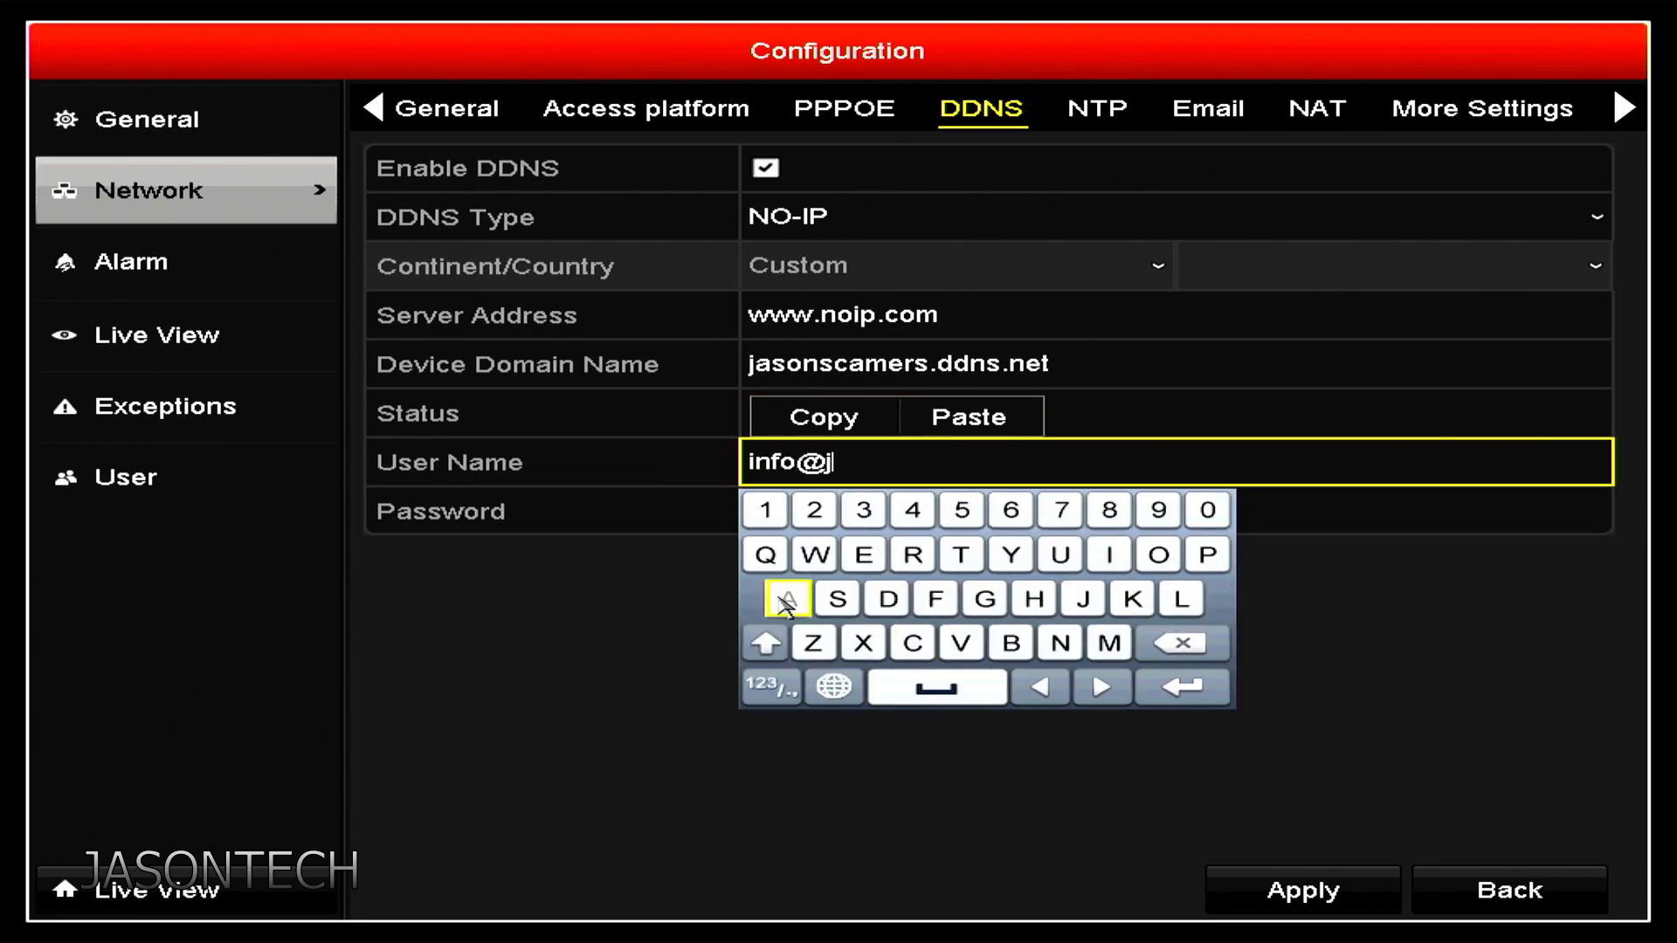
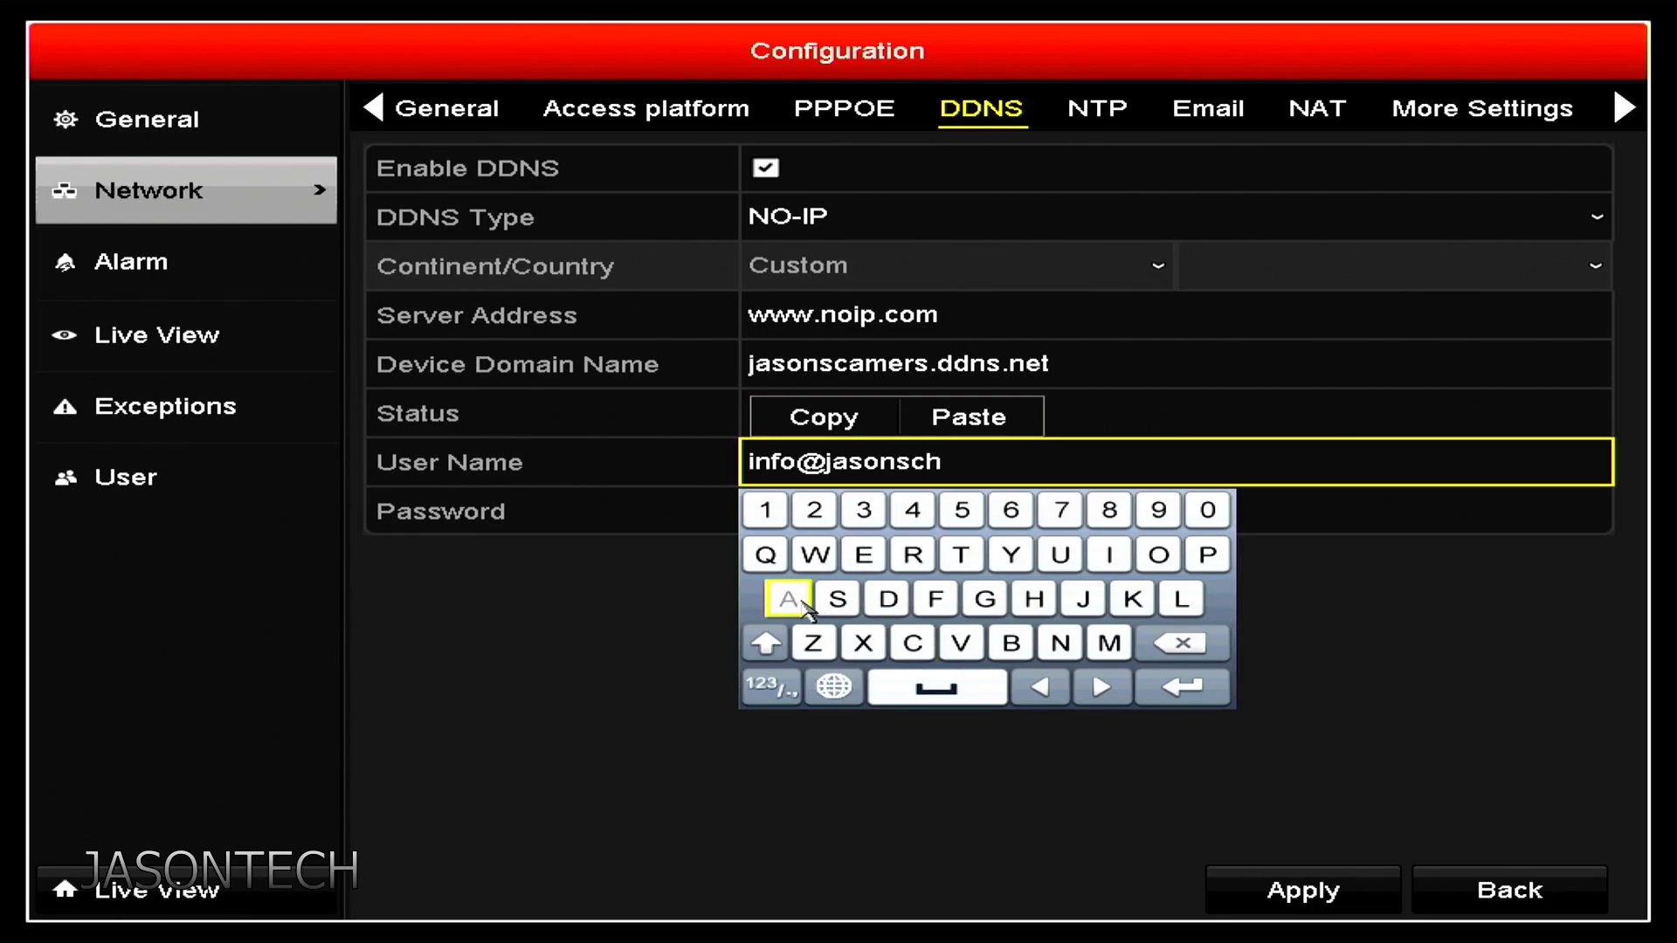
click(1158, 556)
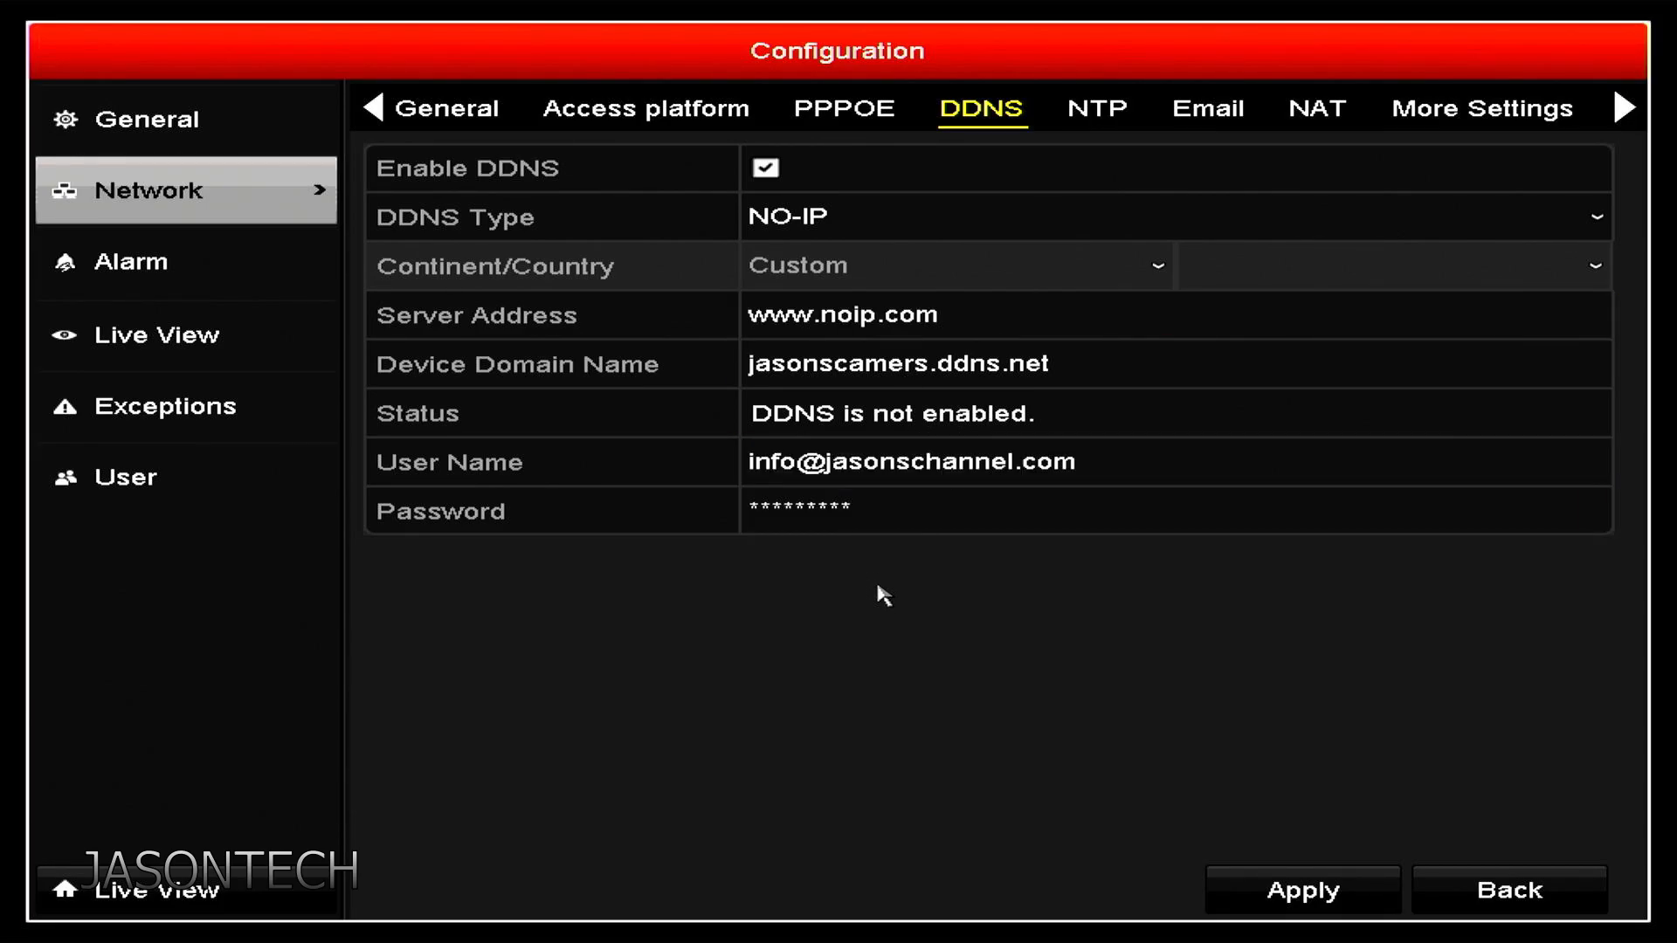
mouse_move(1293, 917)
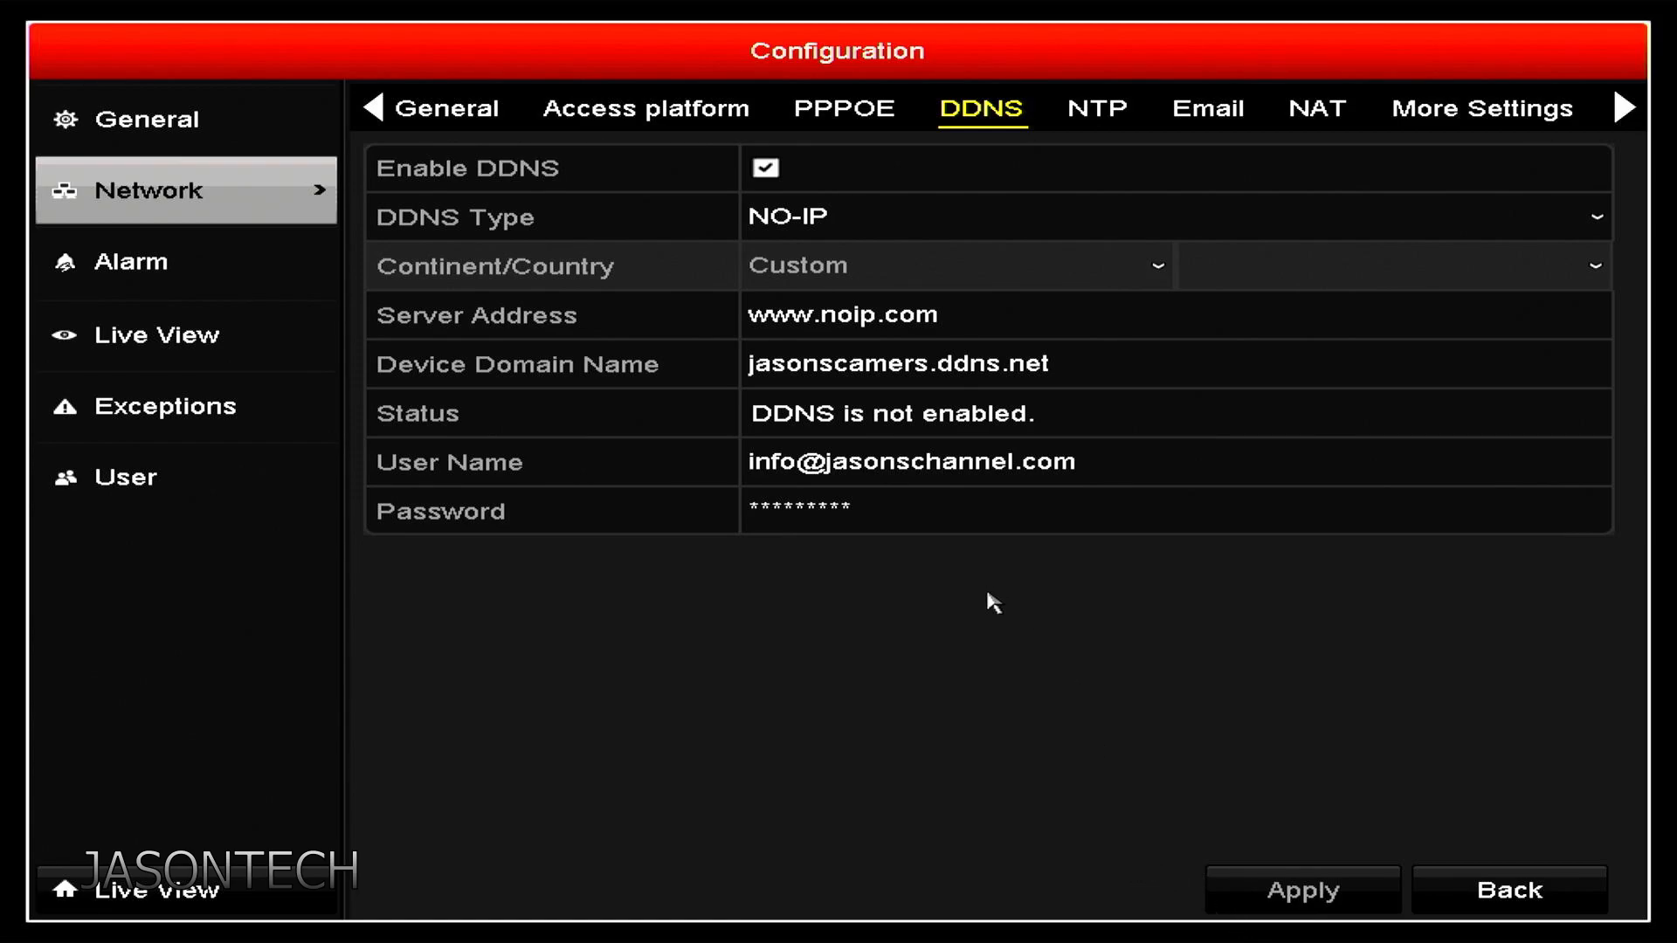
mouse_move(835, 432)
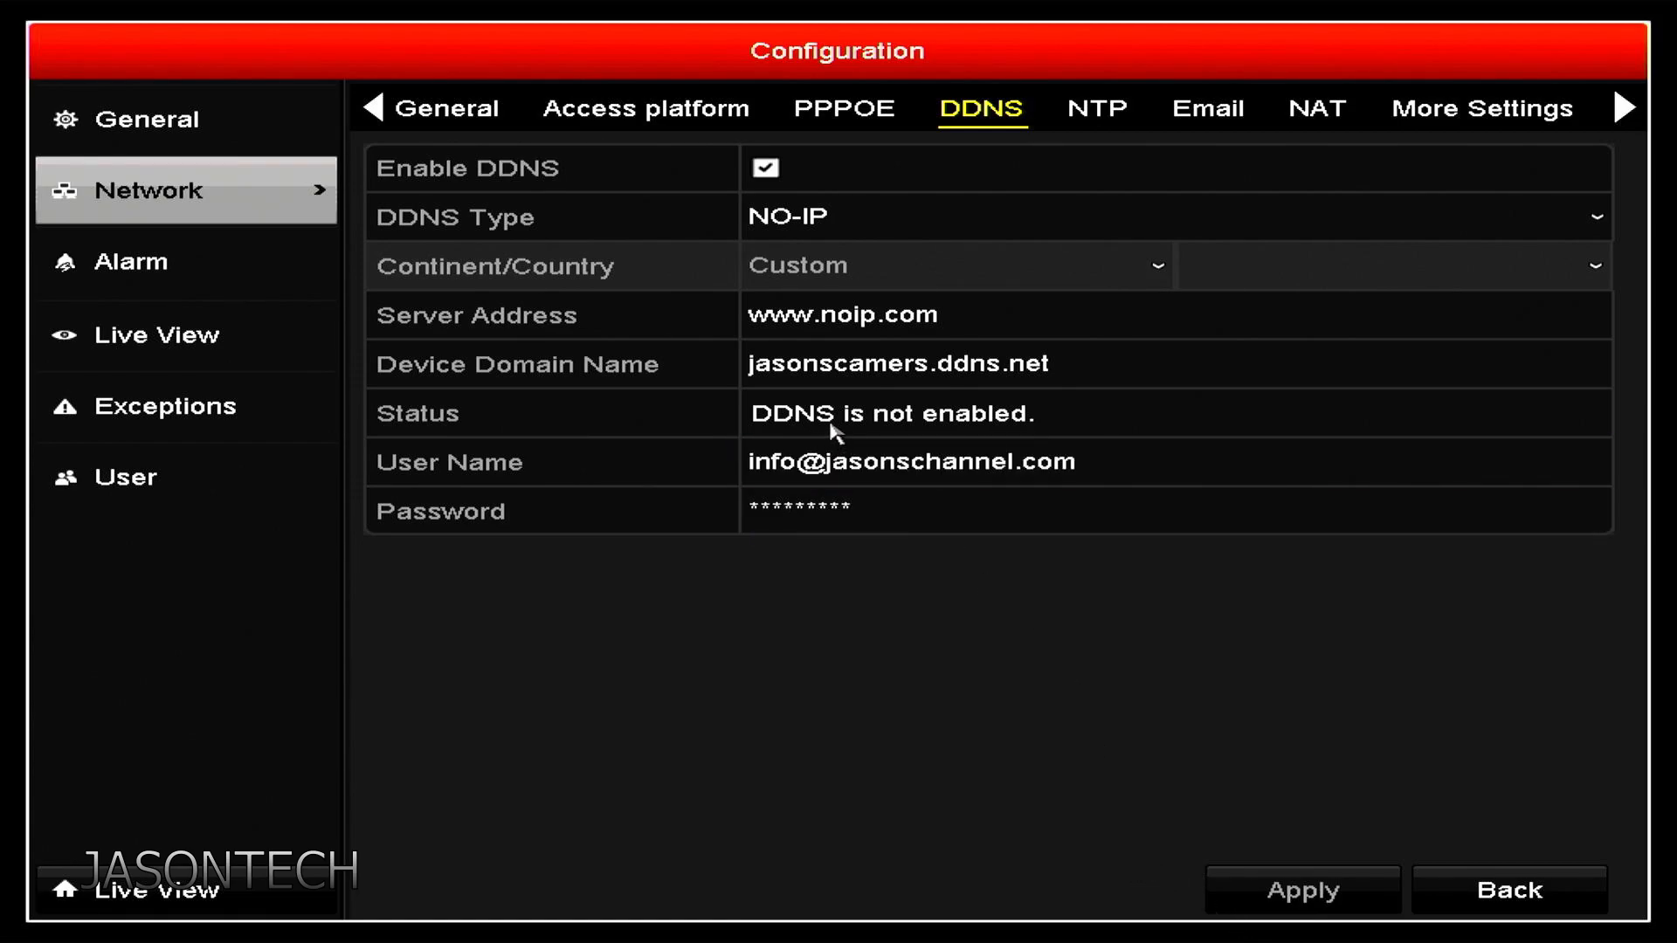
mouse_move(1038, 435)
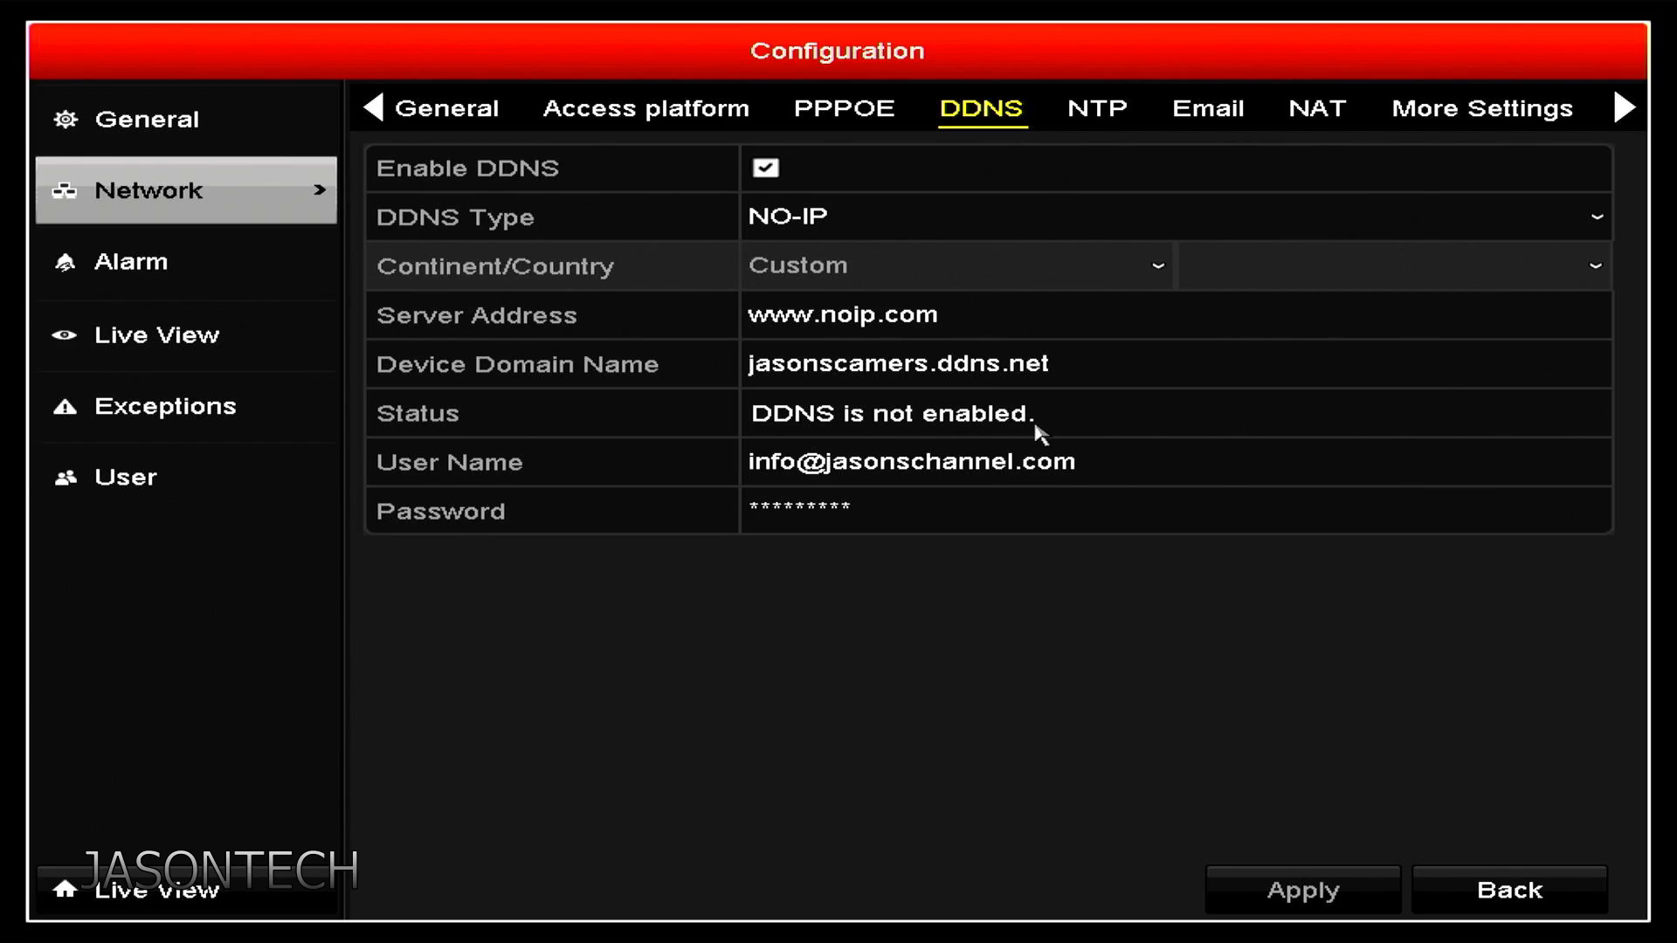
mouse_move(938, 419)
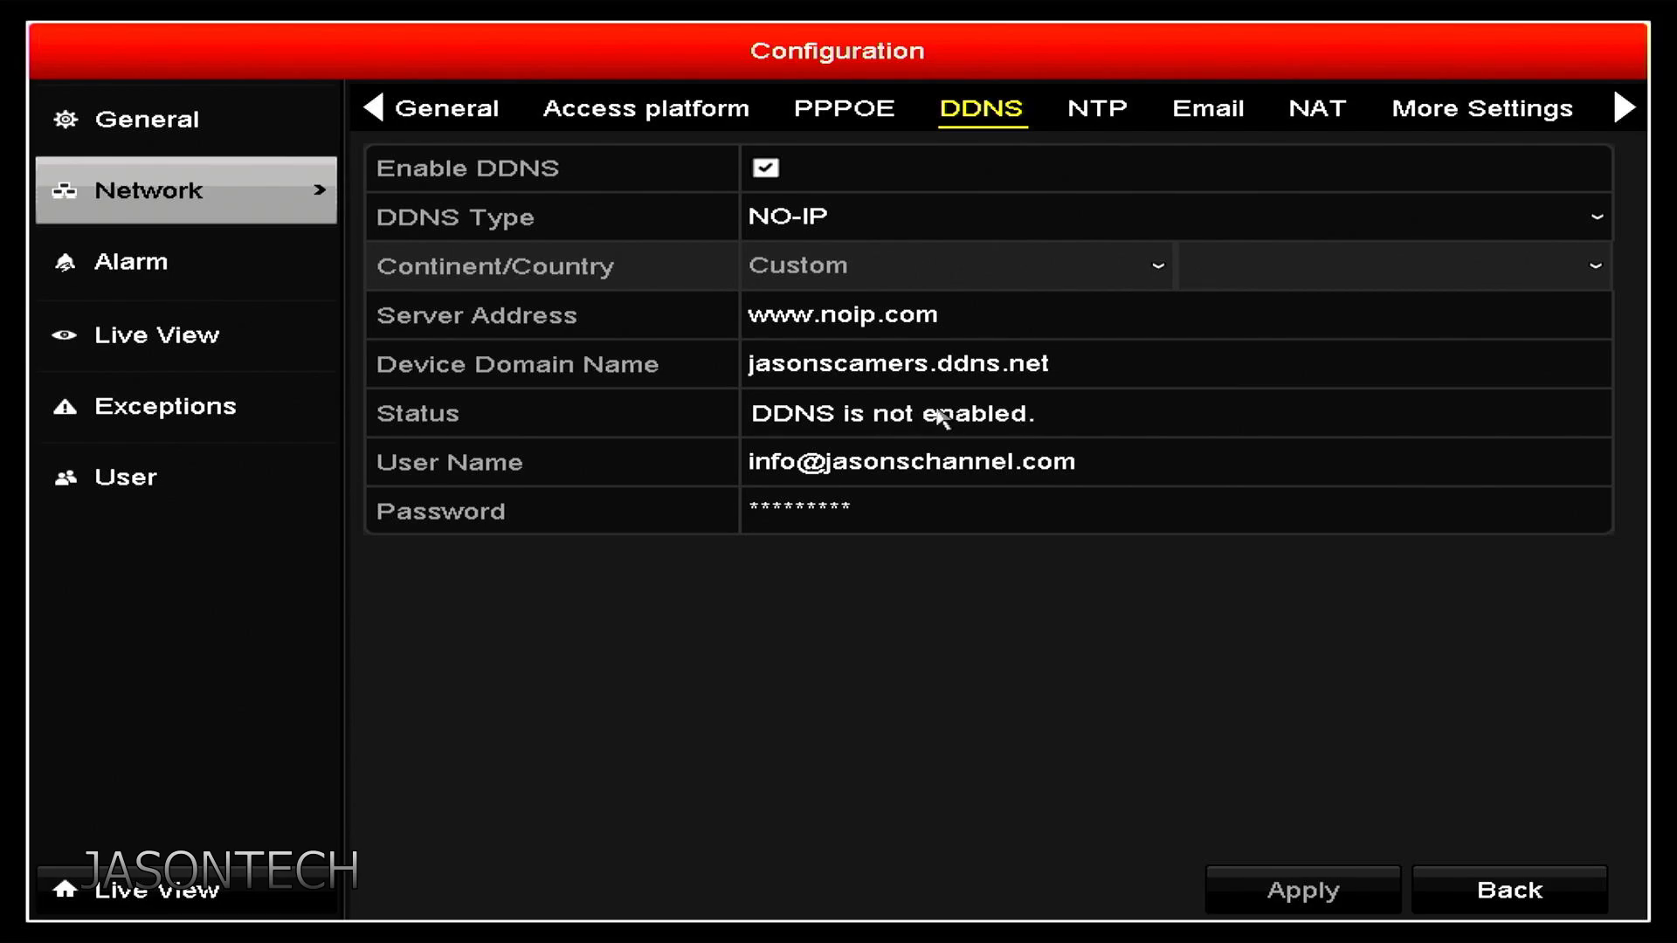
- Reboot the recorder from the Shutdown options and log back in as admin
click(884, 461)
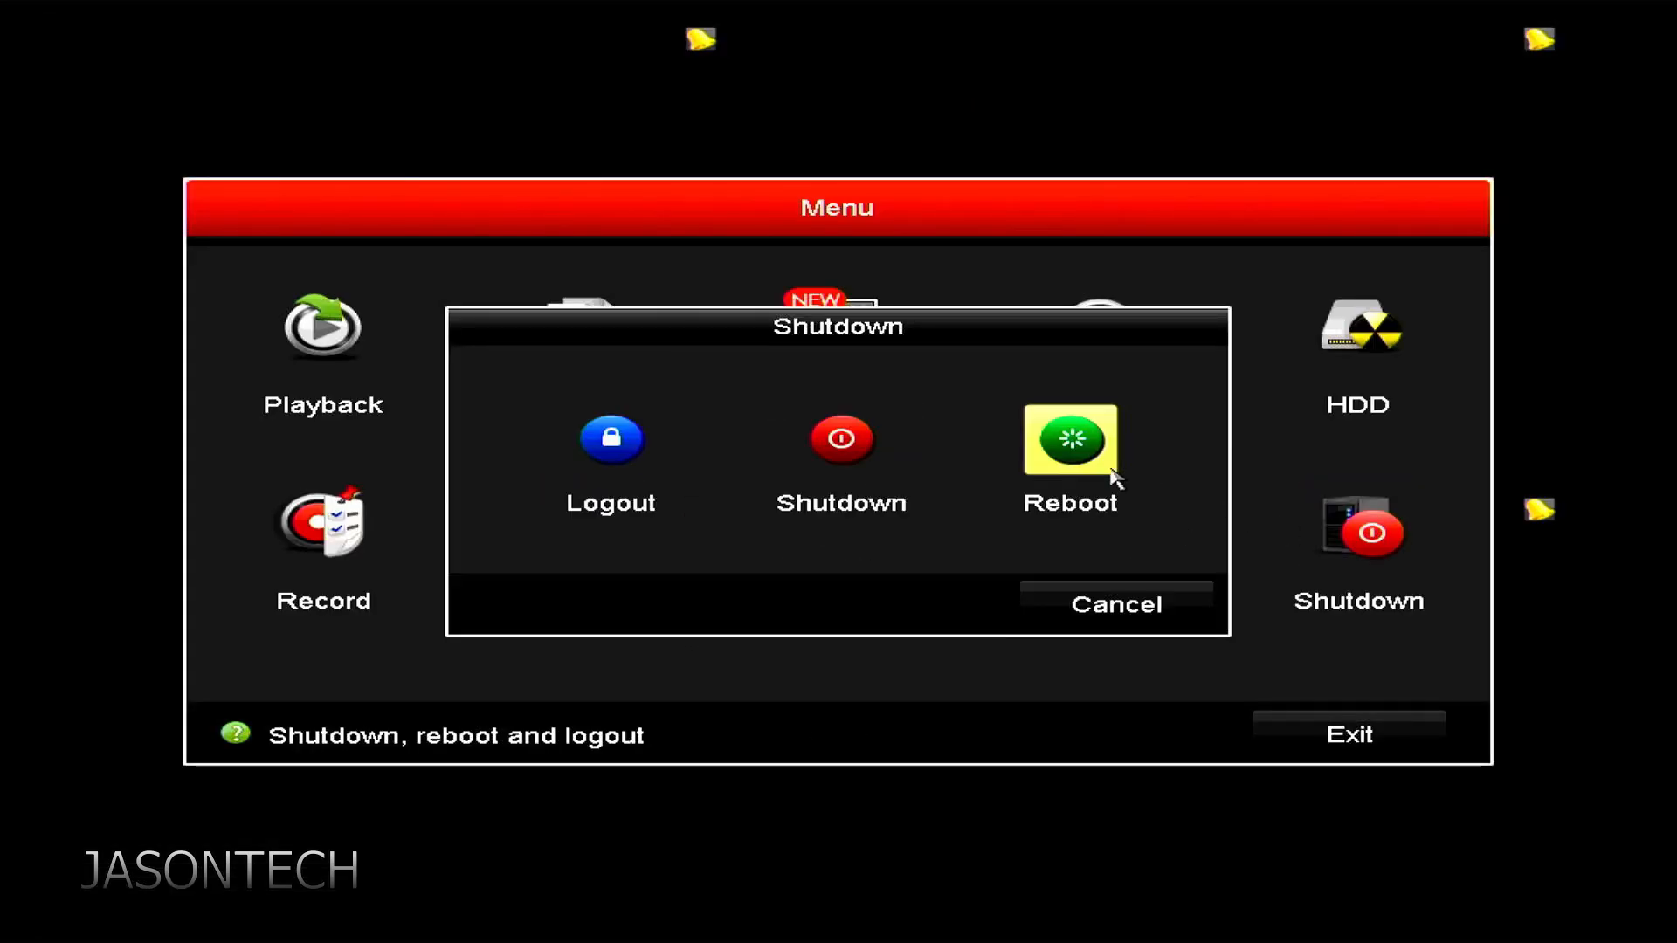
click(1069, 440)
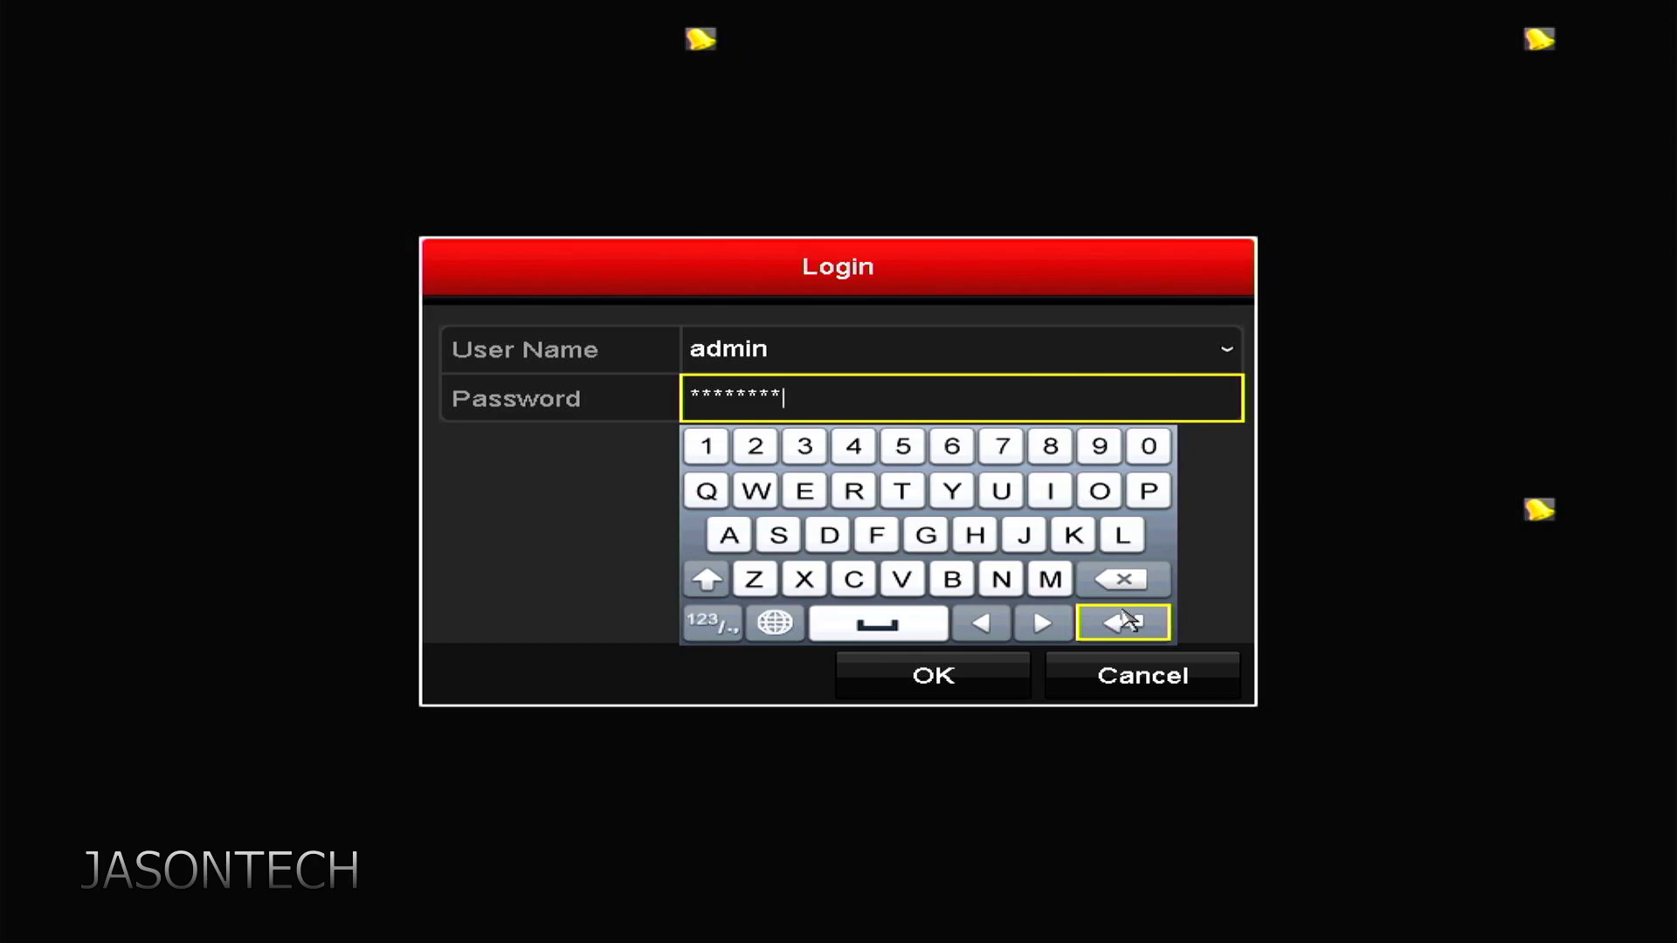
click(933, 675)
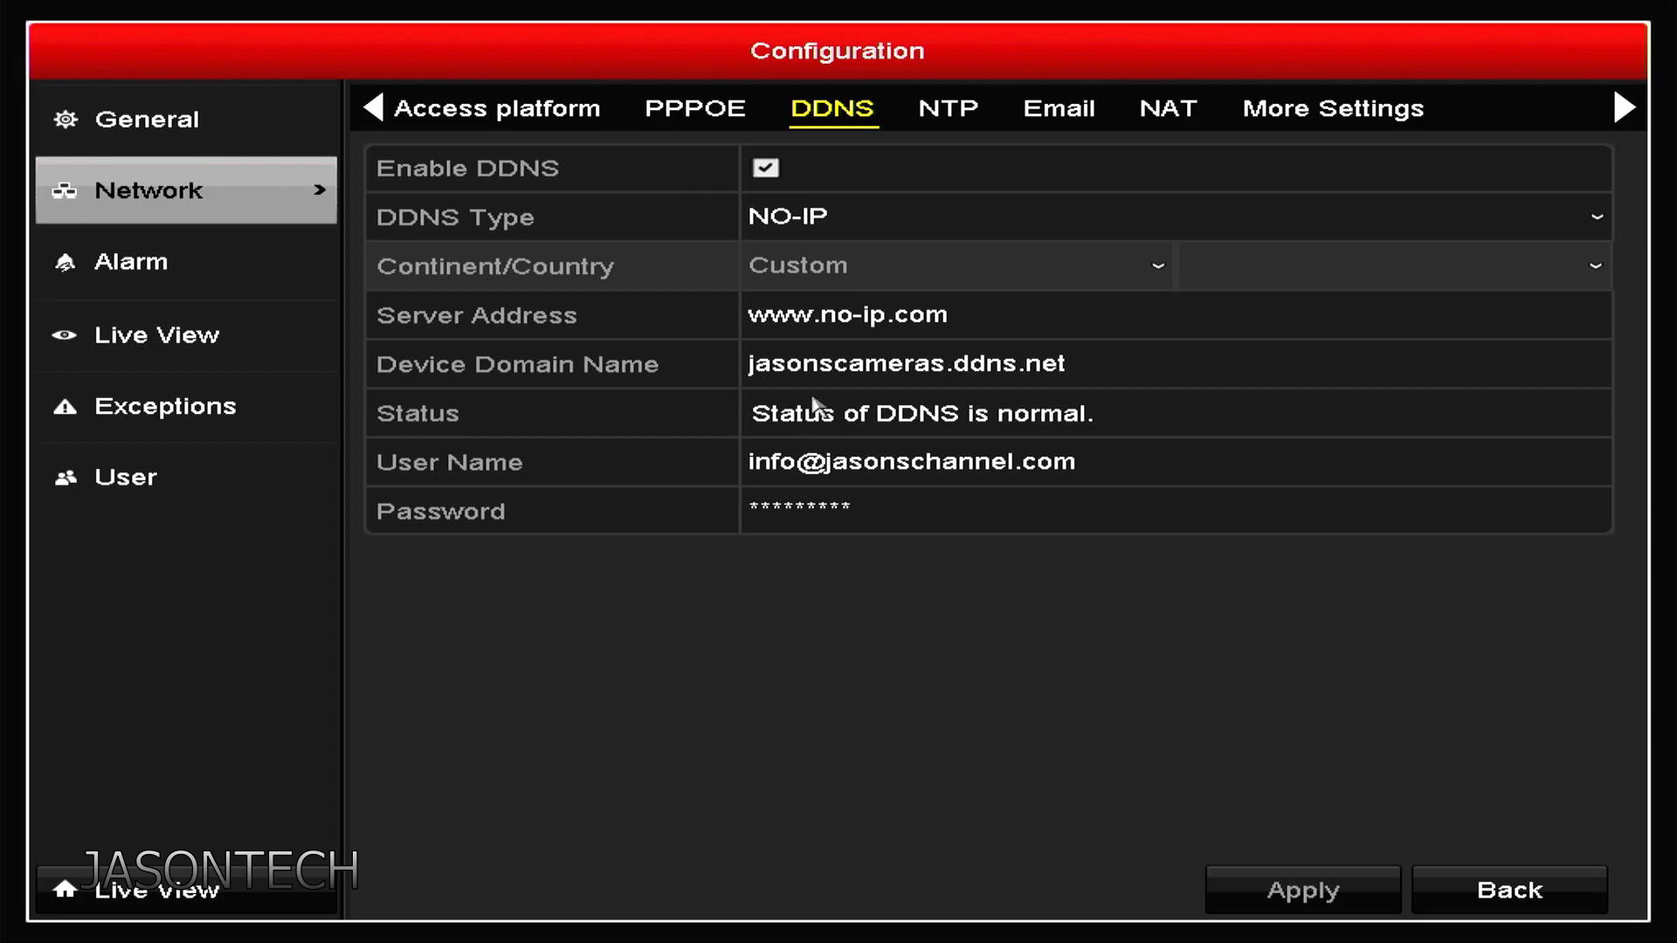
mouse_move(911, 432)
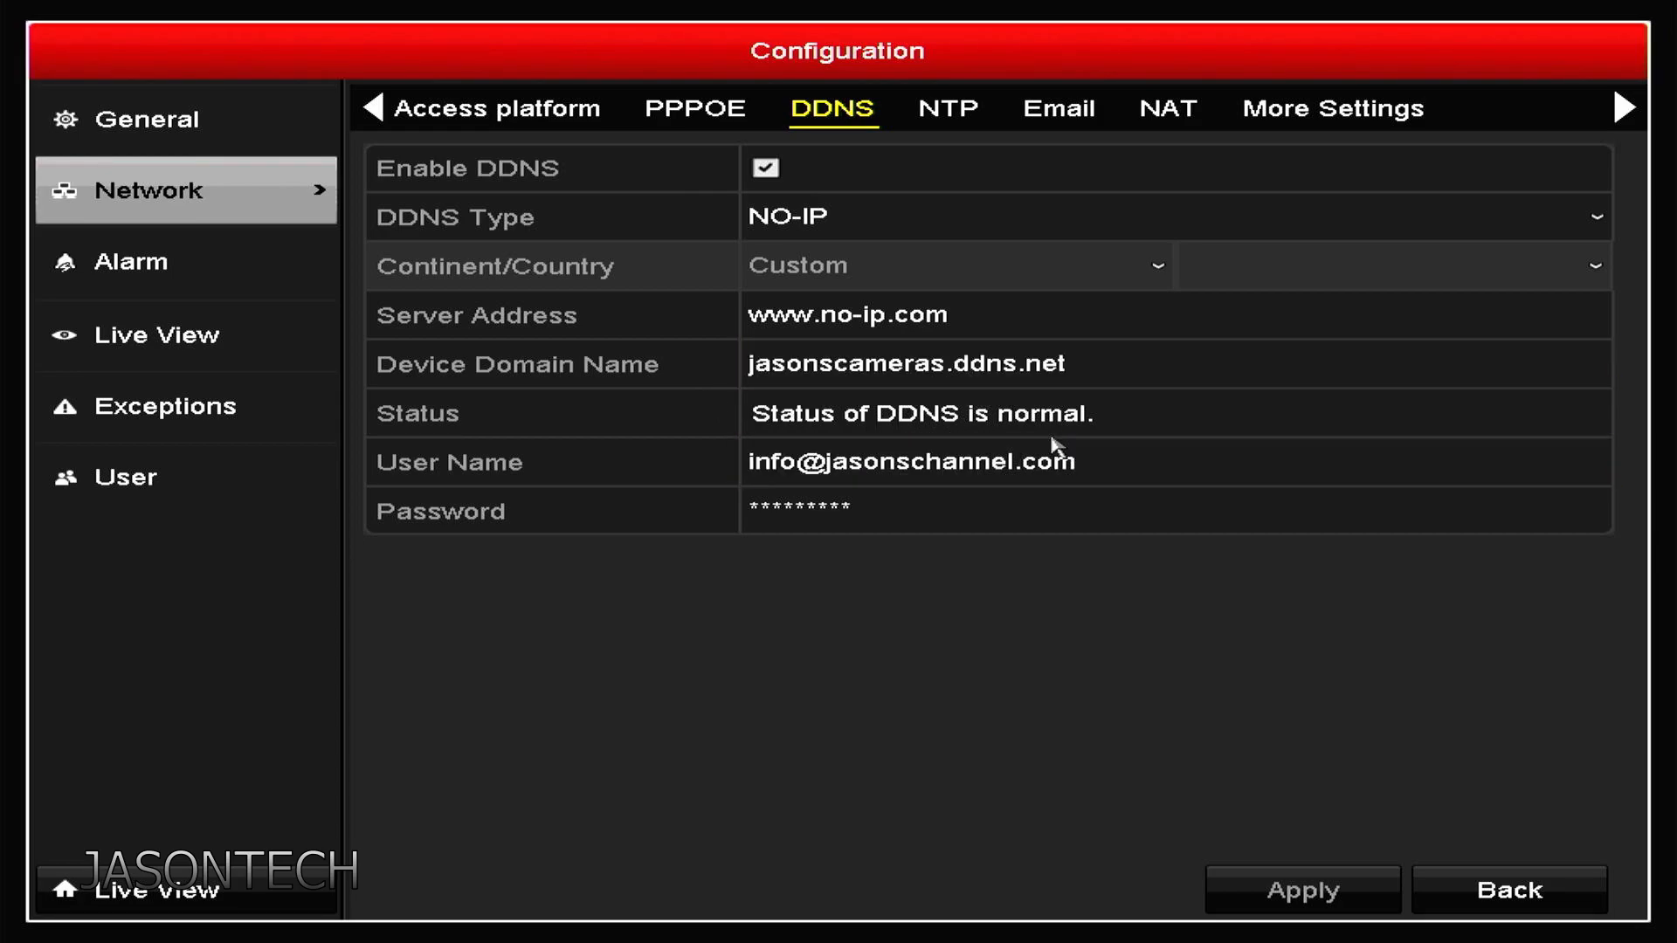
click(840, 315)
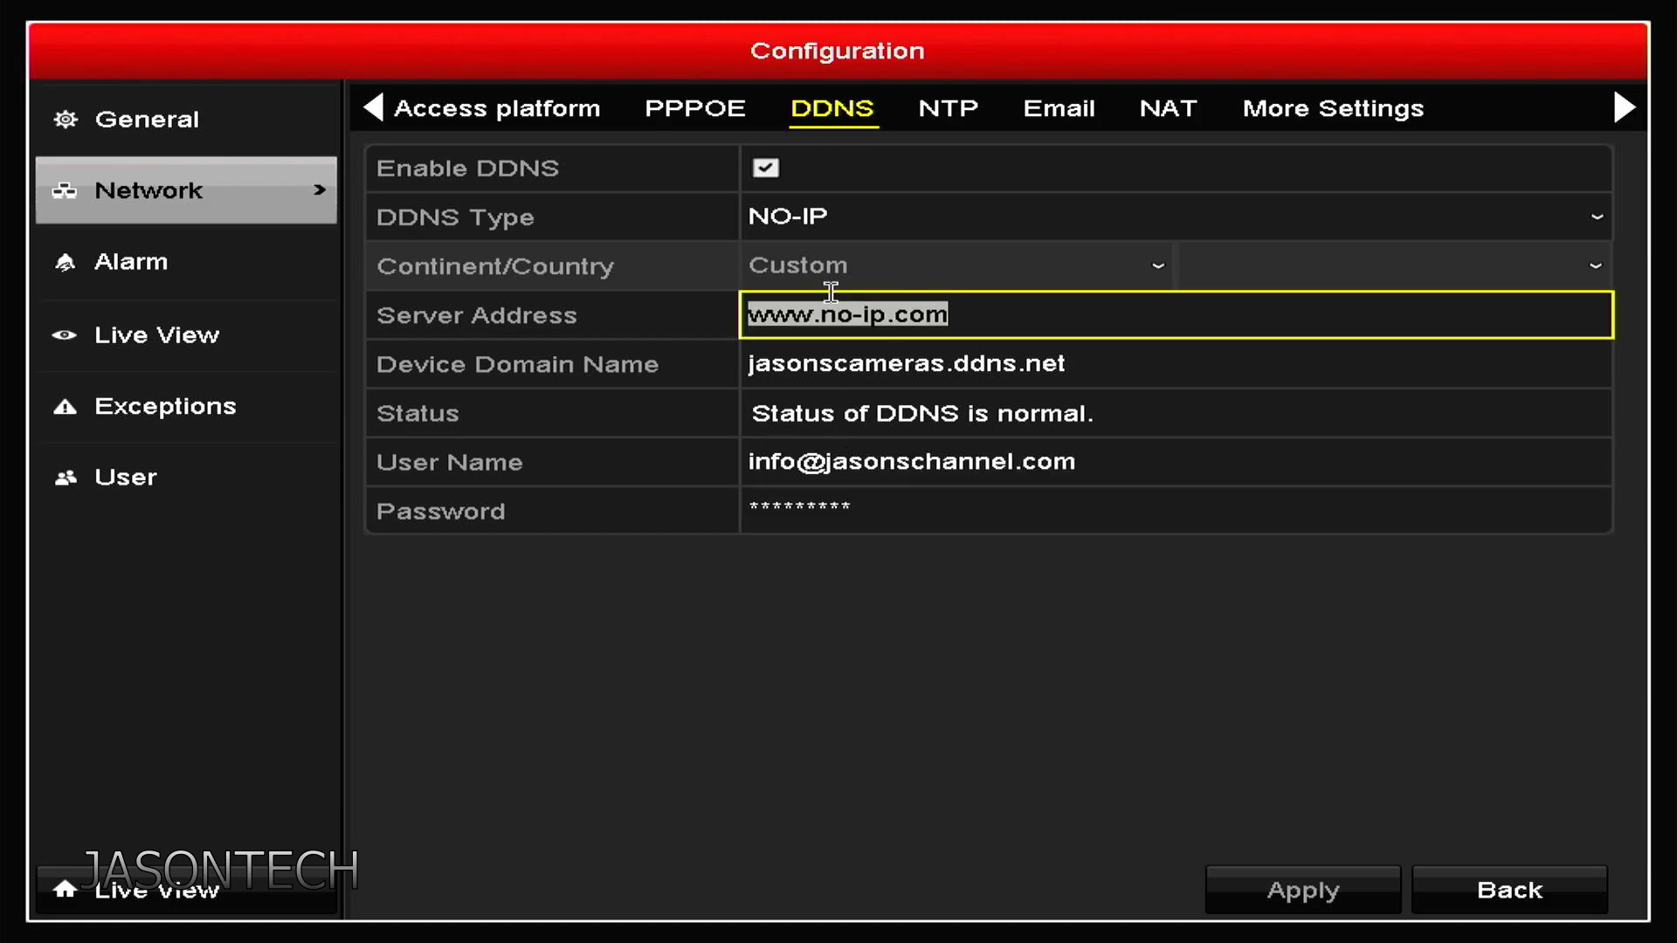
click(771, 611)
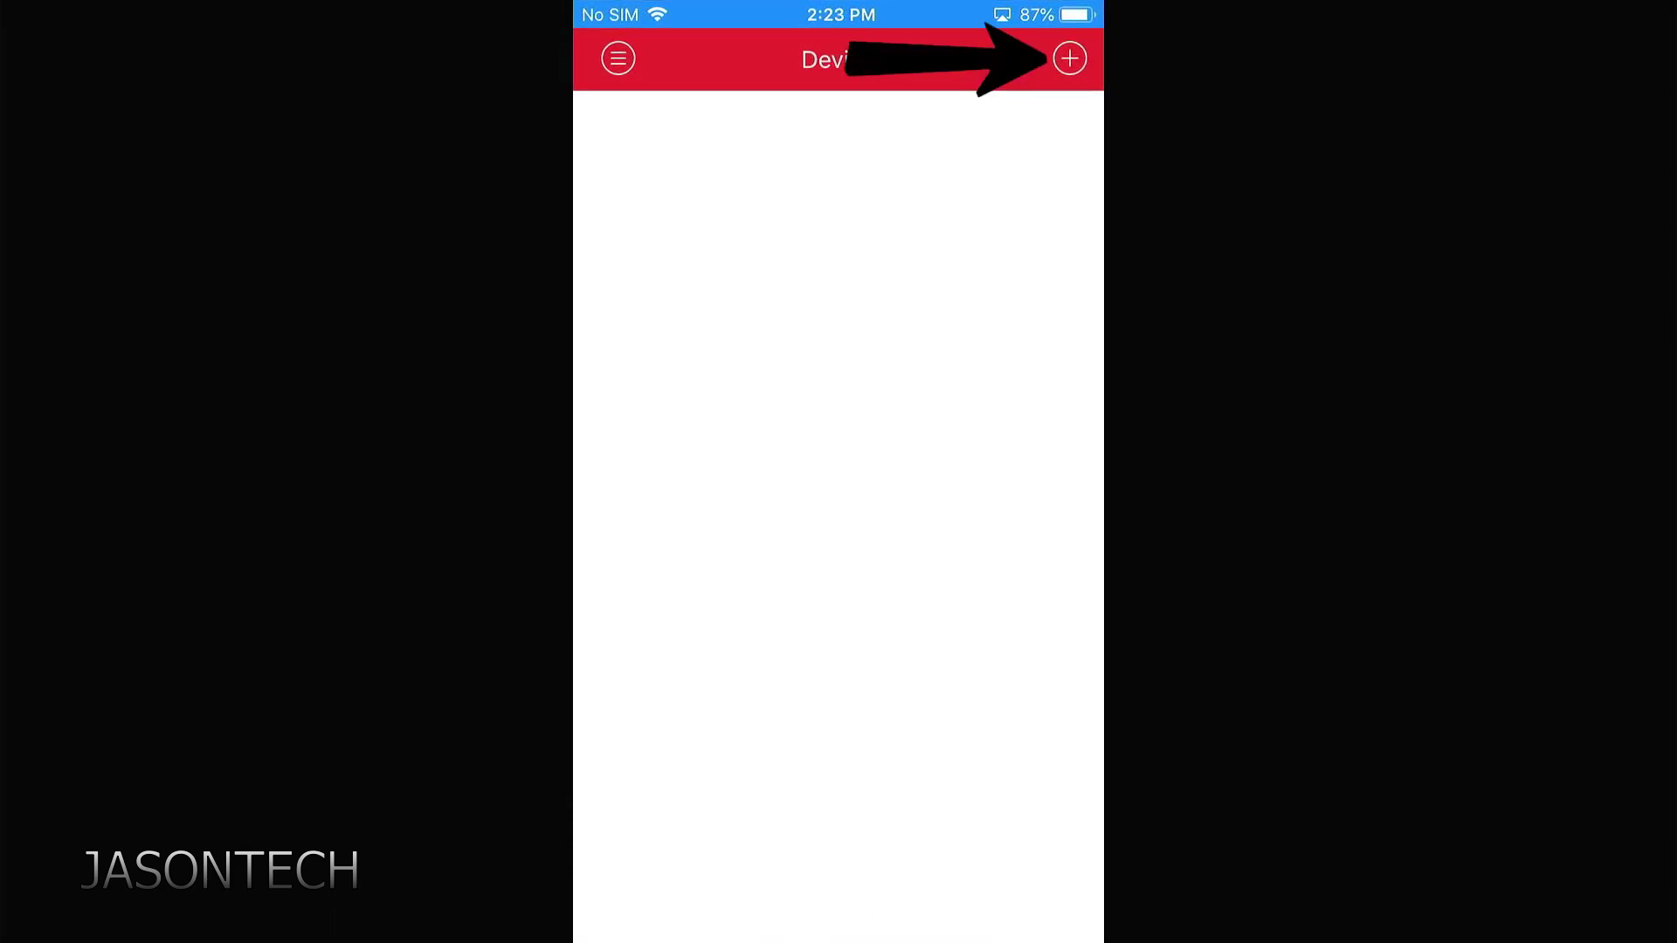
- Manually add a new device with alias home
click(1071, 58)
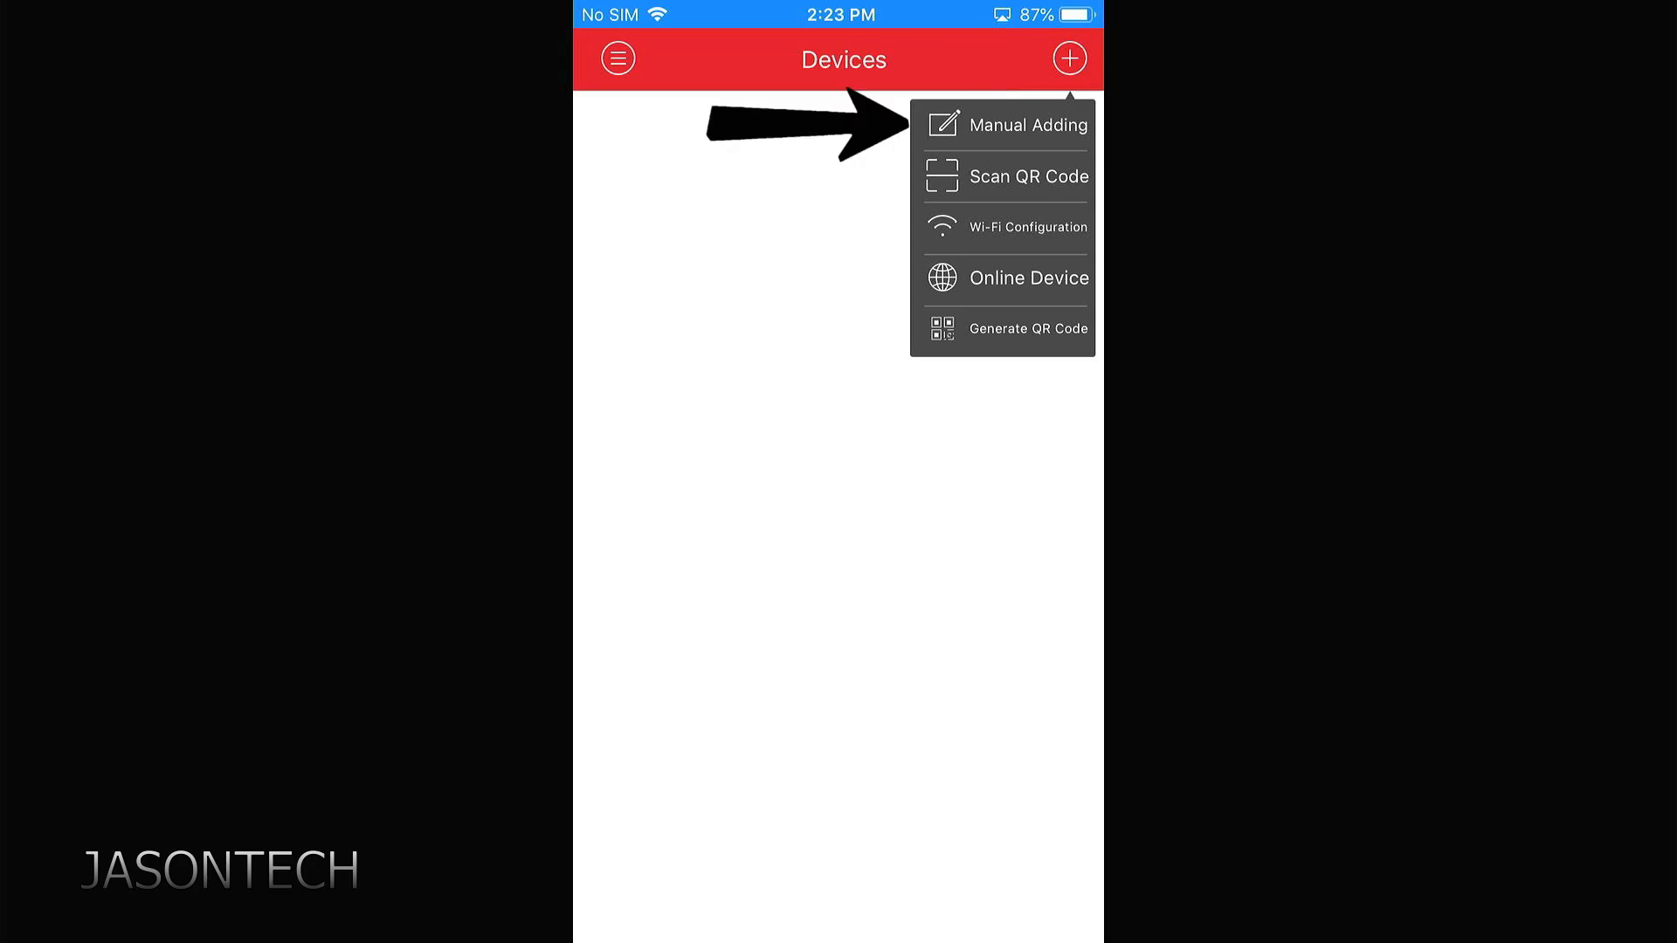
click(1026, 126)
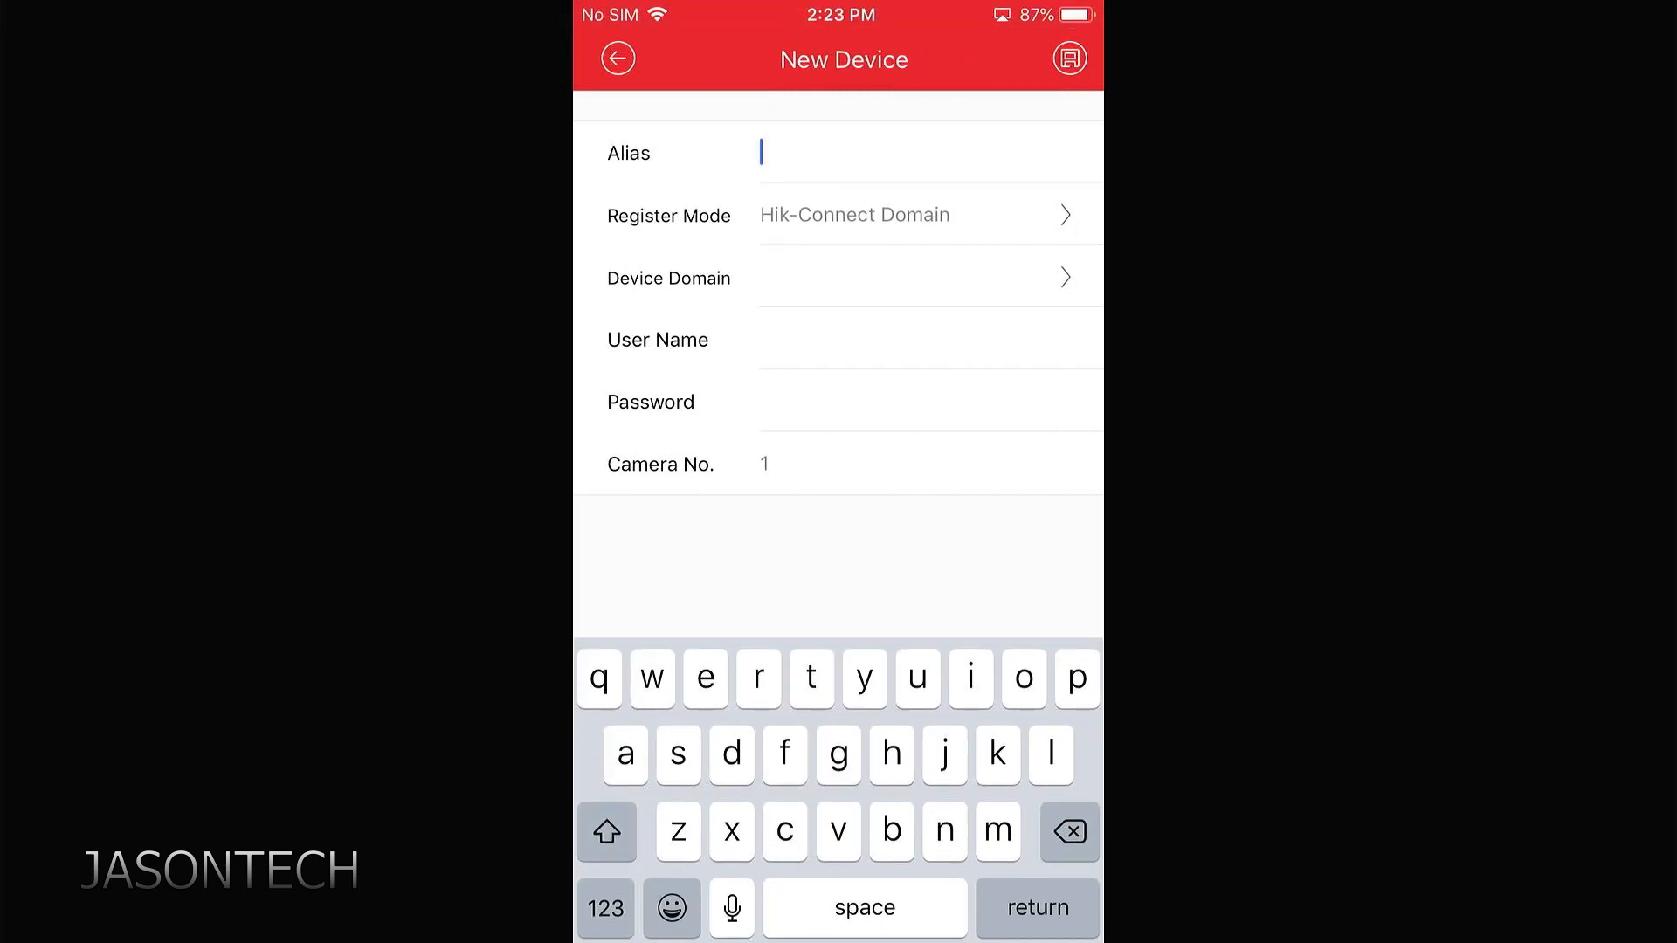
text(home)
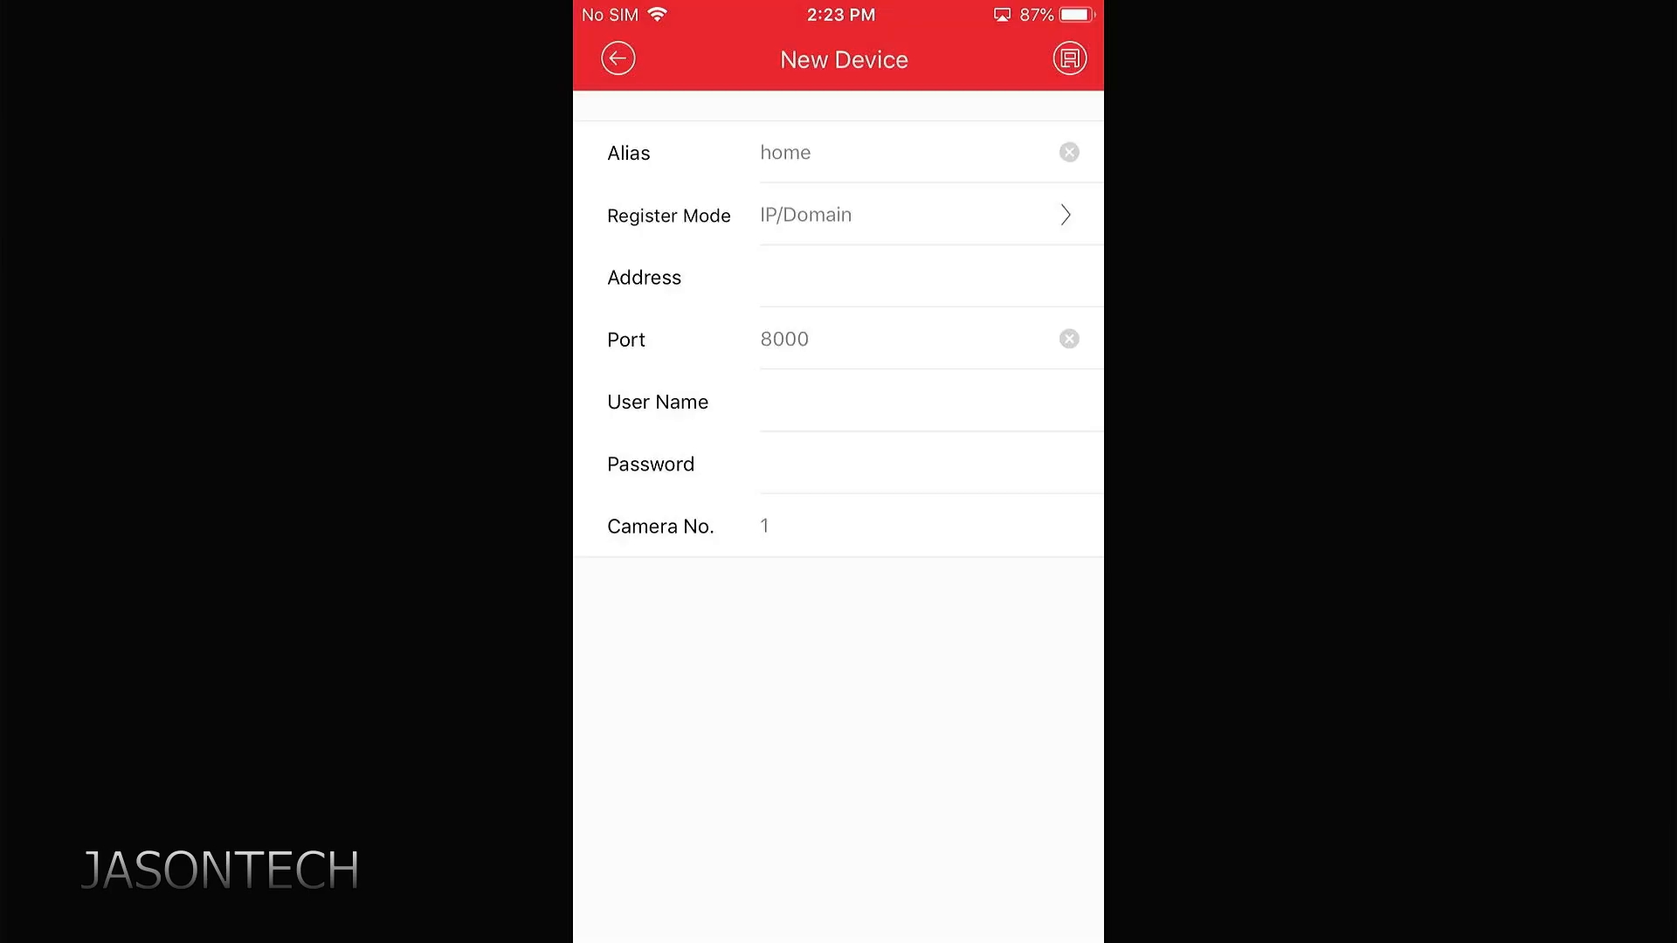
- Enter jasonscameras.ddns.net as the device's IP/Domain address
click(929, 278)
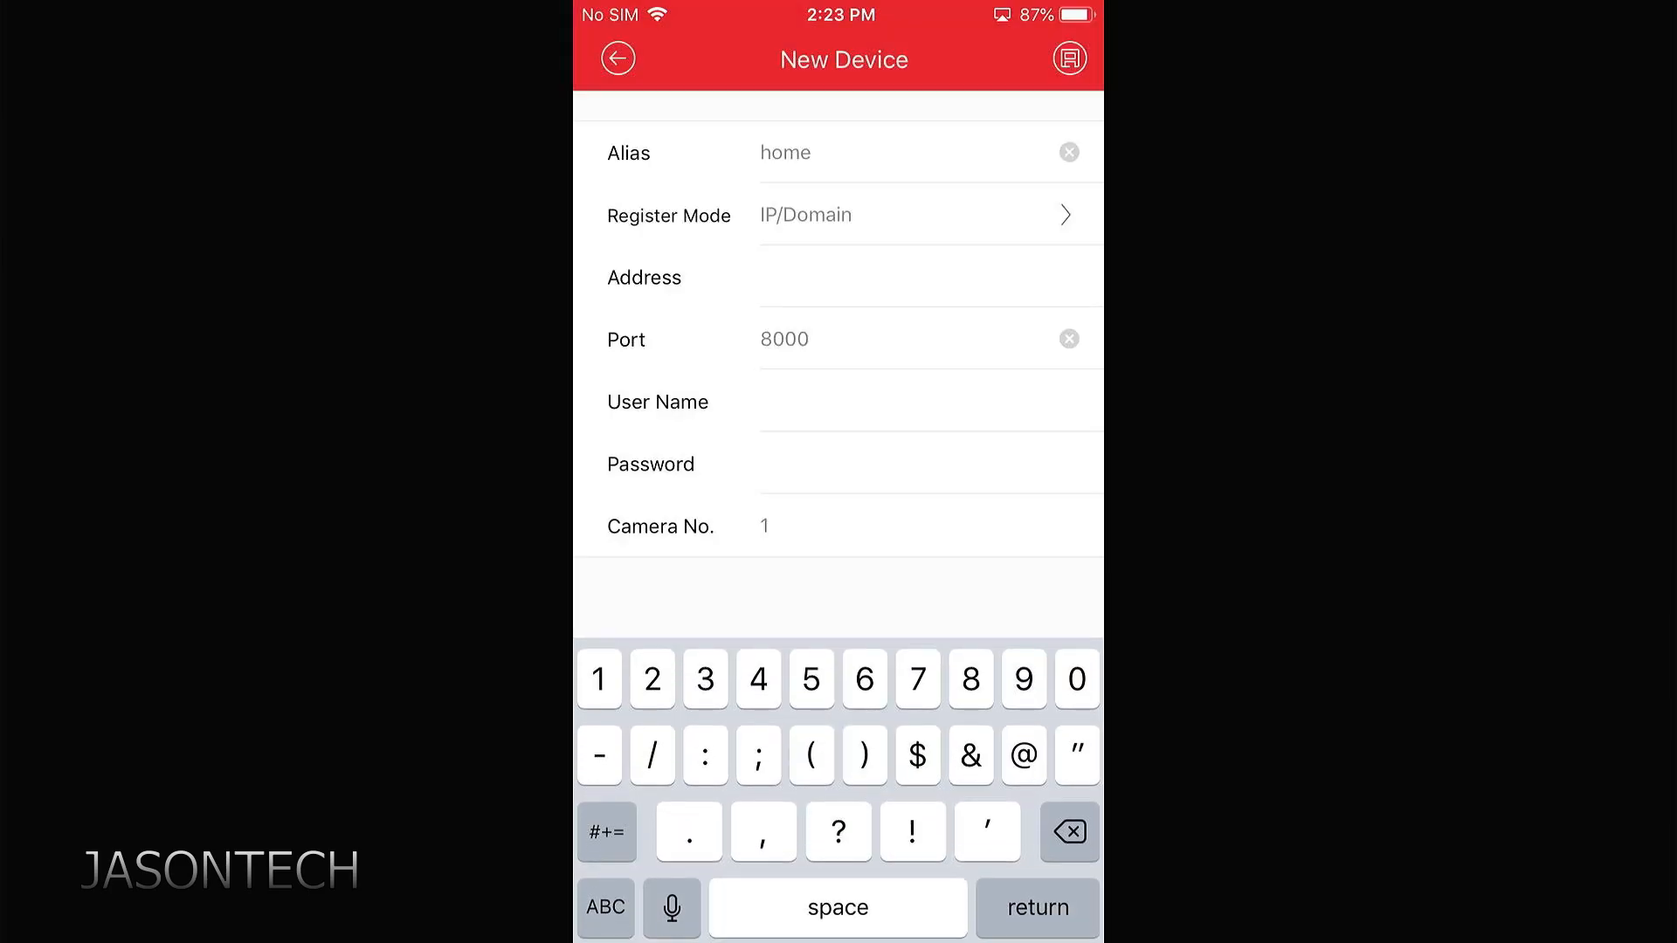
click(912, 278)
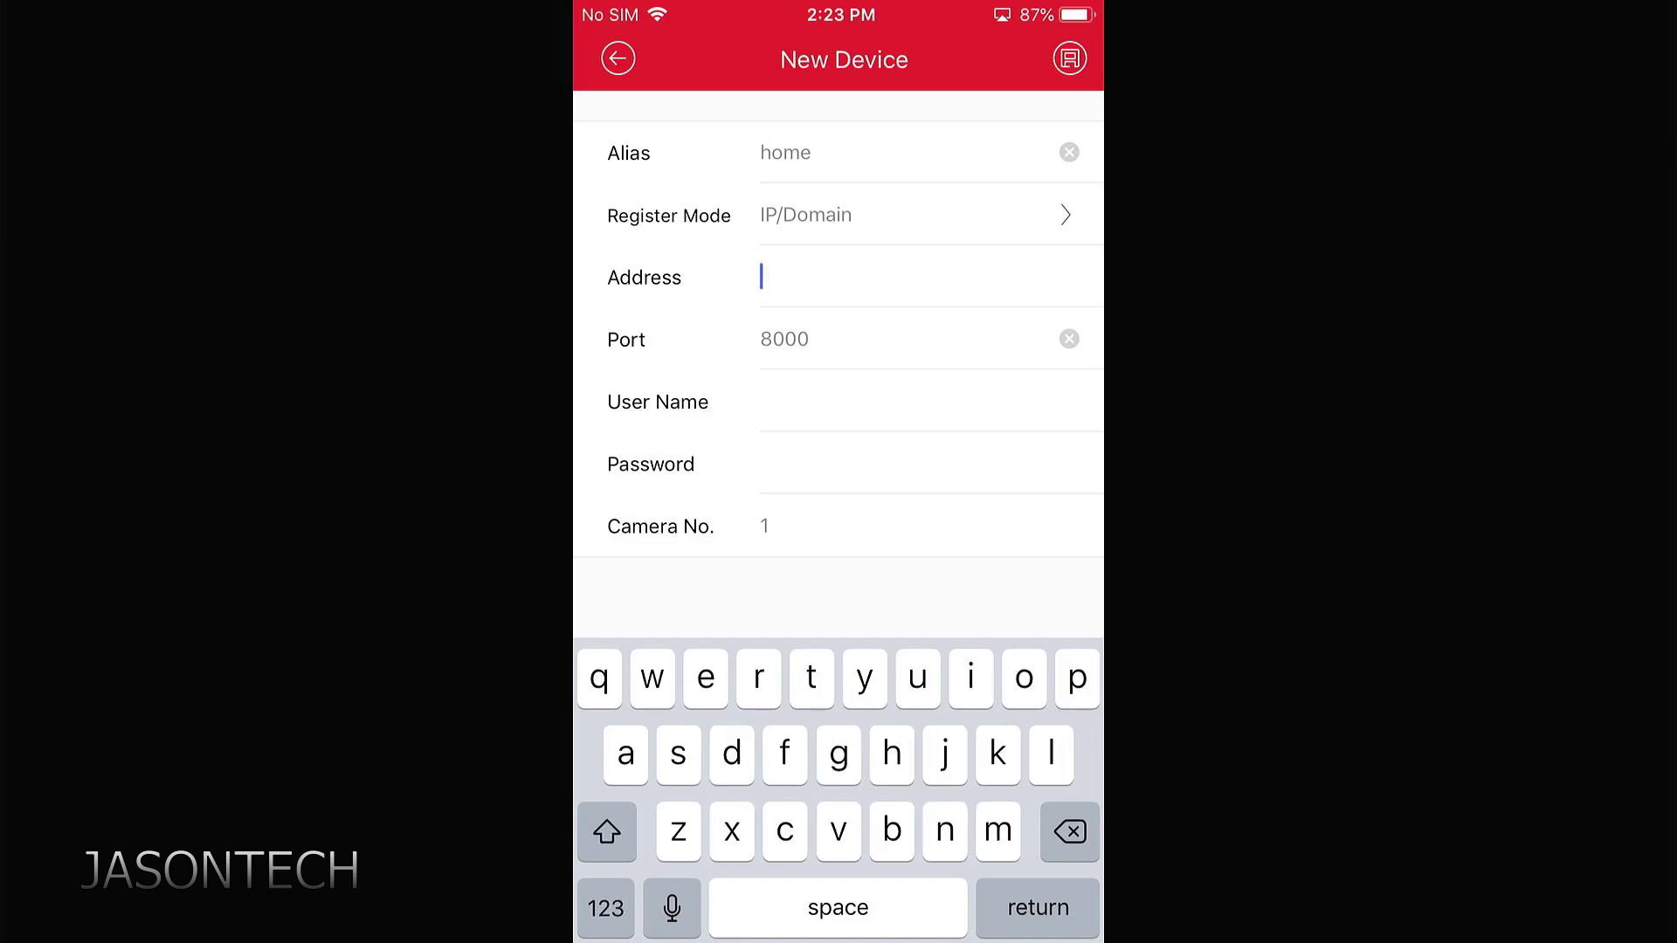
text(jasonscameras.ddns.net)
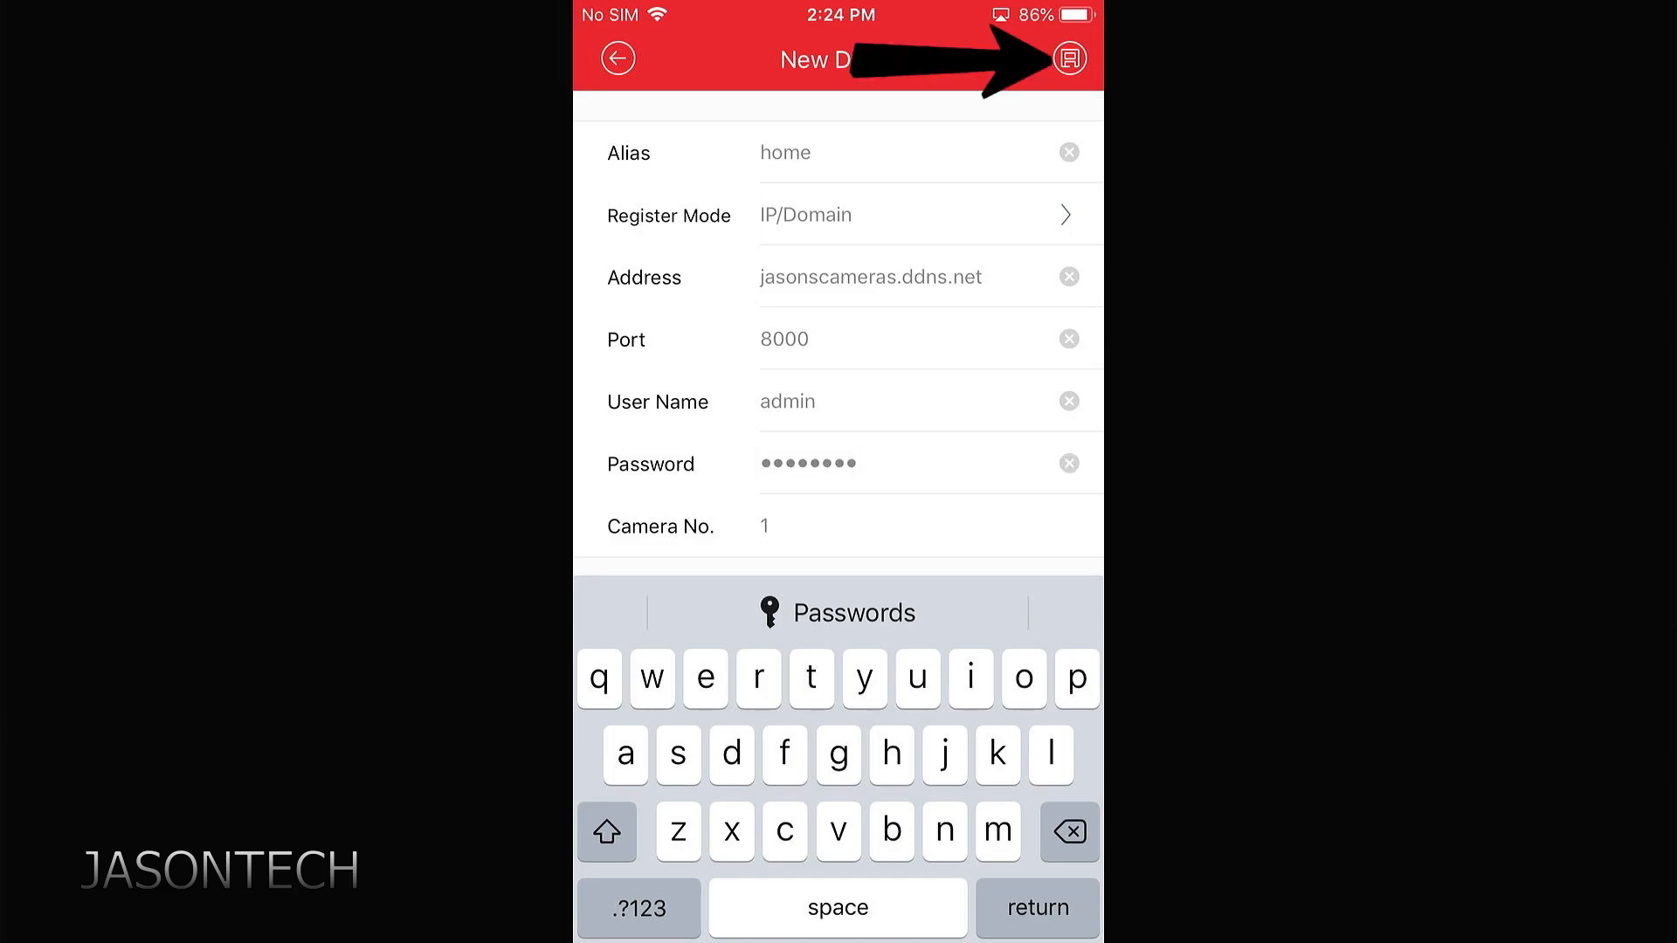
- Save the home device and start live view, focusing the Camera 01 pane
click(1067, 56)
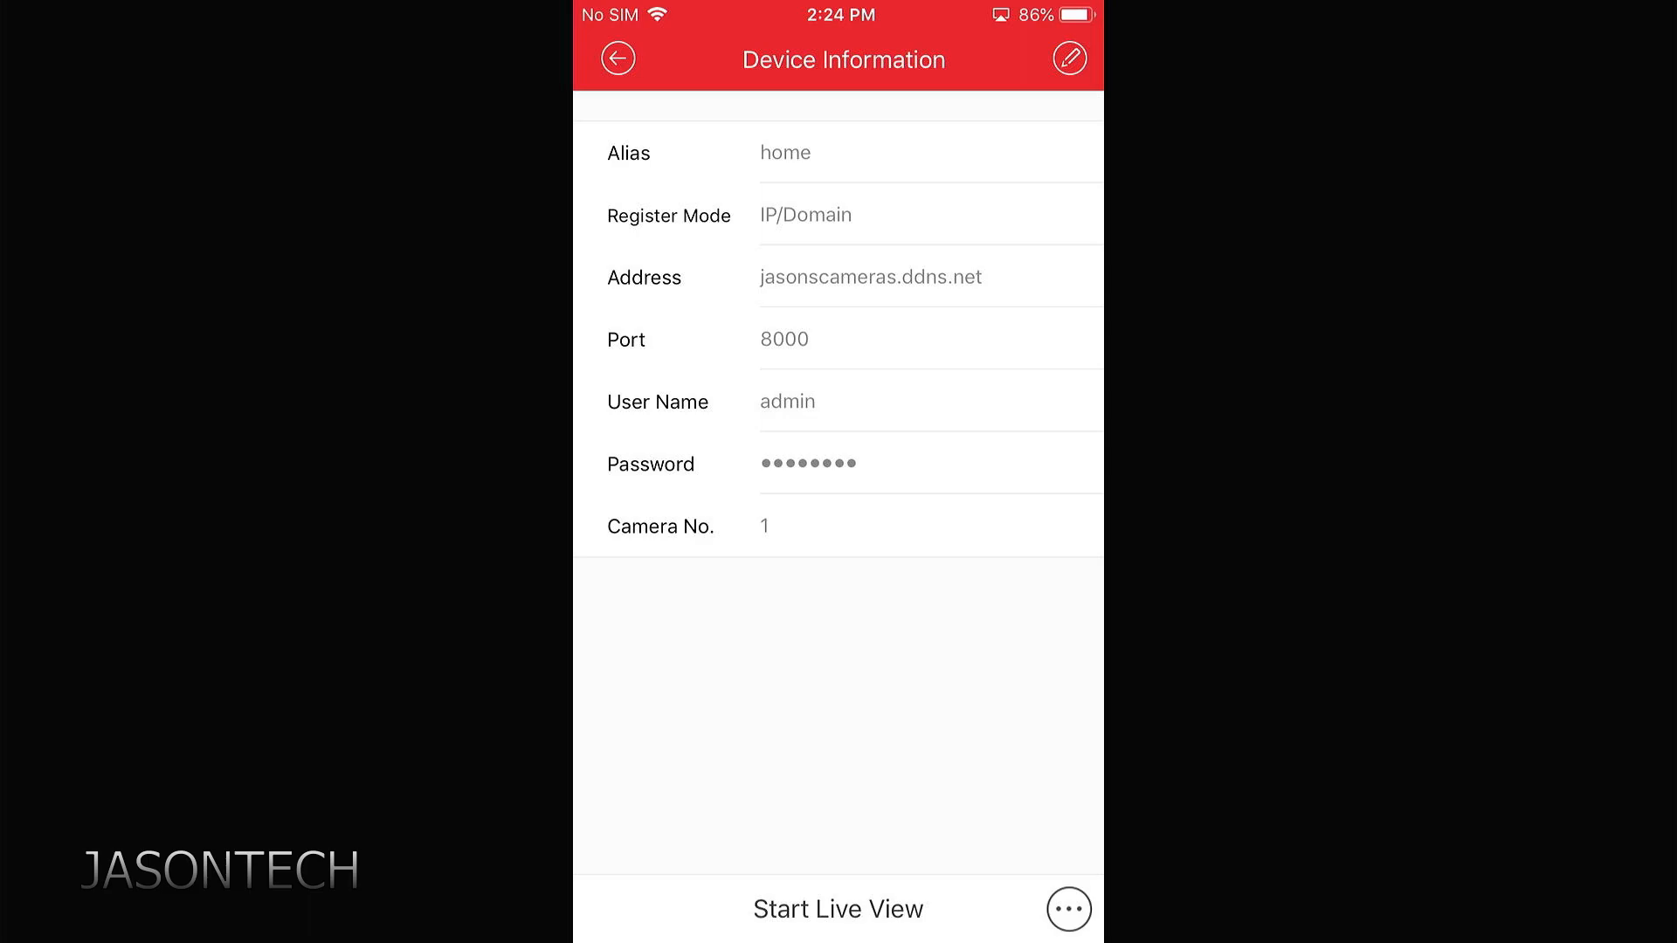
click(838, 909)
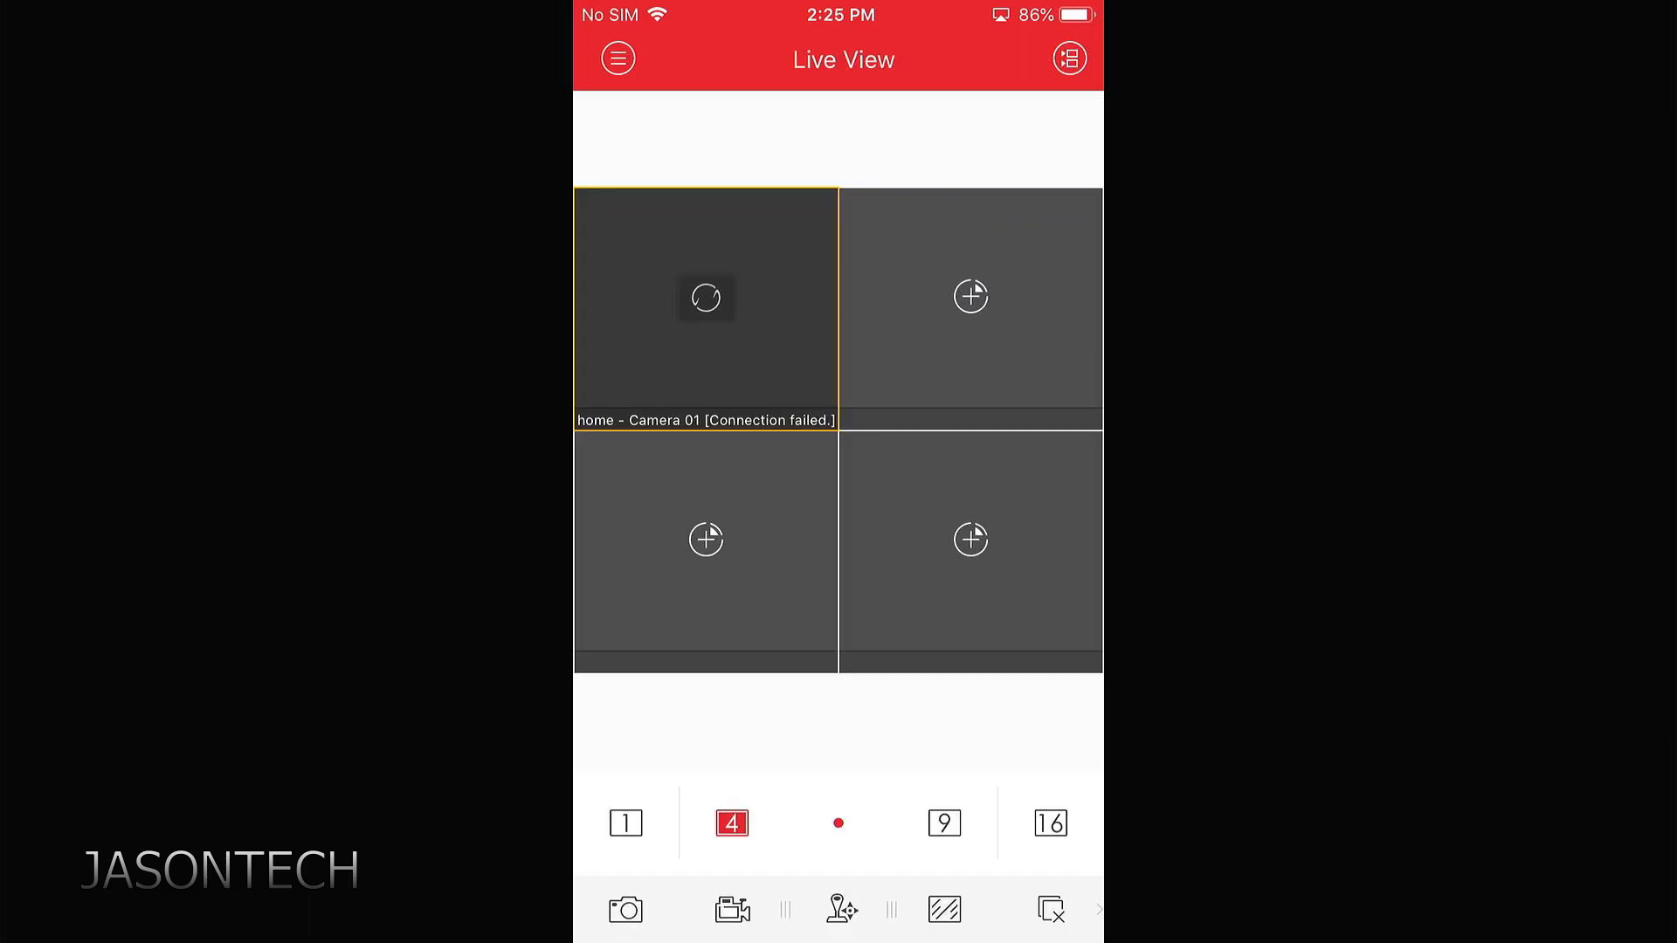
click(970, 297)
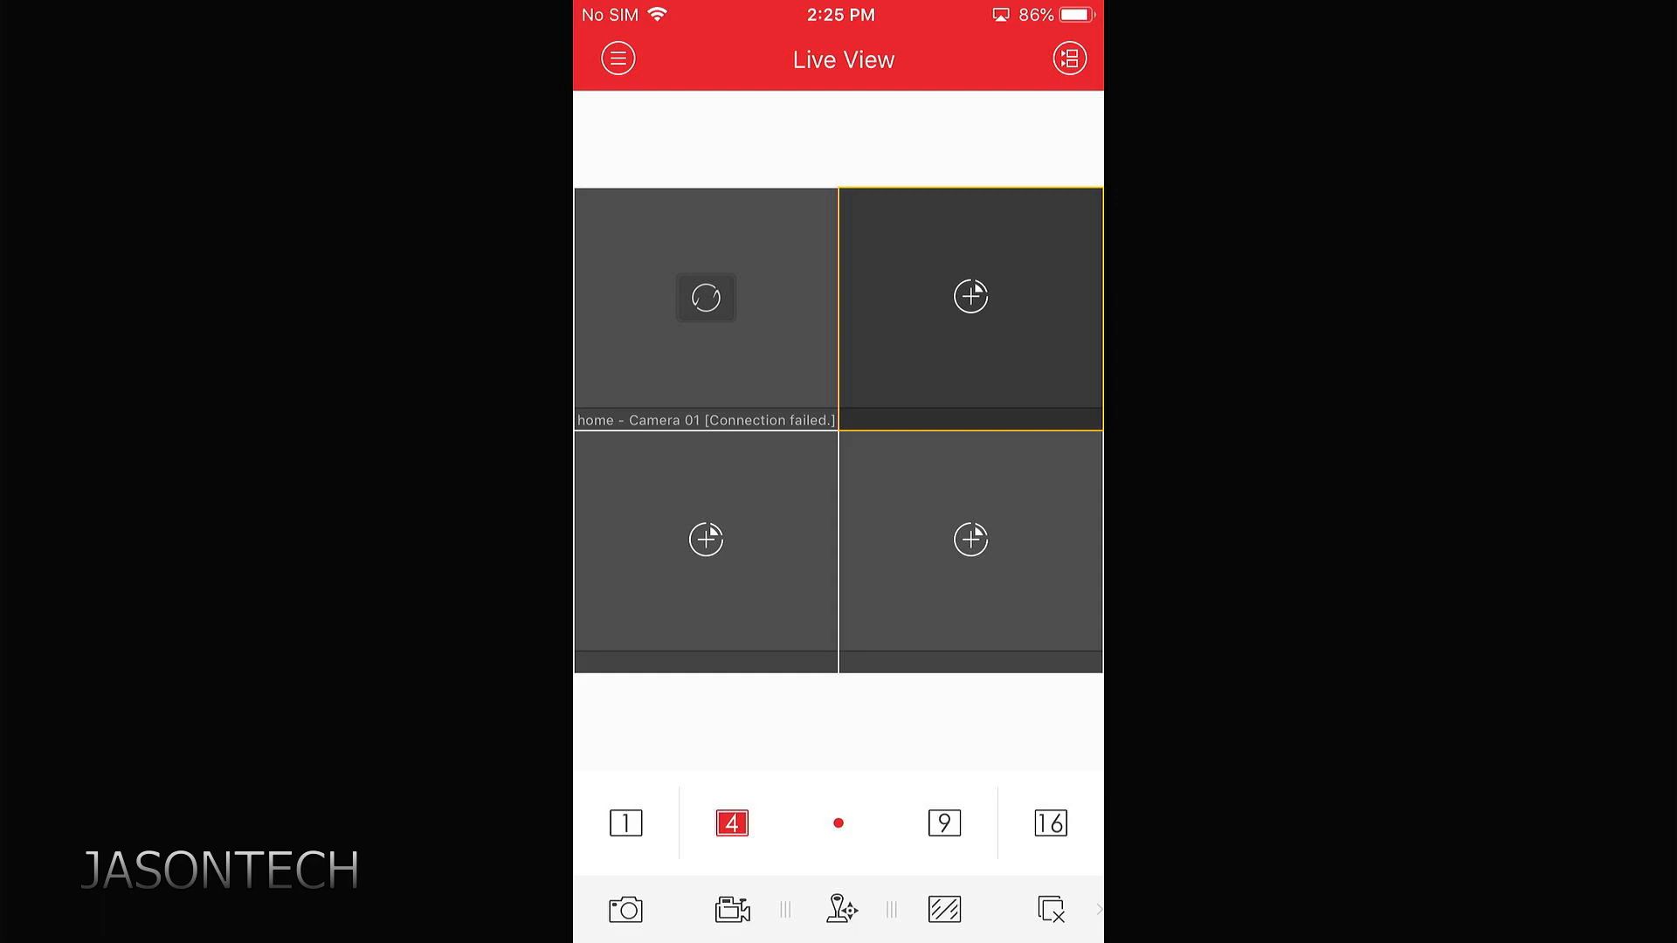
click(706, 301)
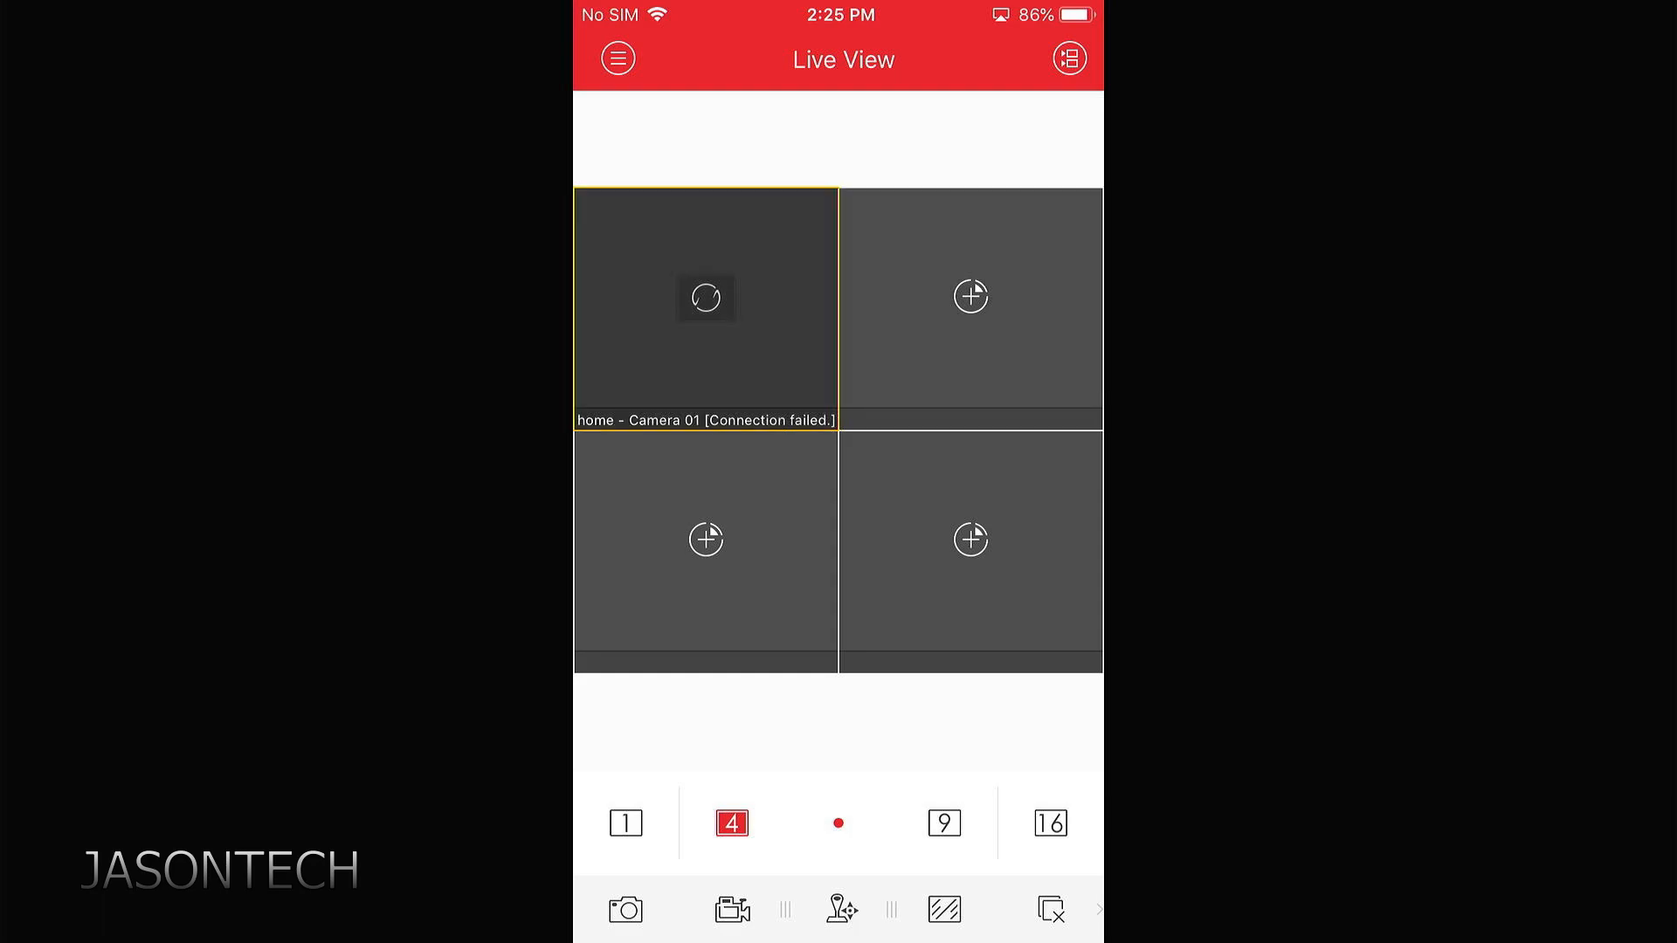